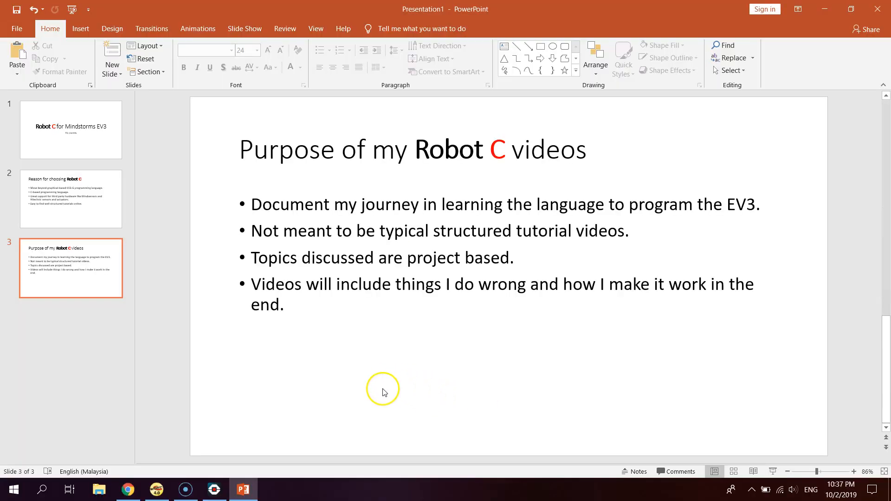
Bring ROBOTC forward from the taskbar and show its LEGO MINDSTORMS start page.
click(157, 489)
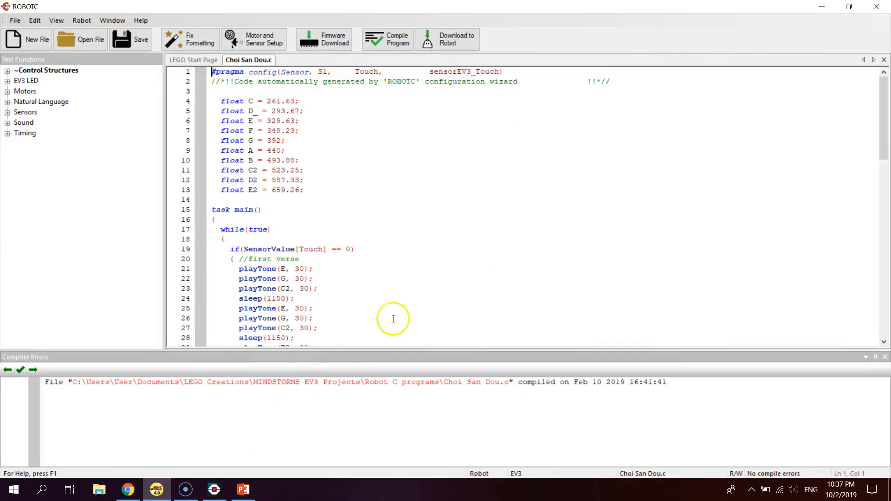
click(193, 60)
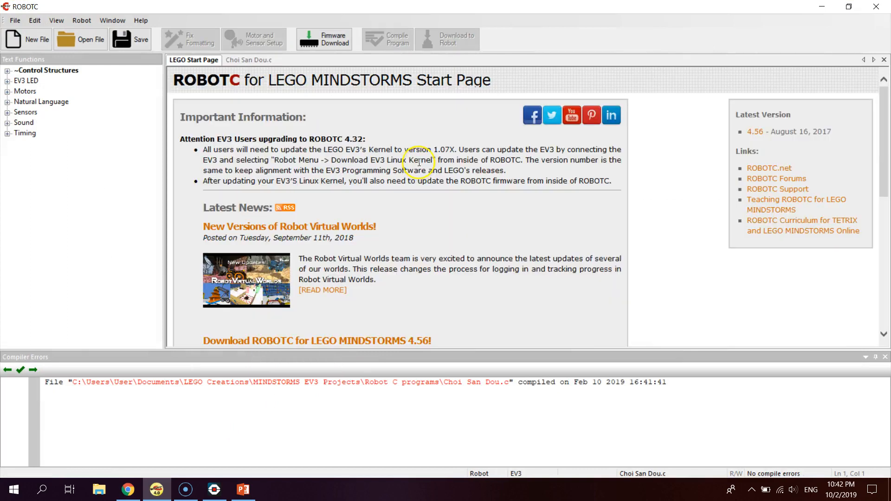
mouse_move(418, 162)
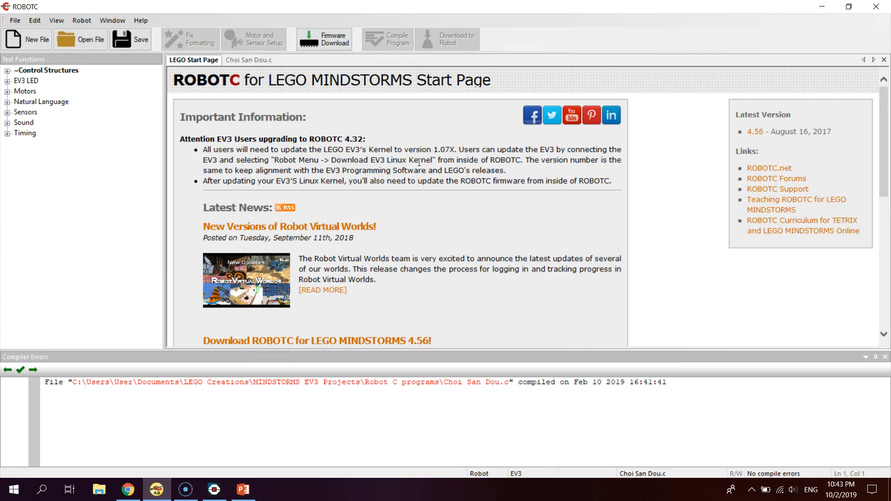
mouse_move(369, 123)
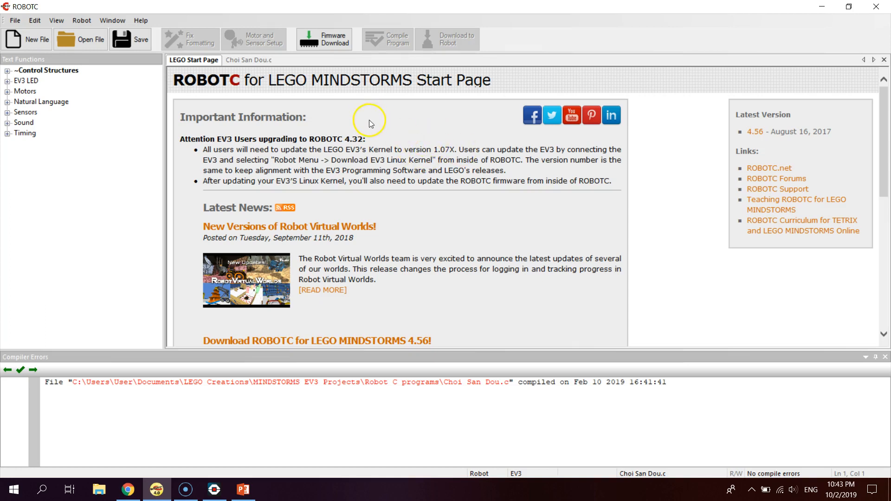
mouse_move(246, 63)
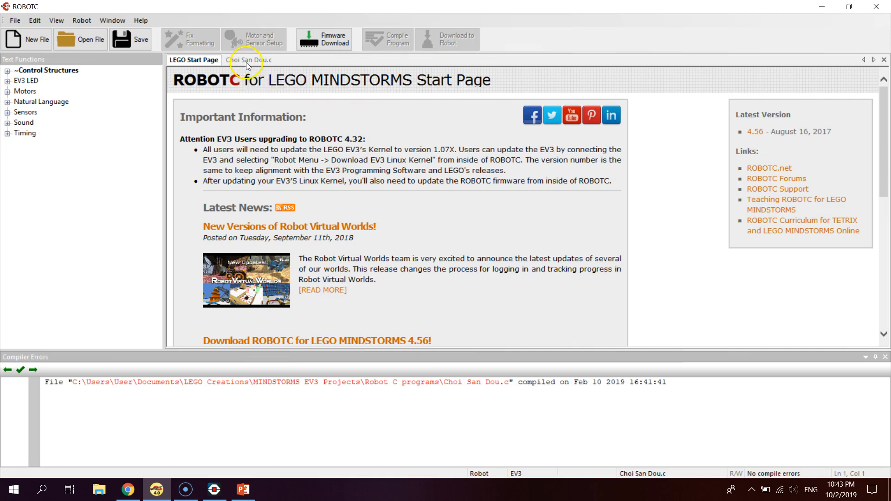
Show the Choi San Dou.c code with its note frequencies and touch-sensor loop.
click(248, 60)
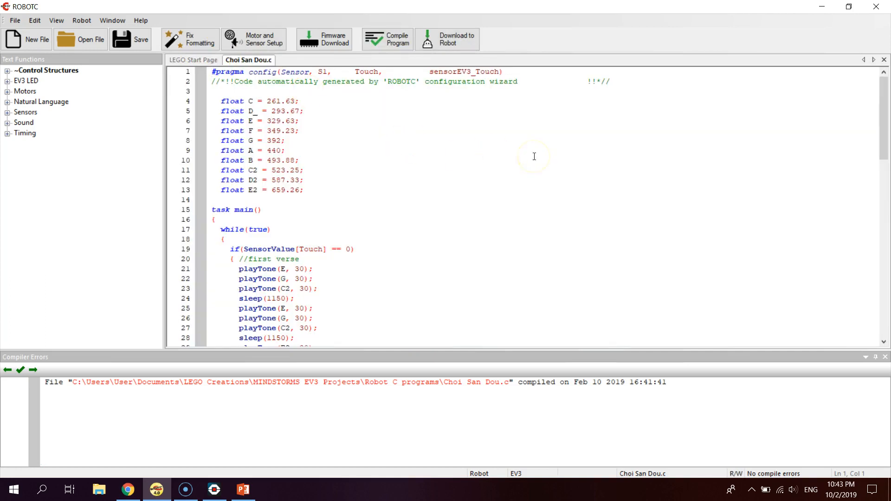
mouse_move(881, 122)
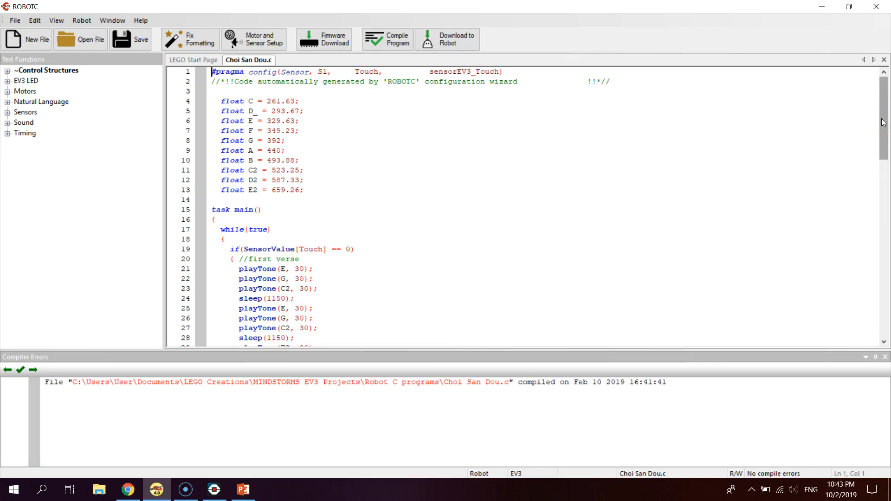
mouse_move(857, 133)
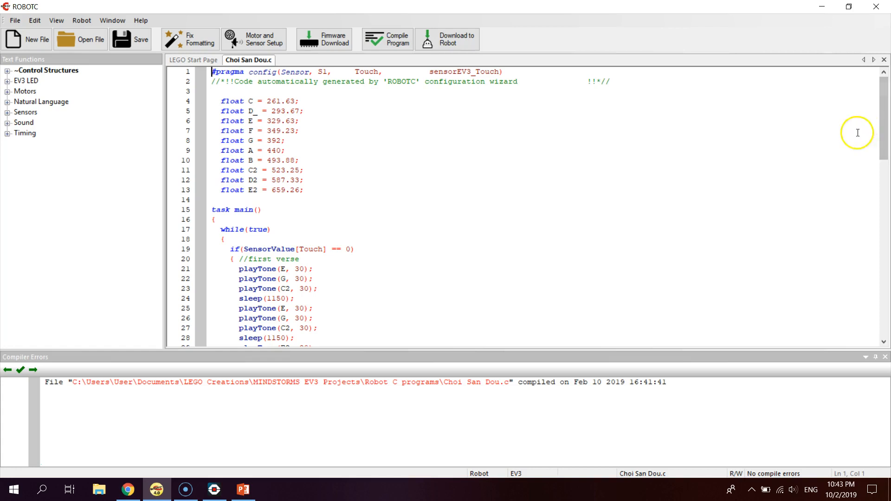
mouse_move(557, 198)
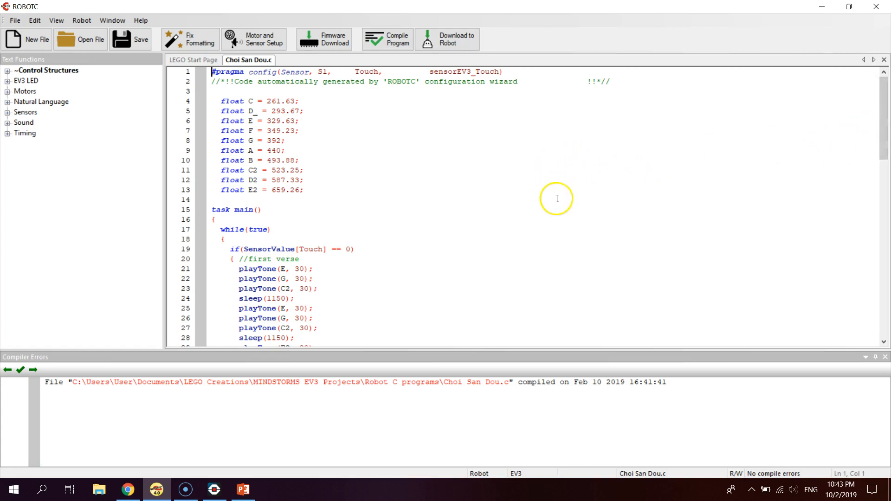
mouse_move(352, 218)
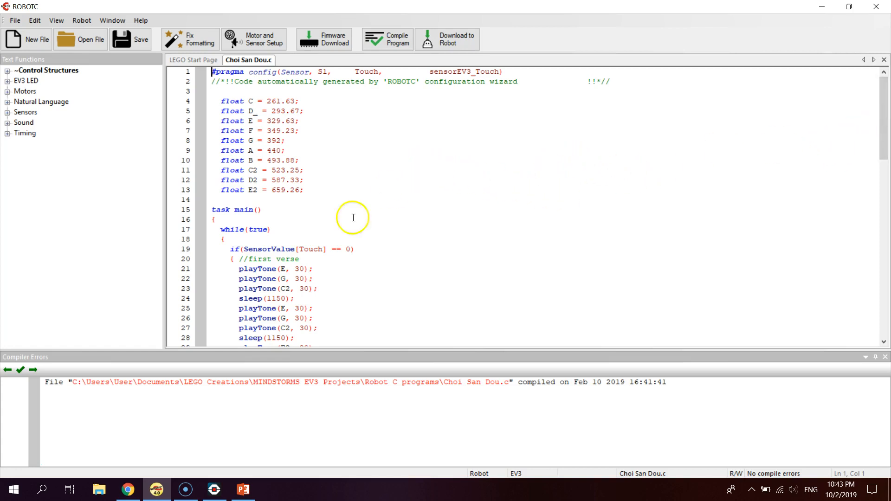
mouse_move(241, 269)
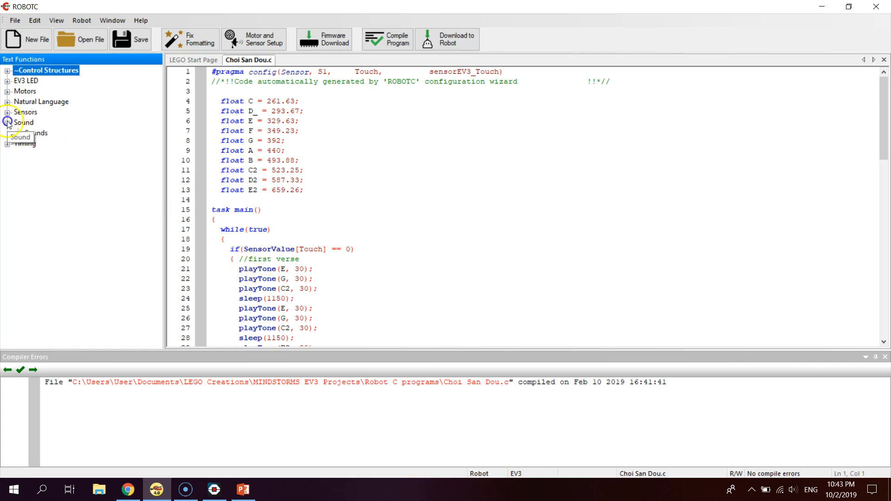
Expand the Sound functions and link the first playTone's note E to the note frequency definitions.
click(7, 122)
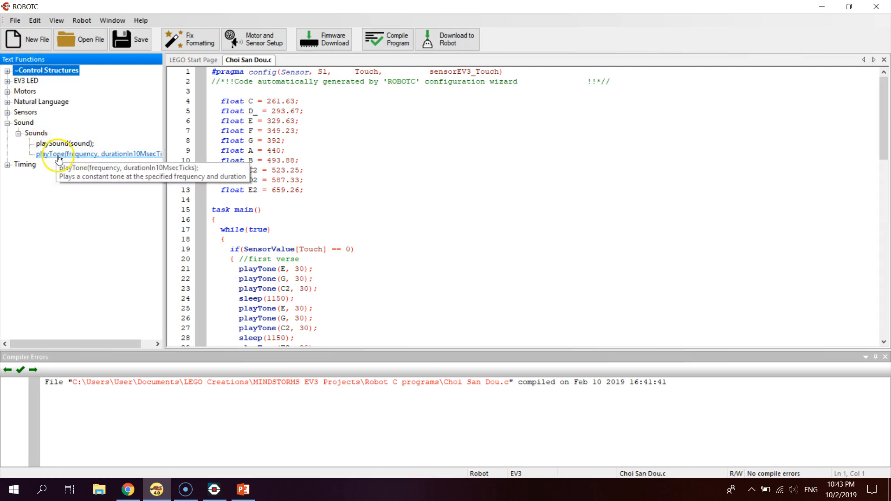
mouse_move(51, 157)
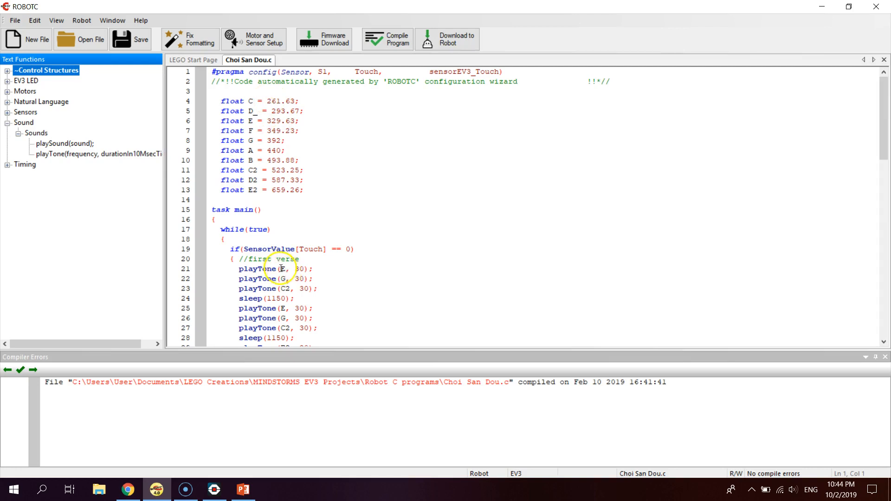
click(283, 268)
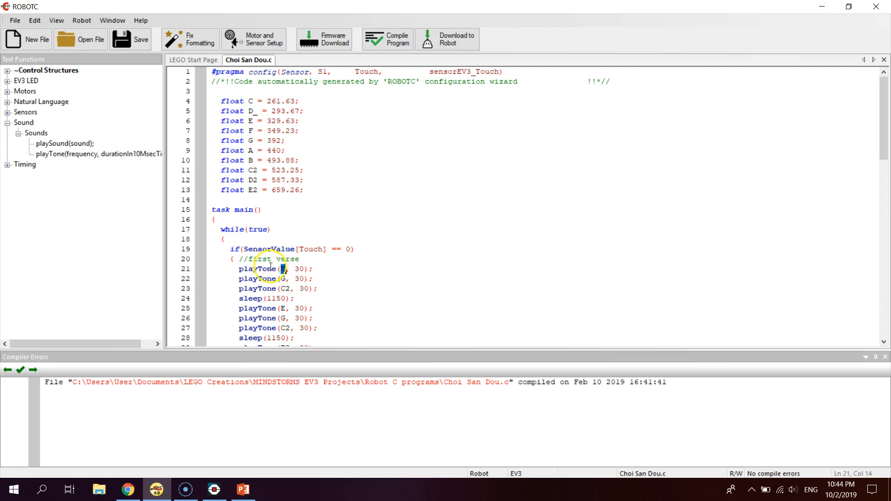
mouse_move(80, 154)
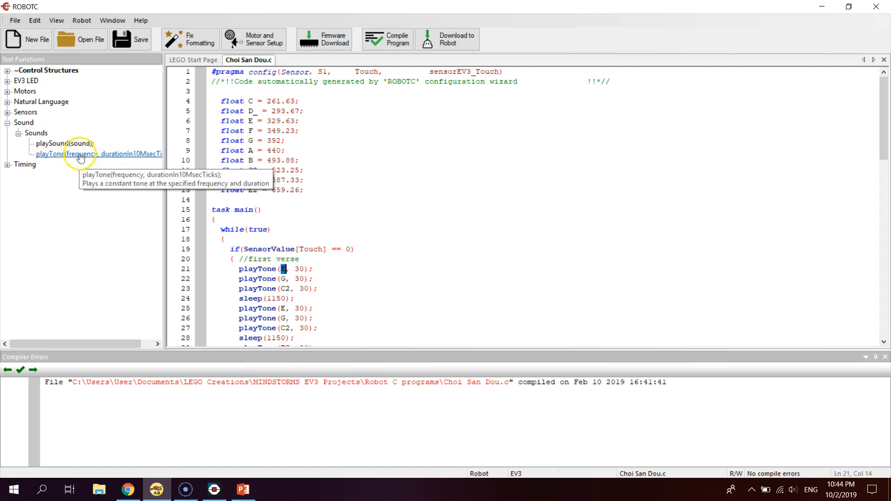
mouse_move(119, 160)
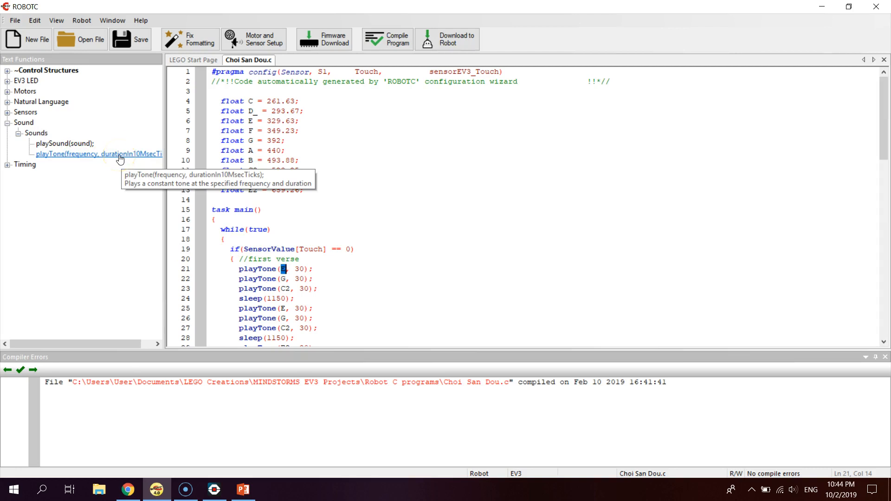
mouse_move(125, 161)
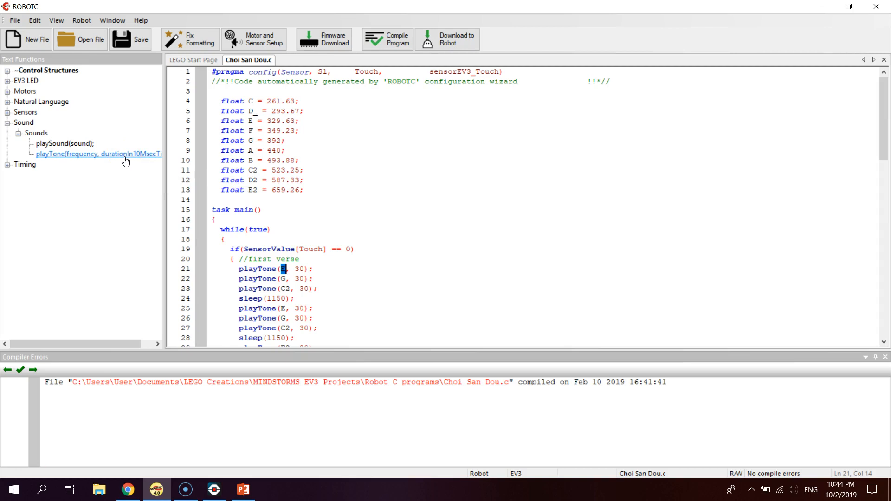
mouse_move(131, 168)
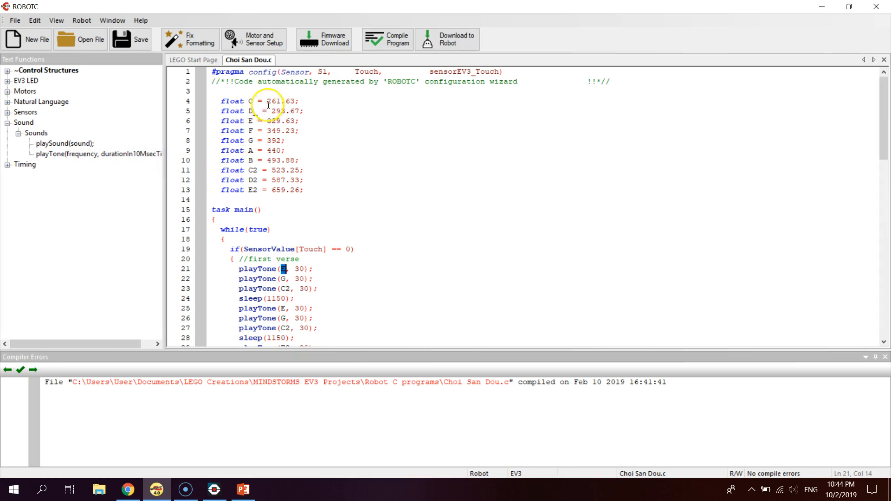
click(268, 101)
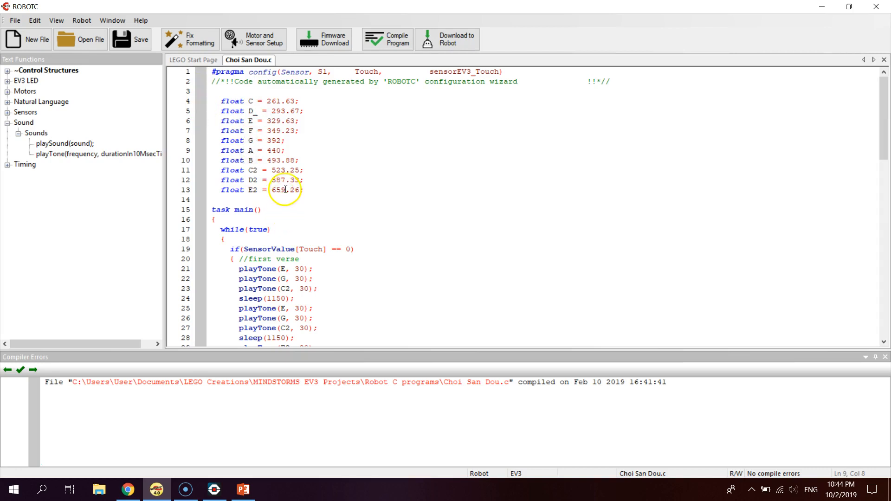
mouse_move(266, 106)
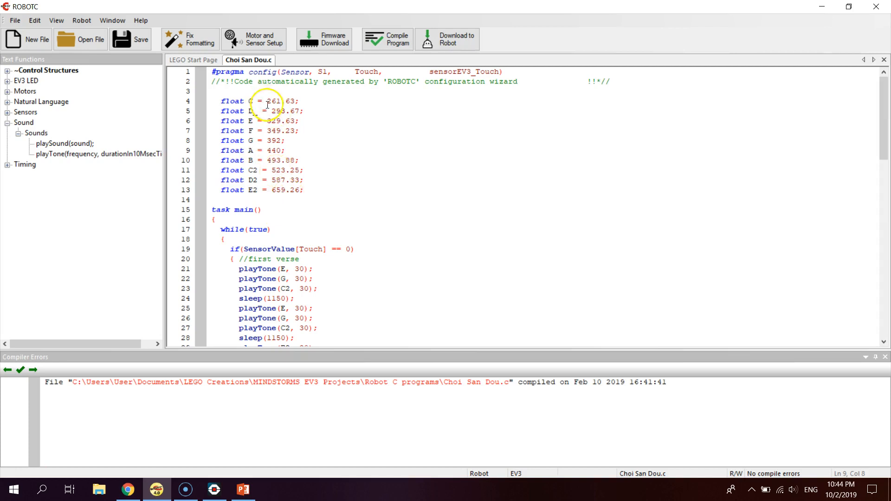
drag(264, 102, 309, 195)
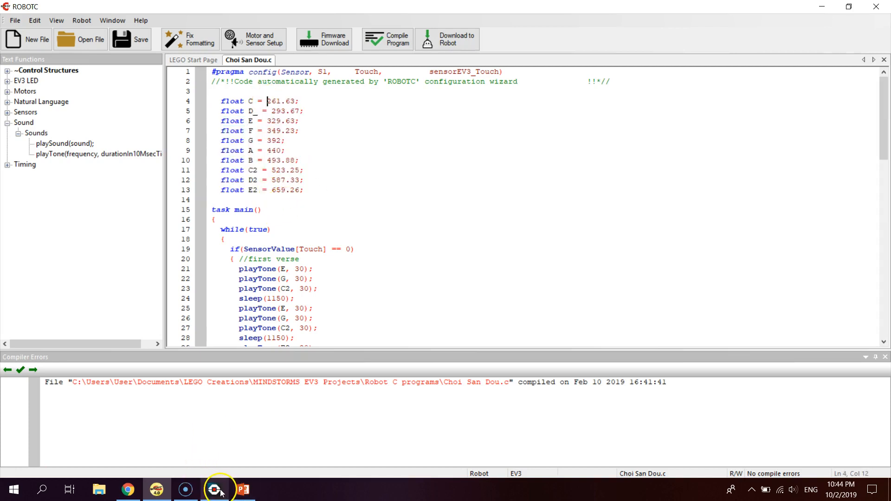
Set the EV3 software's Sound block to Play Tone and show note C at 261.63 Hz.
click(214, 488)
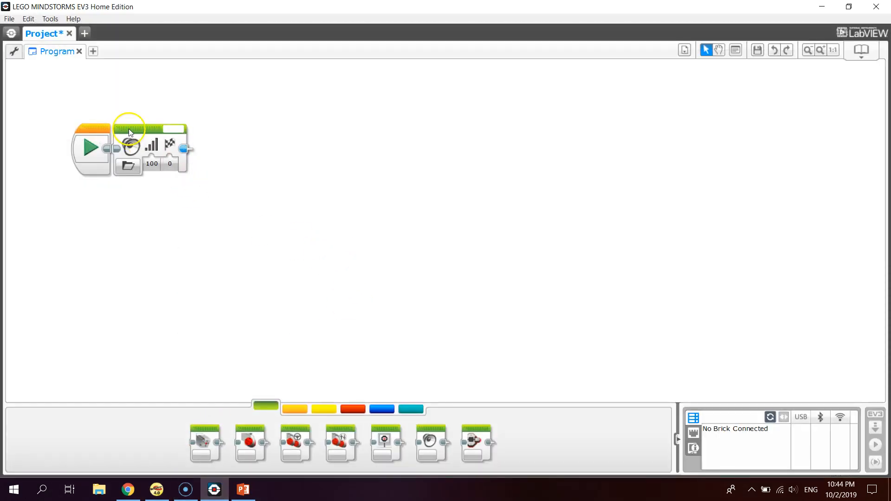
click(149, 130)
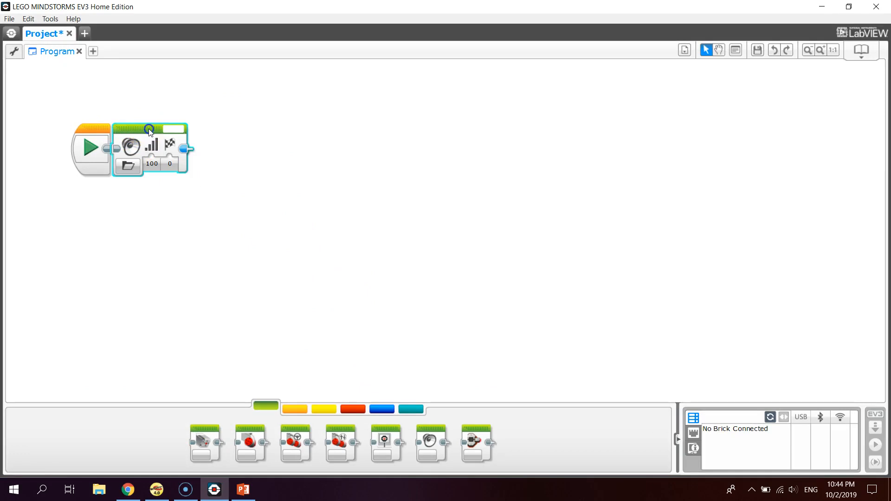
mouse_move(128, 165)
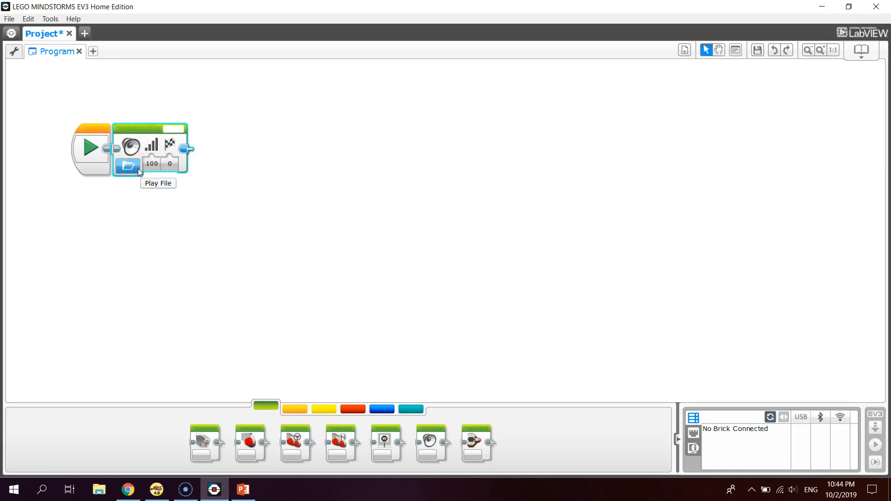
click(127, 165)
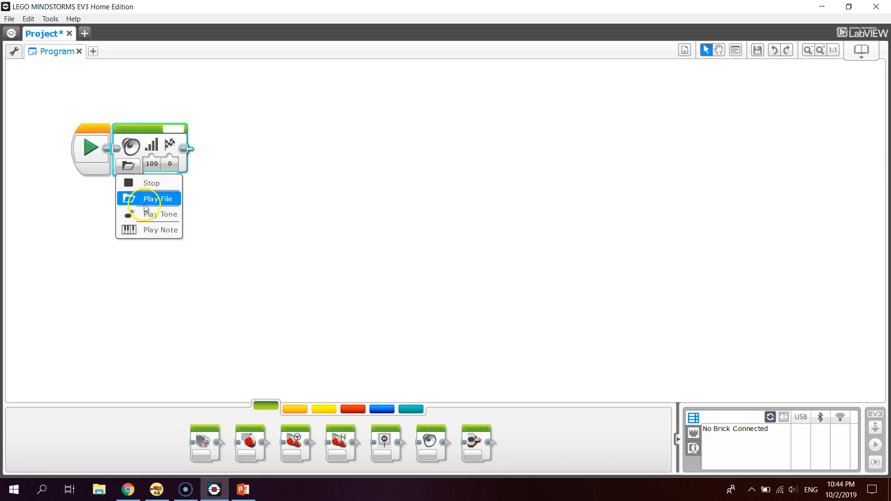
click(161, 214)
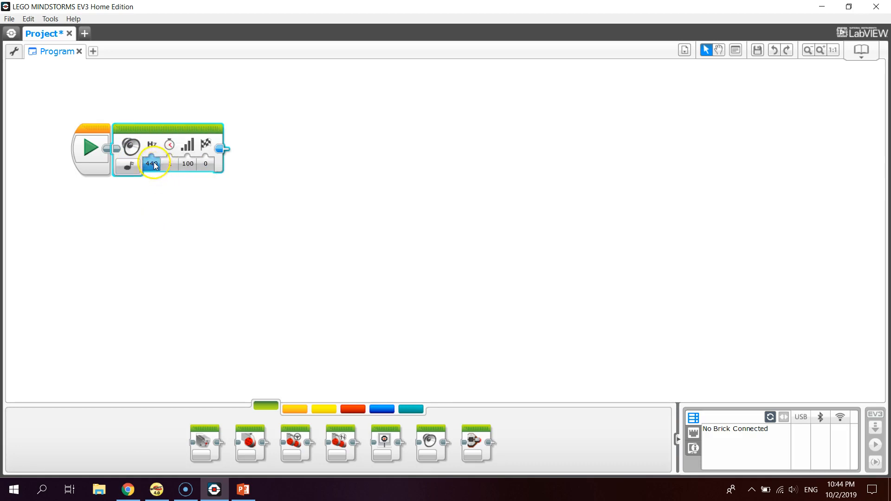
click(129, 165)
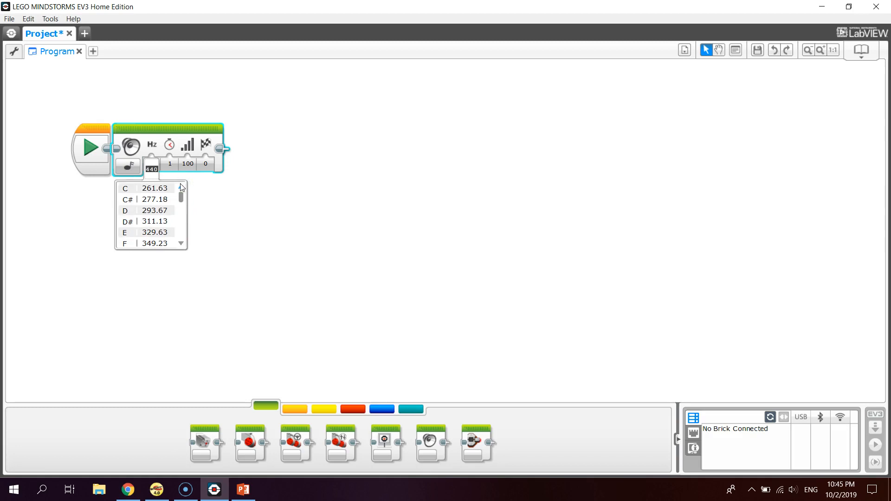
click(151, 188)
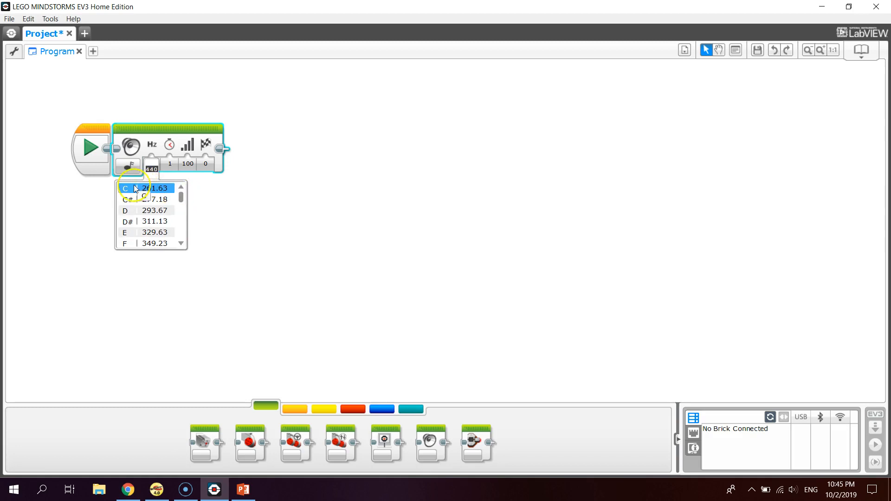
mouse_move(175, 476)
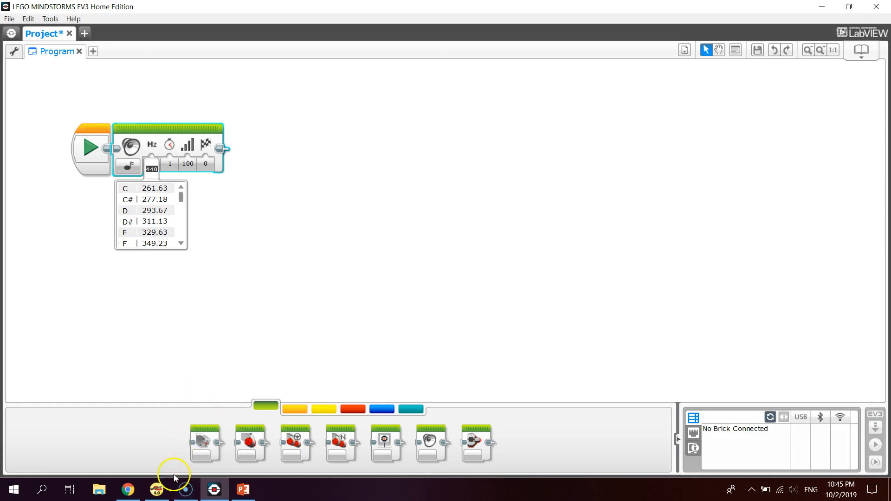
click(185, 489)
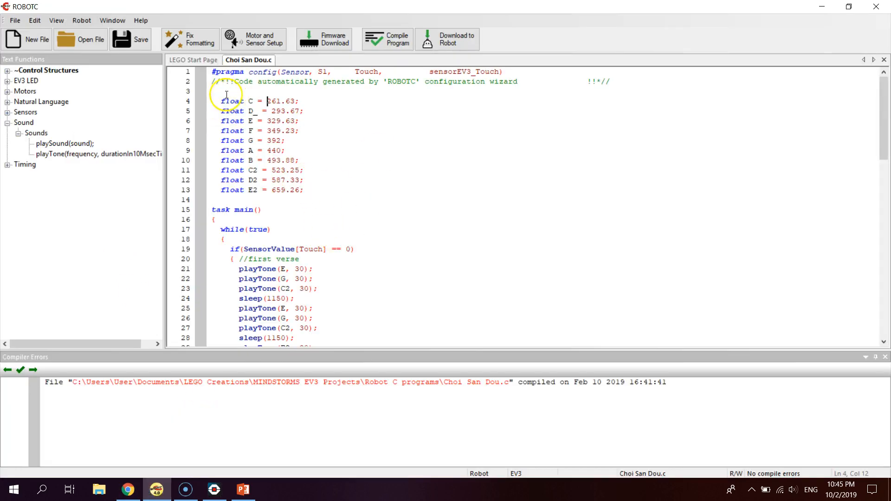
mouse_move(268, 194)
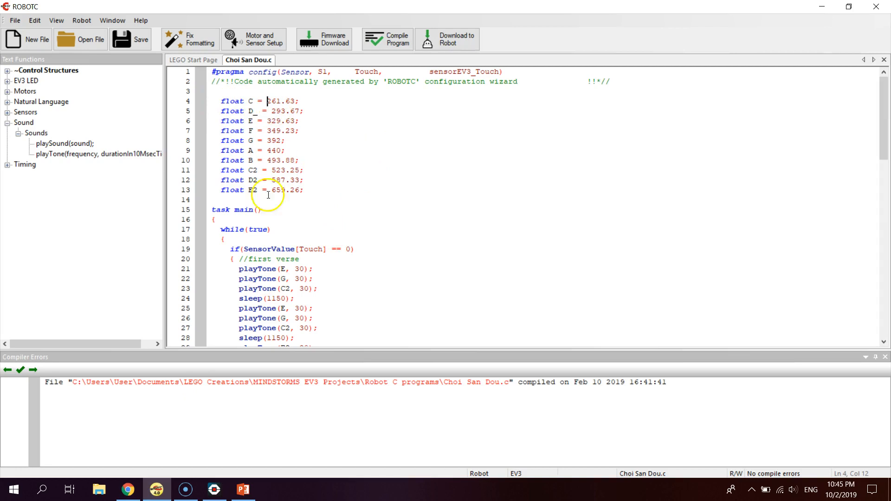
click(264, 189)
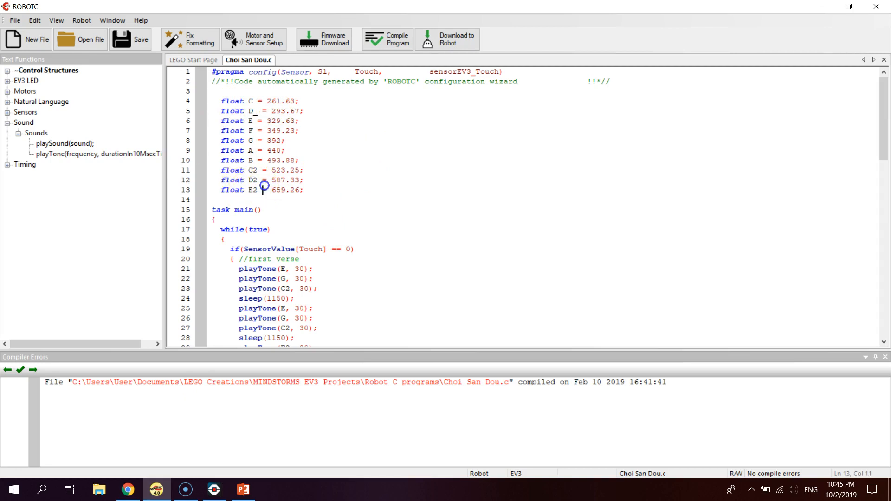
scroll(down, 3)
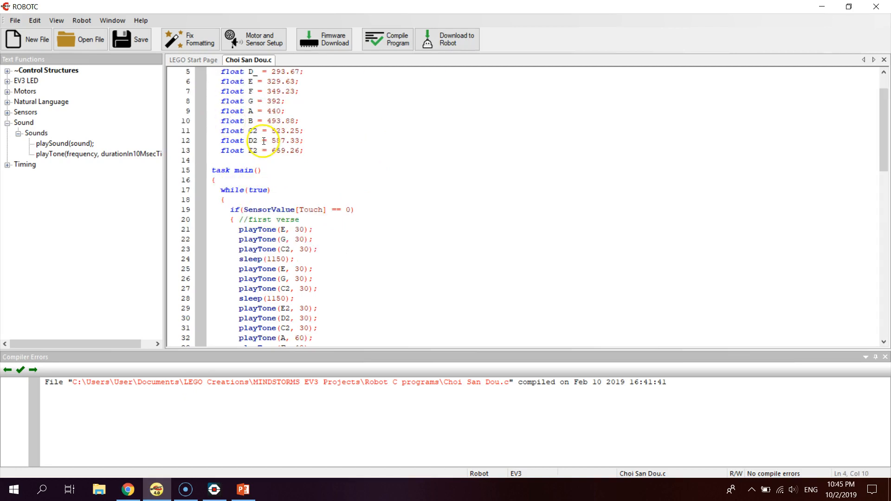
scroll(down, 3)
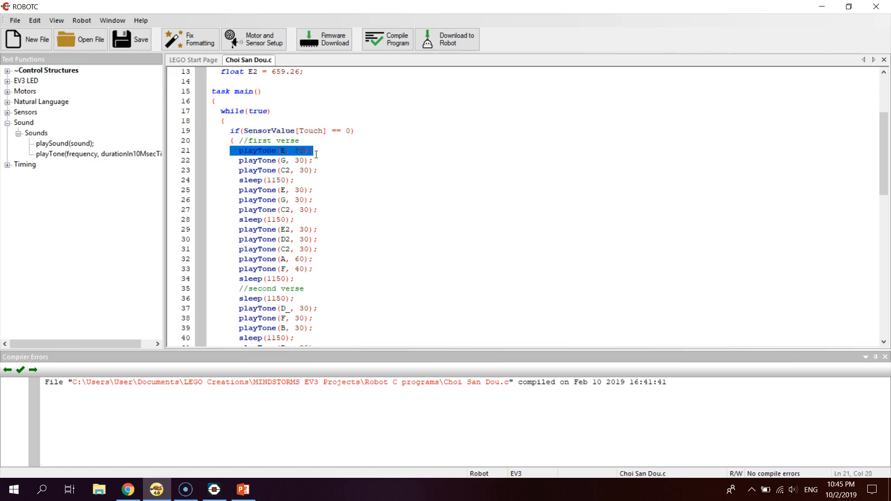
click(318, 160)
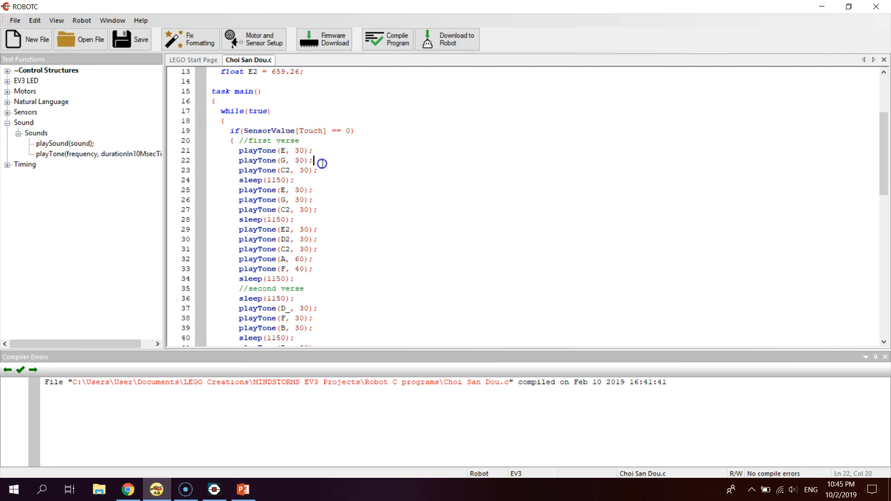
scroll(up, 3)
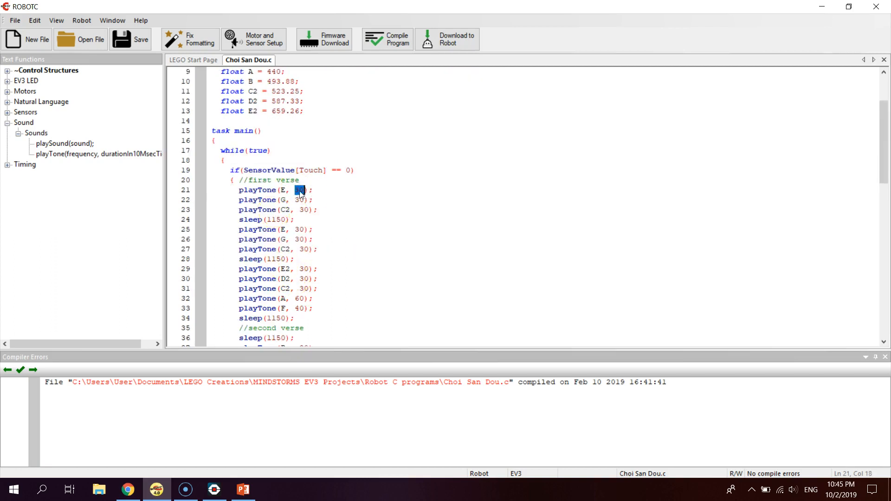
scroll(down, 3)
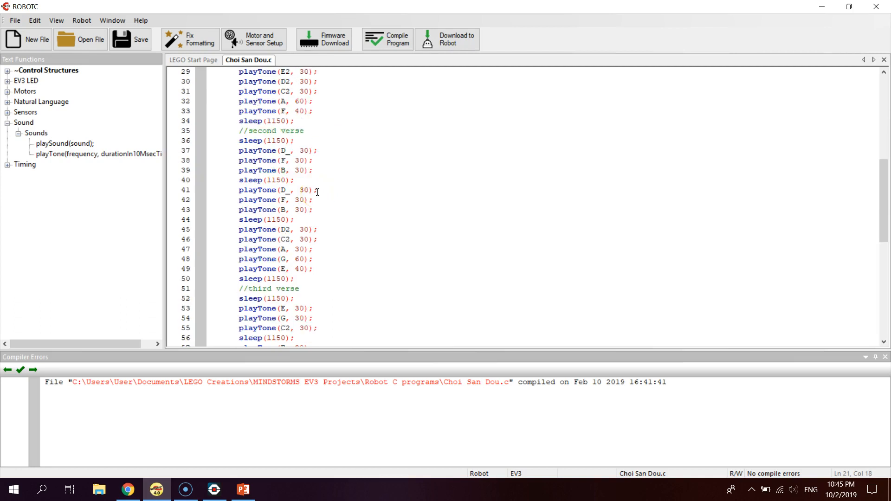
scroll(down, 3)
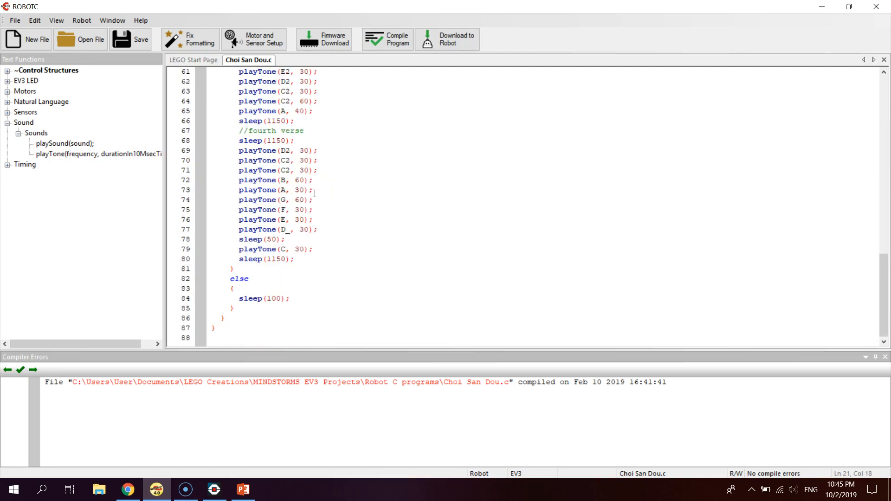
scroll(up, 3)
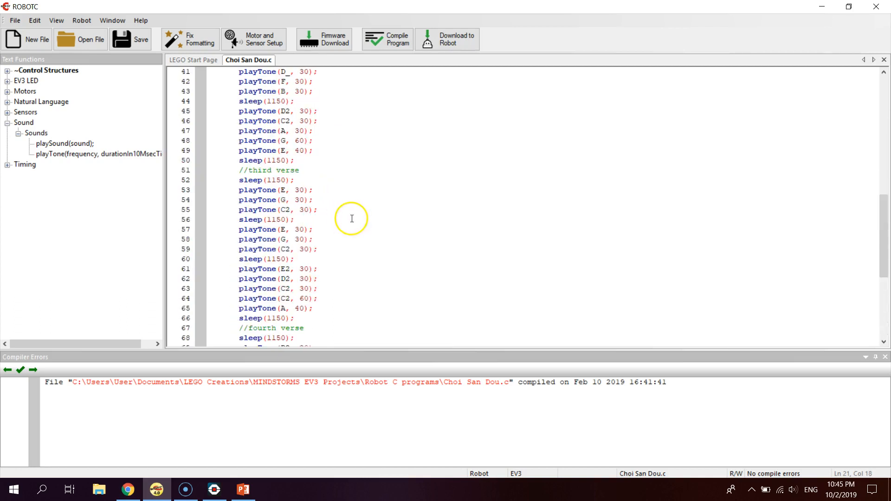
scroll(up, 3)
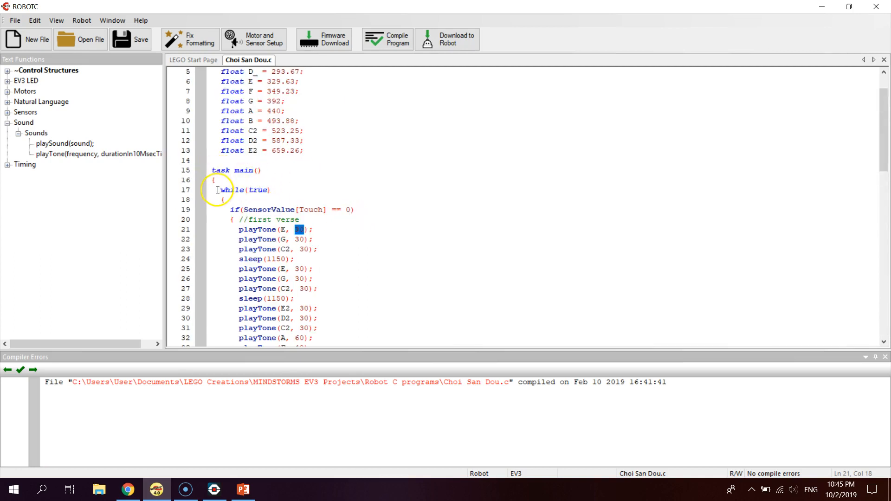
click(223, 190)
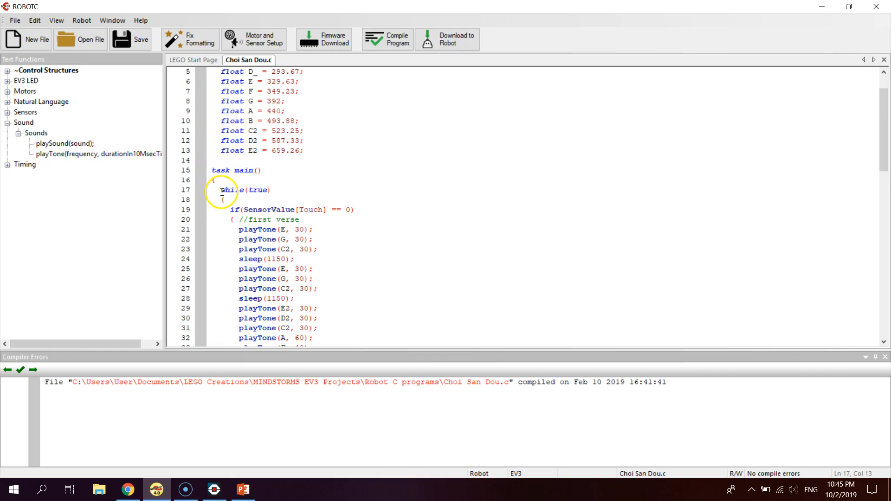
click(221, 190)
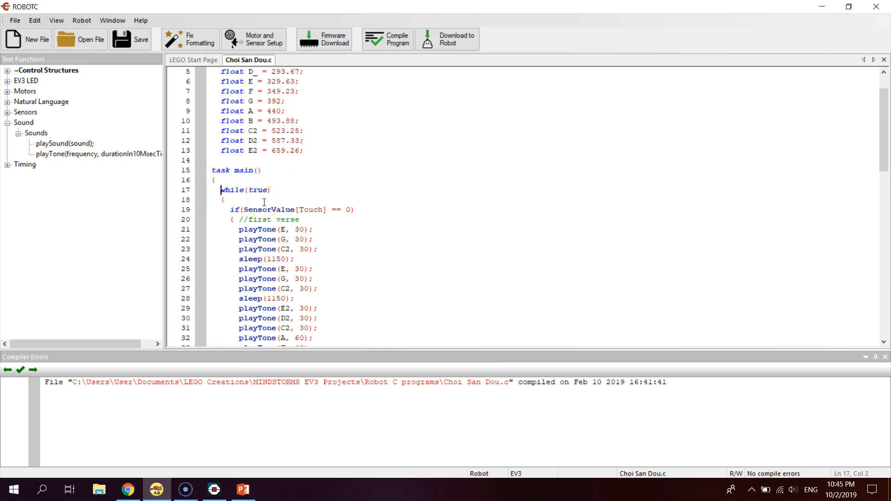
mouse_move(272, 187)
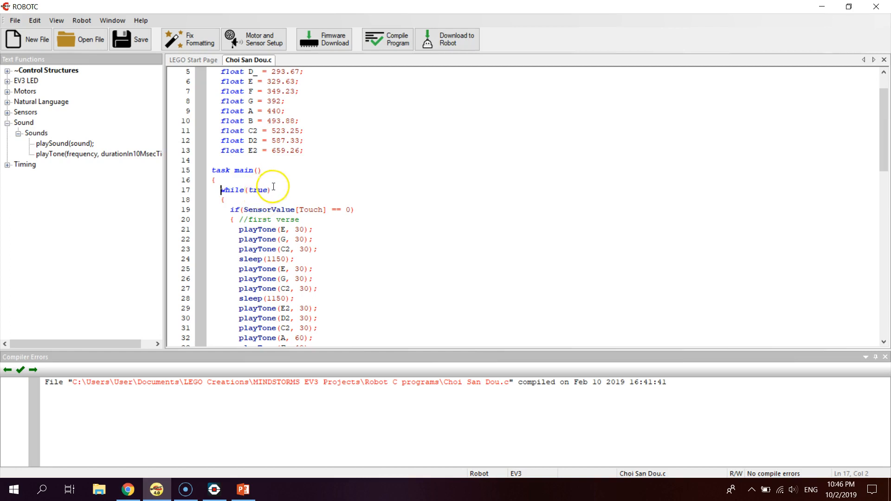
double_click(233, 190)
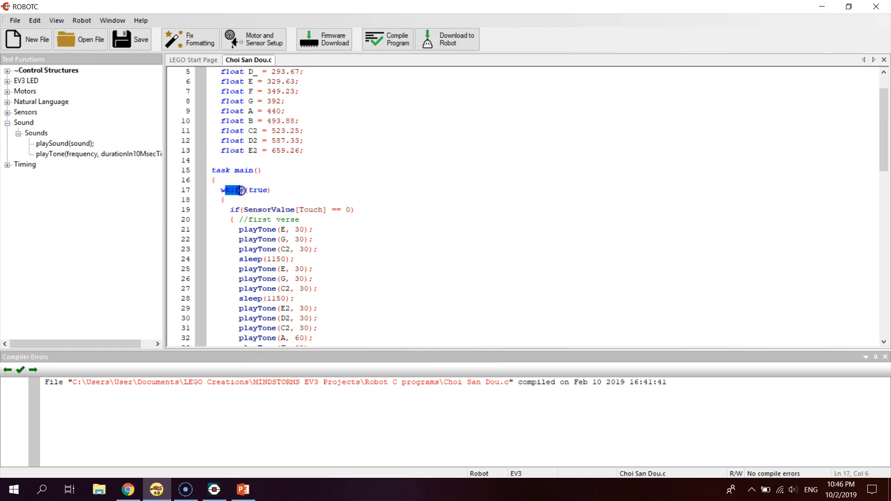
double_click(258, 190)
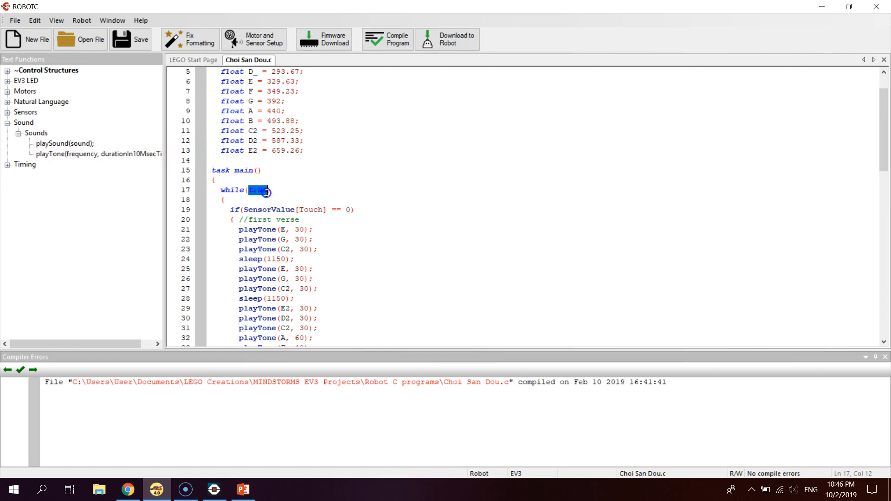
click(313, 239)
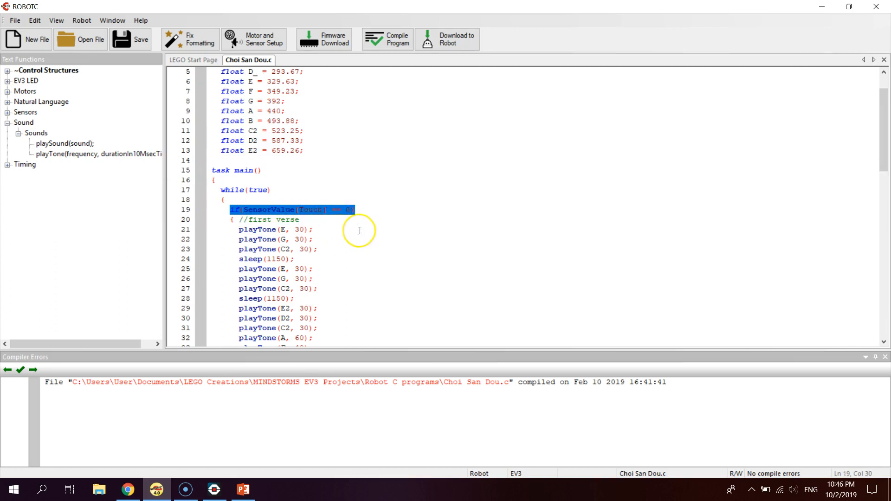
click(293, 249)
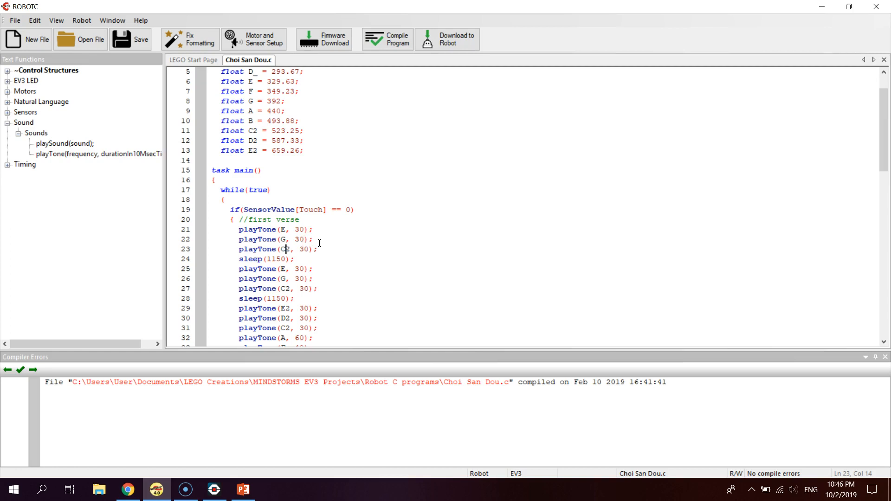
scroll(down, 3)
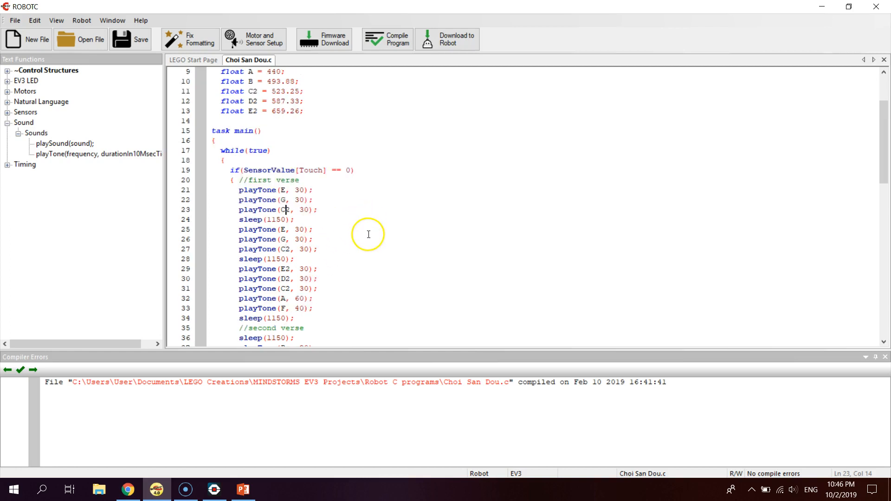
scroll(down, 3)
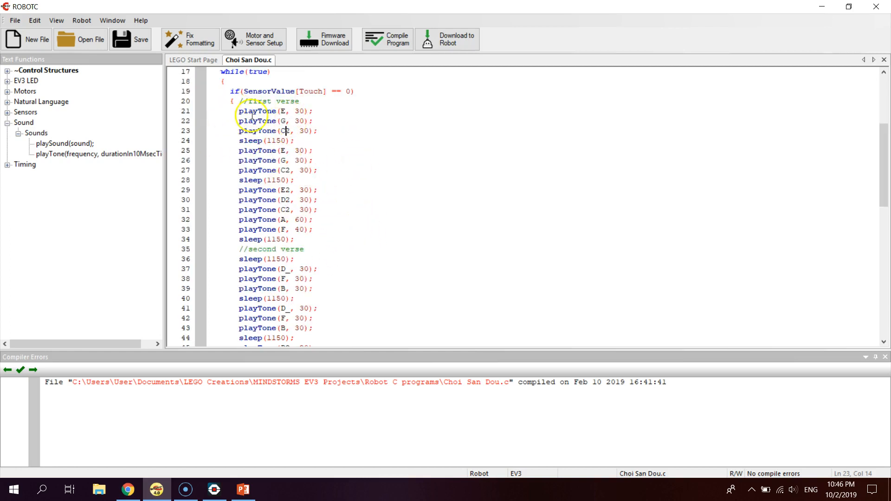
scroll(down, 3)
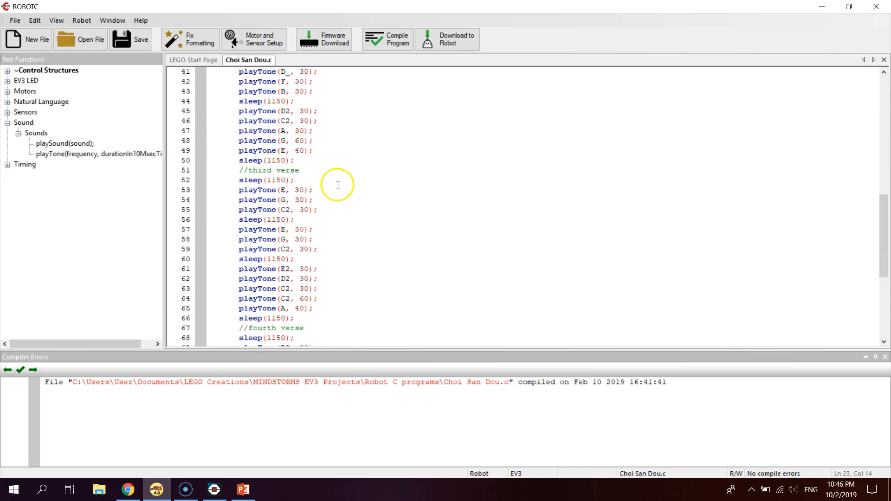
scroll(down, 3)
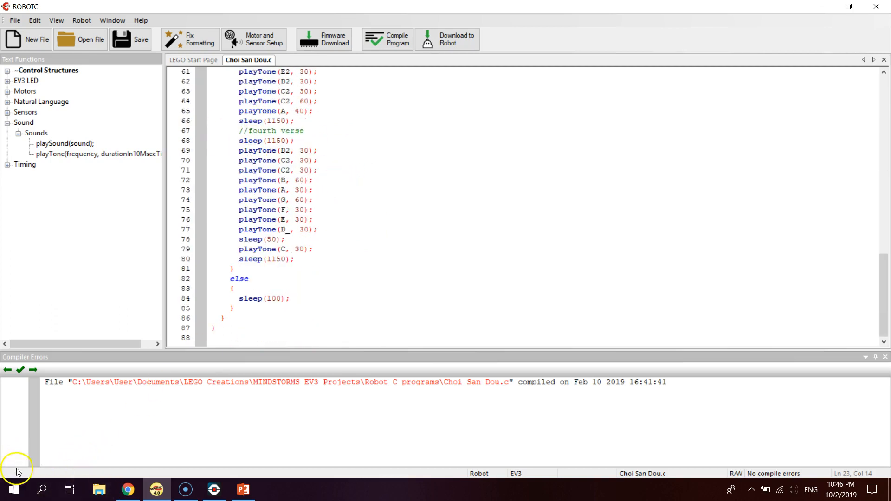
scroll(up, 3)
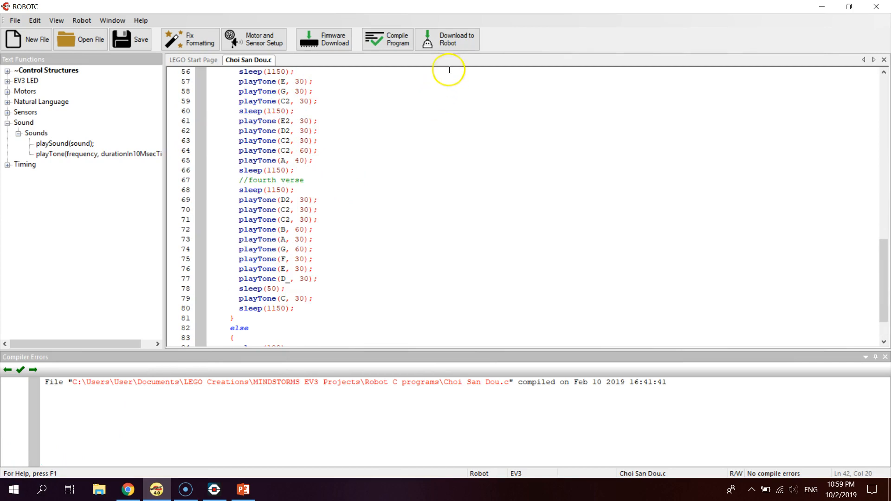
Attempt a robot download, dismiss the link error, and quit the EV3 software without saving.
click(447, 38)
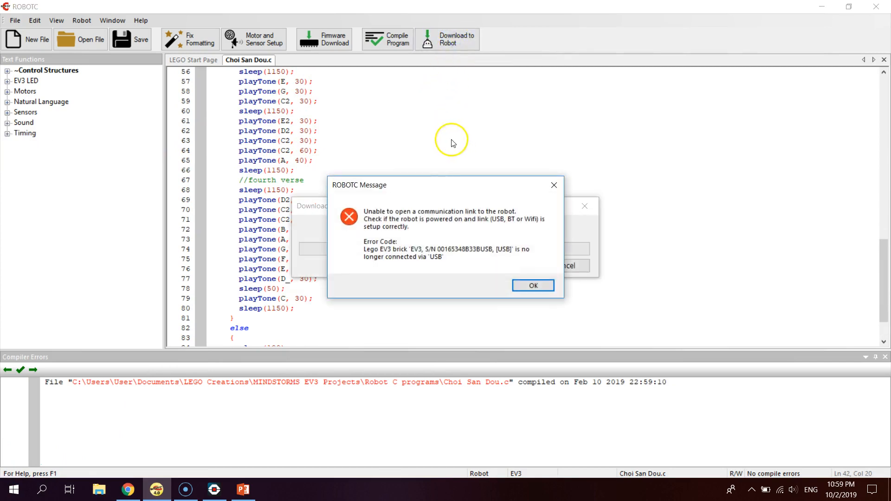
click(531, 285)
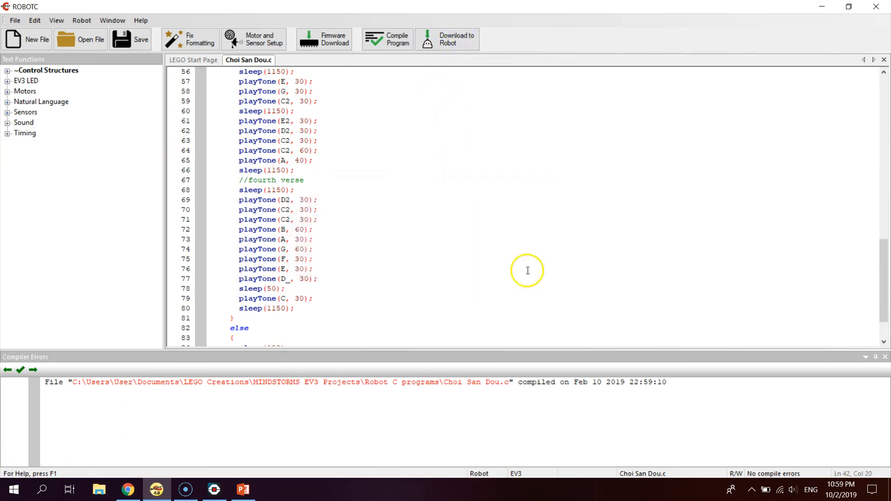
mouse_move(56, 477)
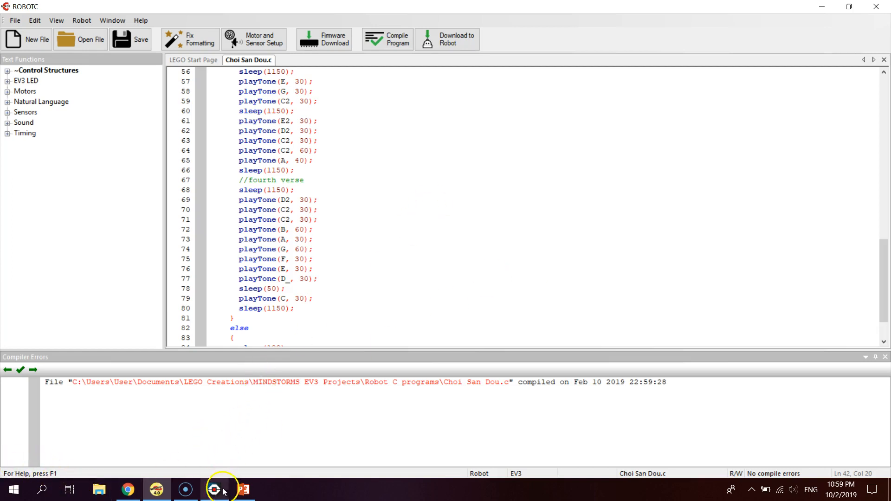
click(214, 489)
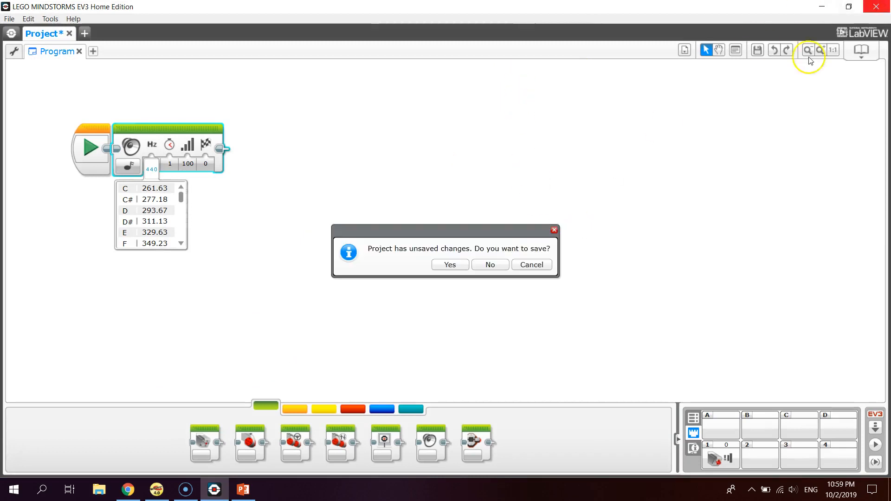
click(489, 265)
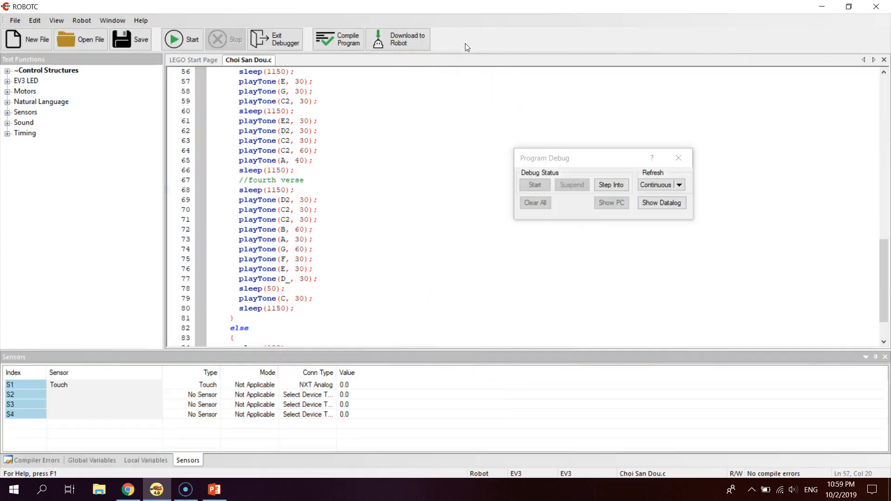
Run the downloaded Choi San Dou program from the debugger, then exit back to editing.
click(534, 184)
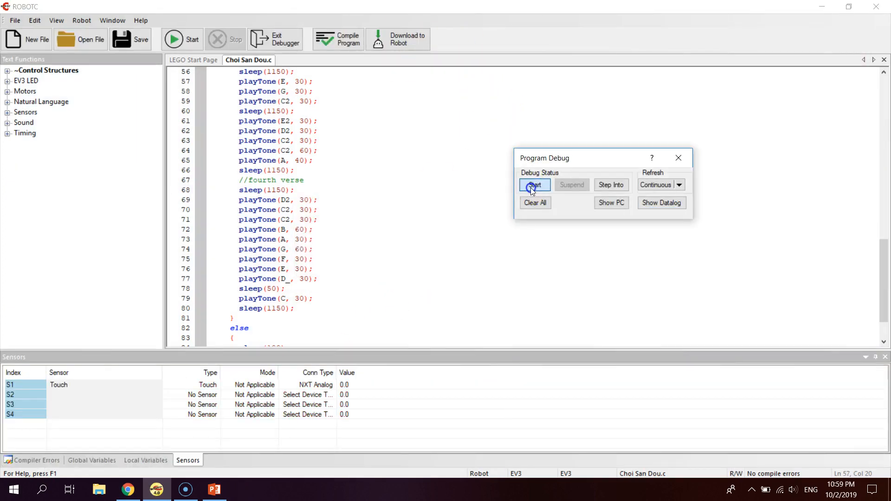
click(534, 185)
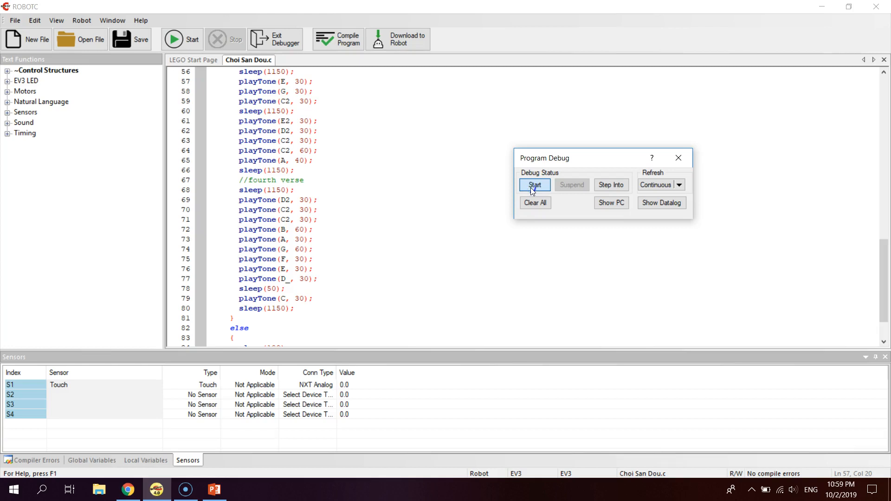
click(533, 185)
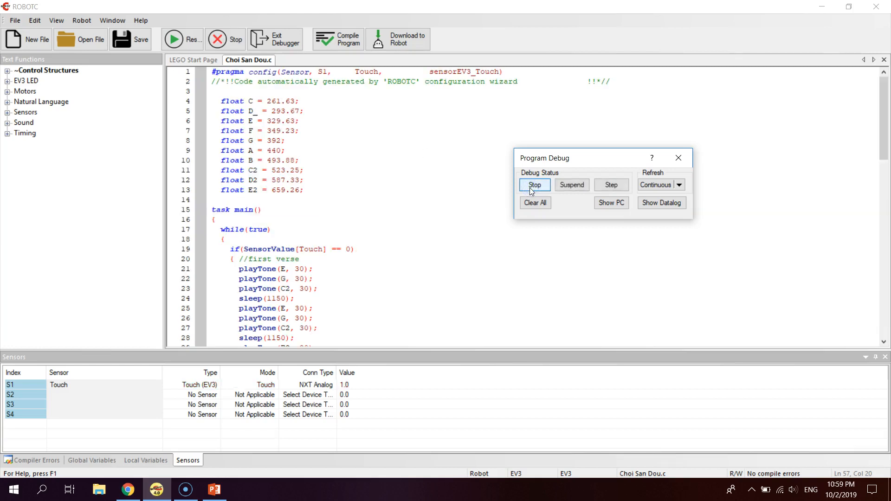
mouse_move(525, 191)
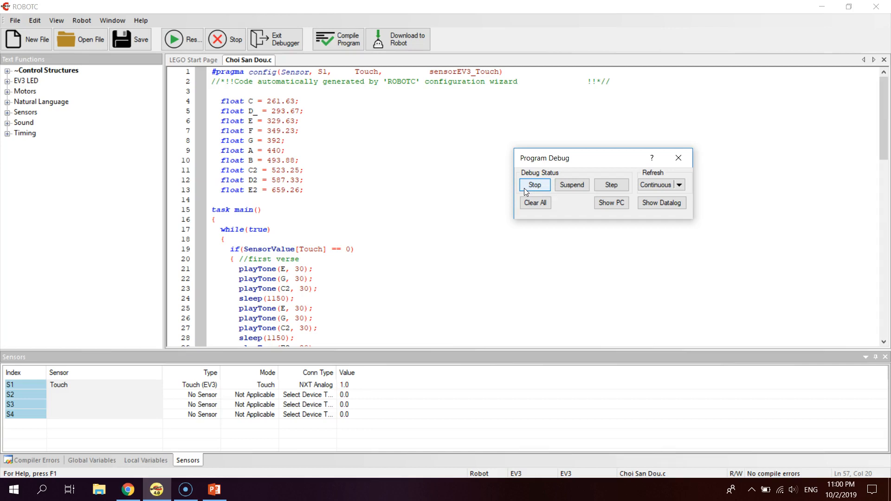
mouse_move(884, 89)
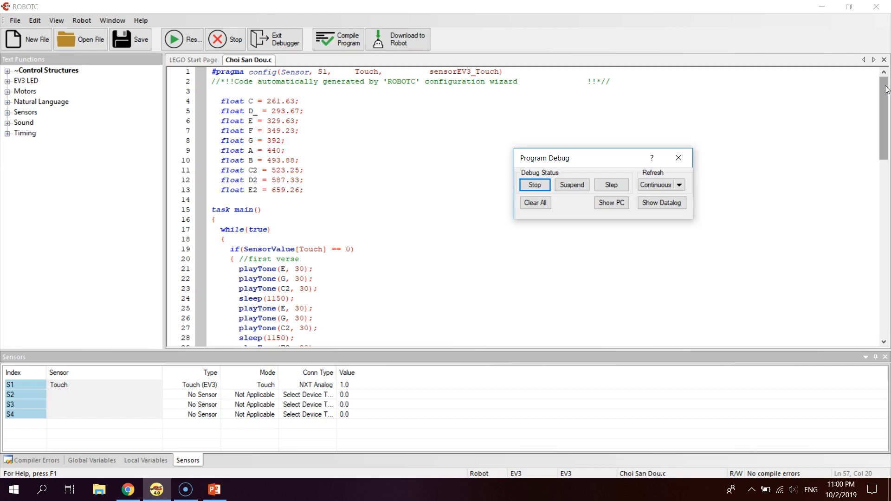
mouse_move(432, 152)
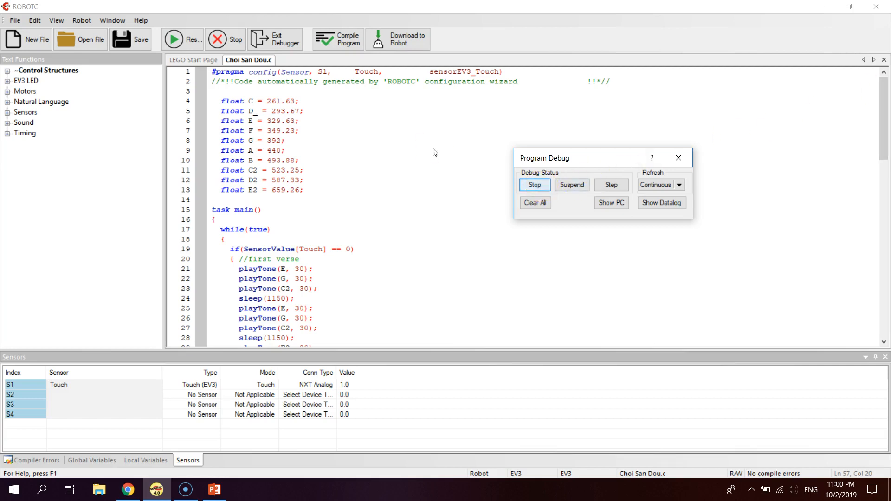
click(534, 185)
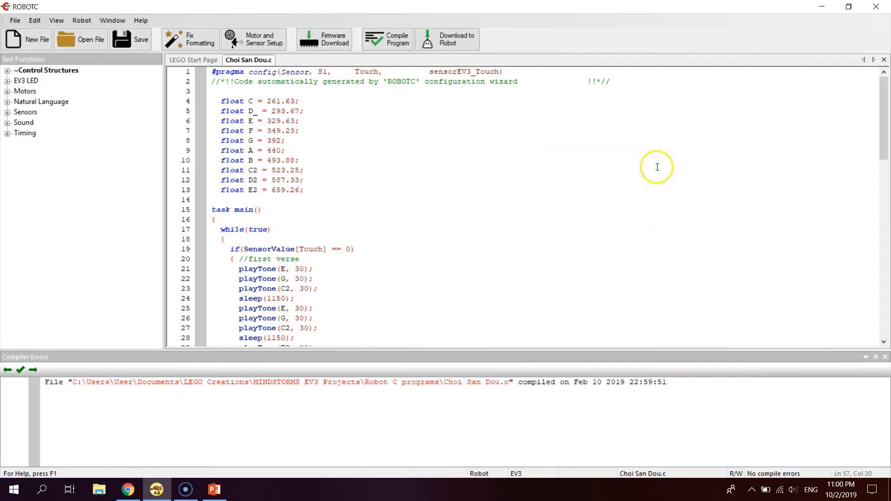
Comment out the fourth verse's sleep(1150) with // and re-download the program to the EV3.
scroll(down, 3)
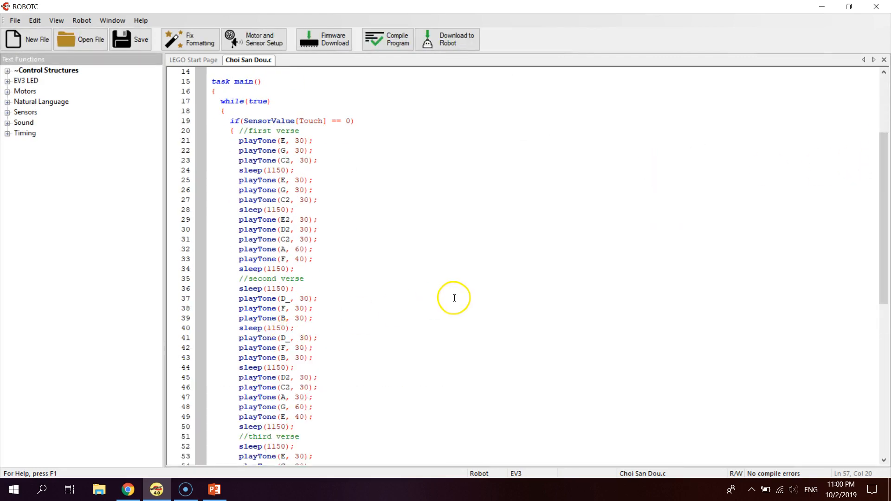
scroll(down, 3)
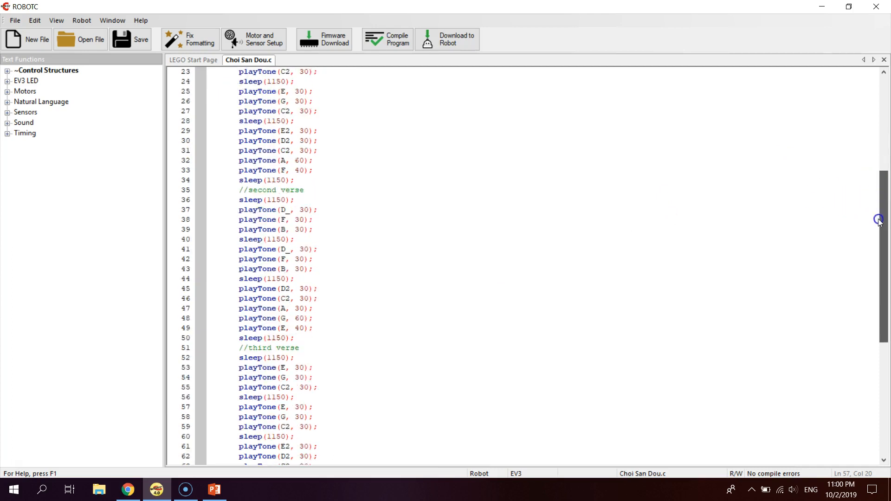
scroll(down, 3)
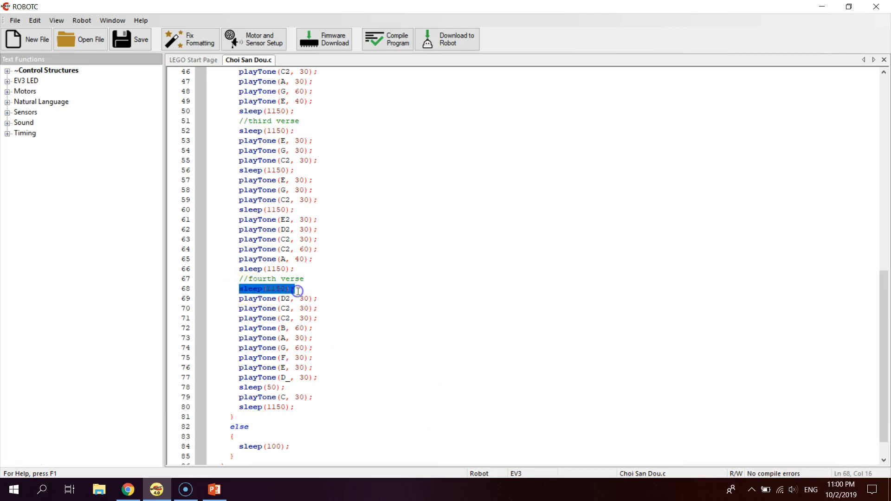
click(316, 295)
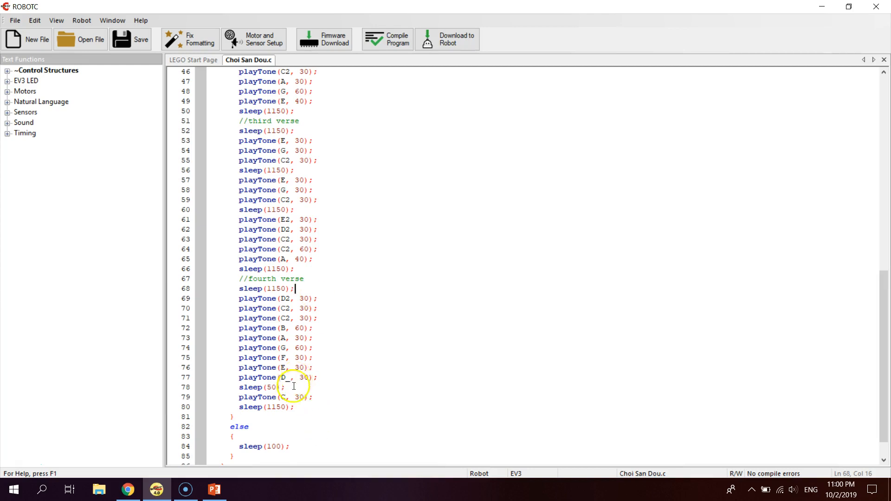
click(291, 390)
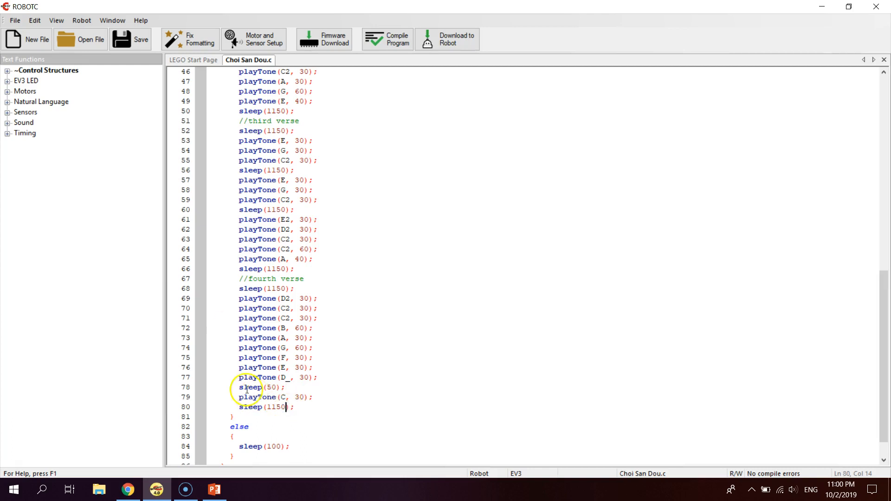
double_click(250, 387)
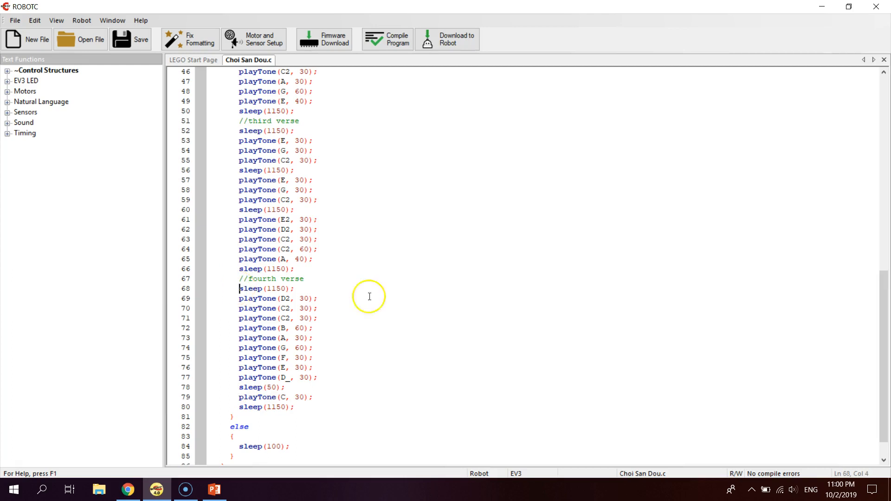
text(//)
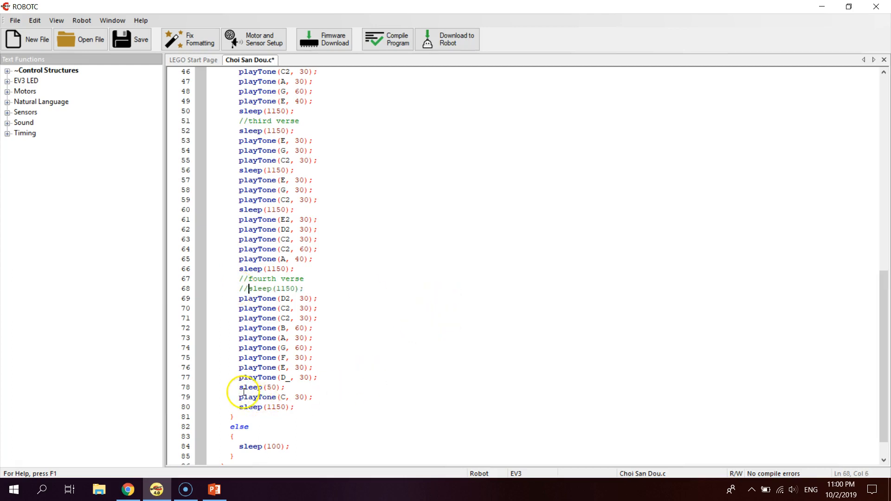
click(387, 39)
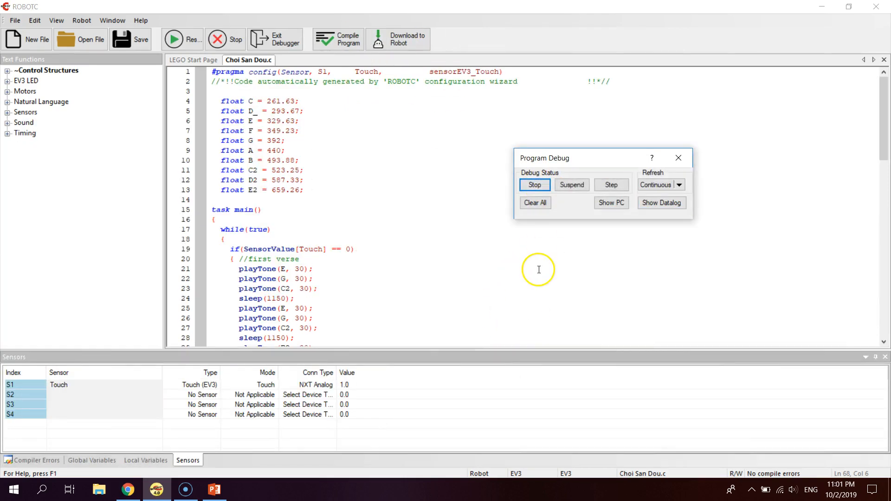
mouse_move(576, 281)
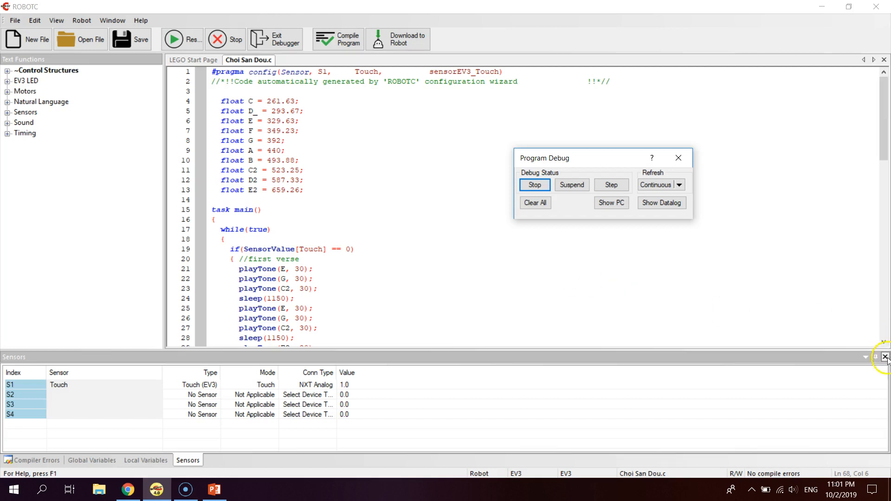
Close the Sensors panel, stop the running program, and scroll down the code.
click(145, 460)
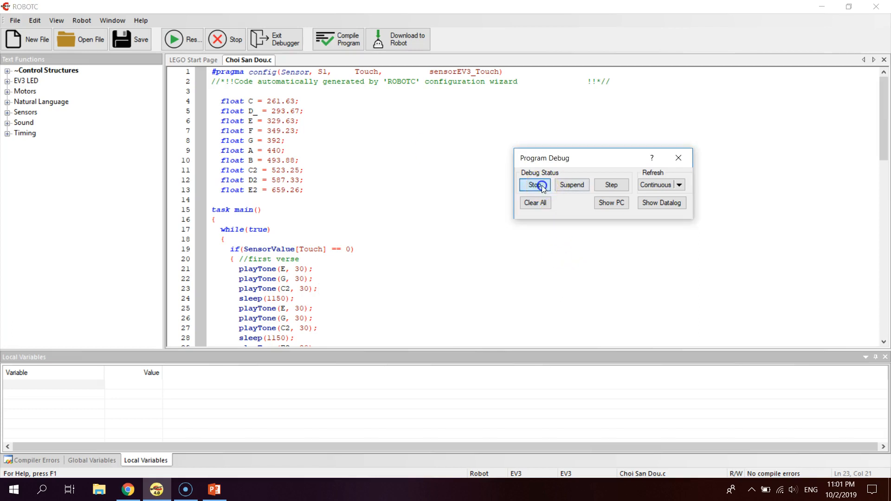
click(535, 185)
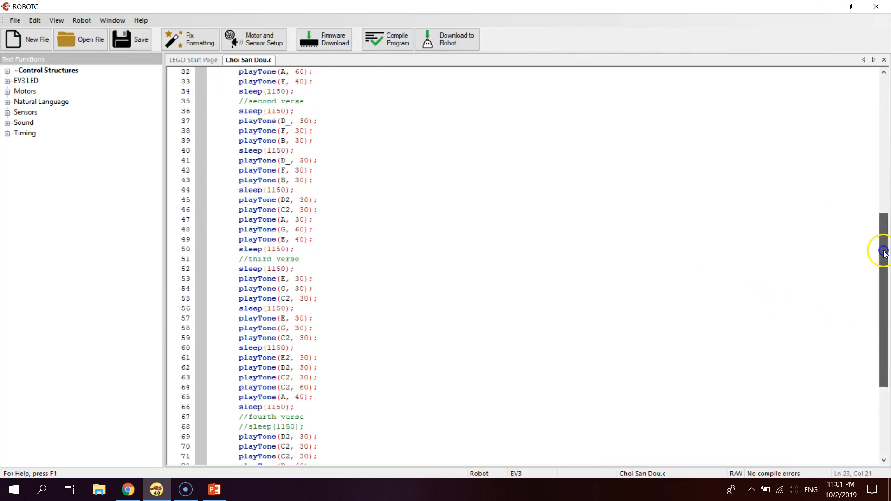
scroll(down, 3)
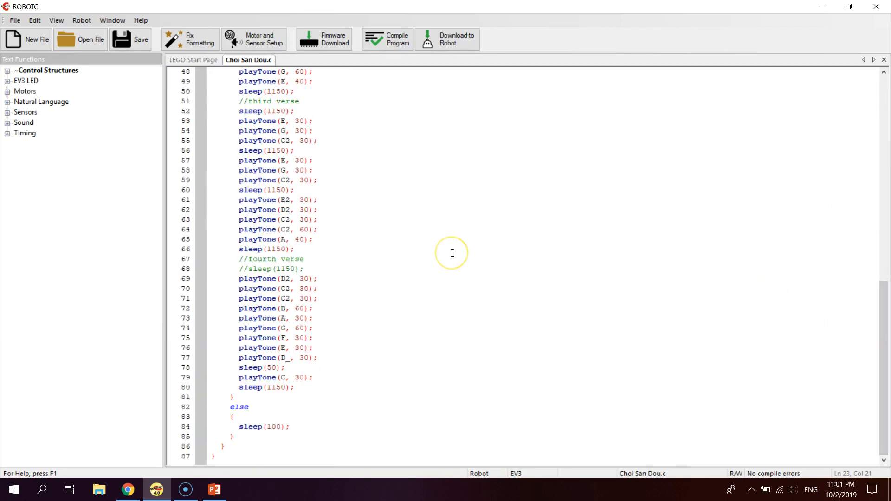
mouse_move(452, 253)
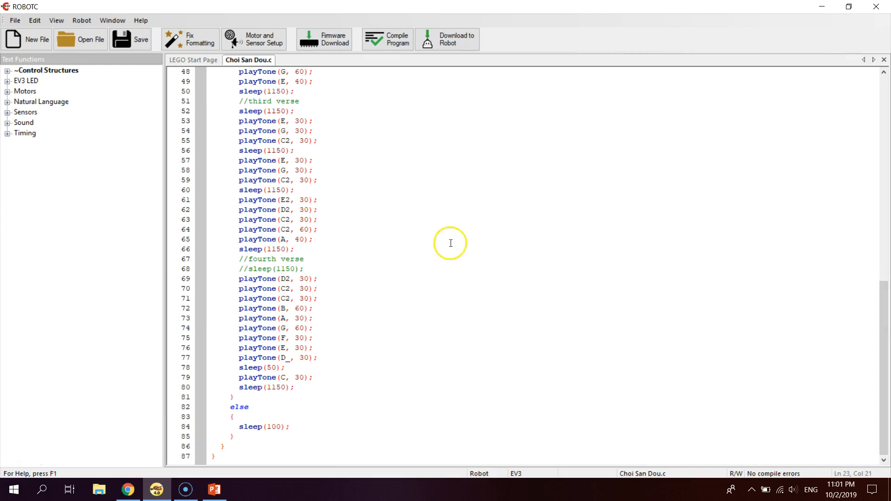
mouse_move(481, 229)
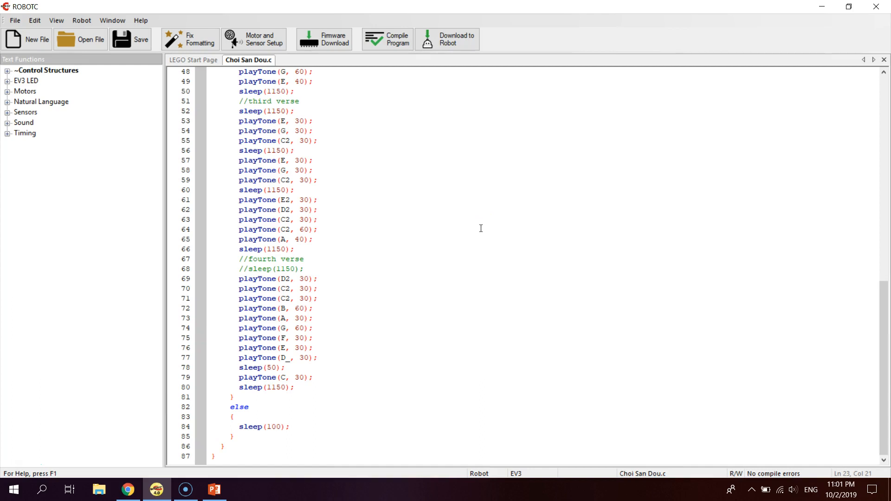
mouse_move(446, 190)
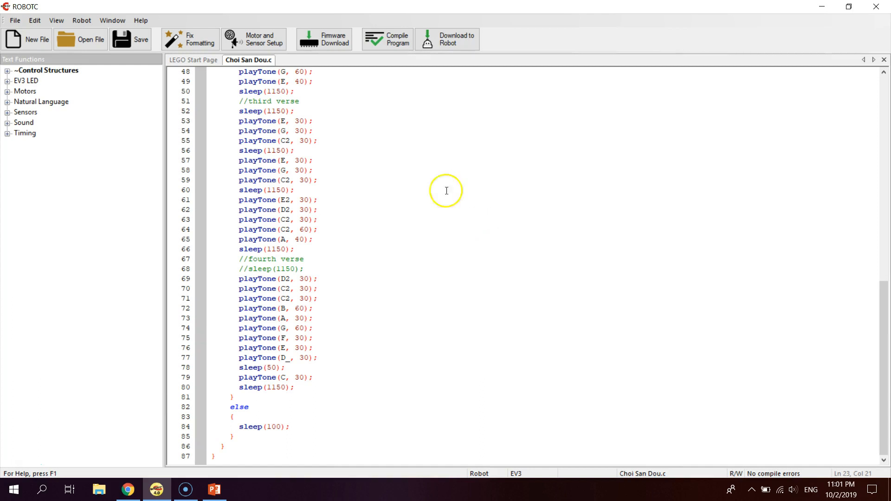
mouse_move(81, 39)
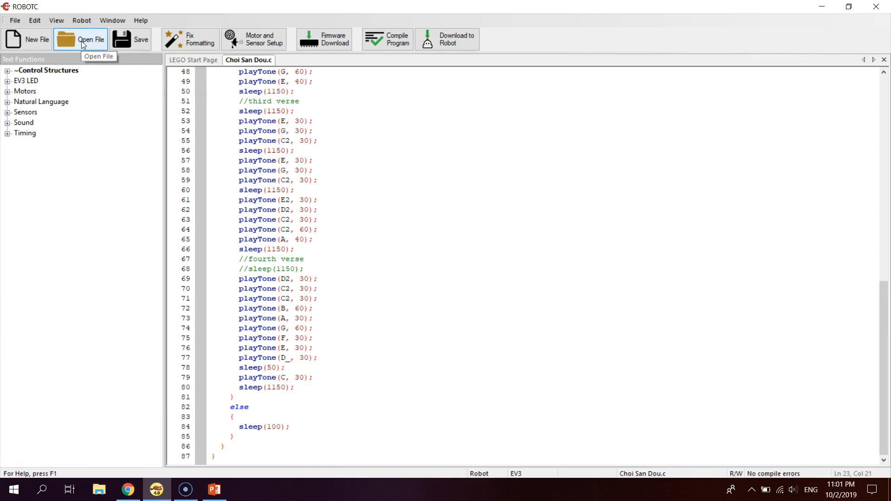
Open Choi San Dou with Delay.c and browse its PlayToneTillFinish helper function.
click(80, 39)
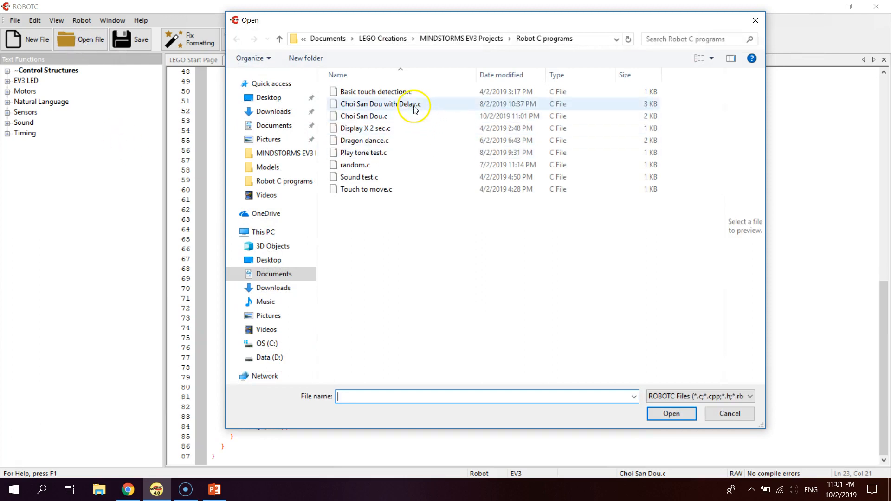
double_click(375, 104)
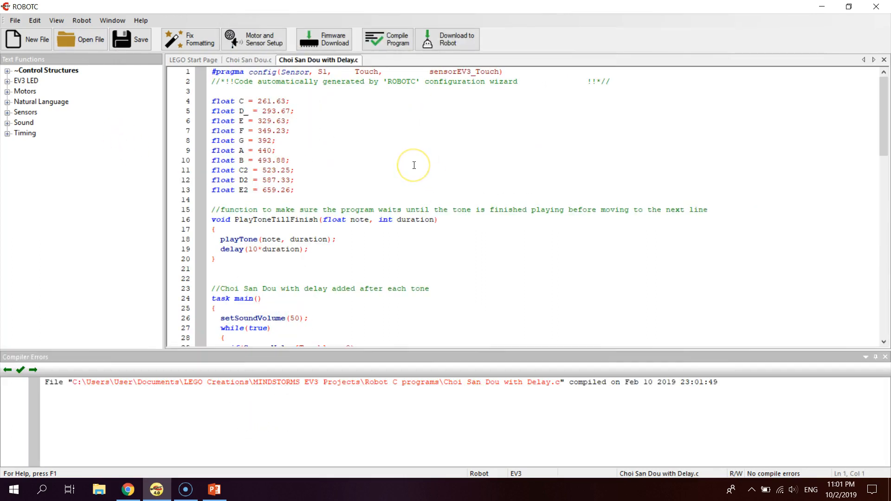
mouse_move(365, 248)
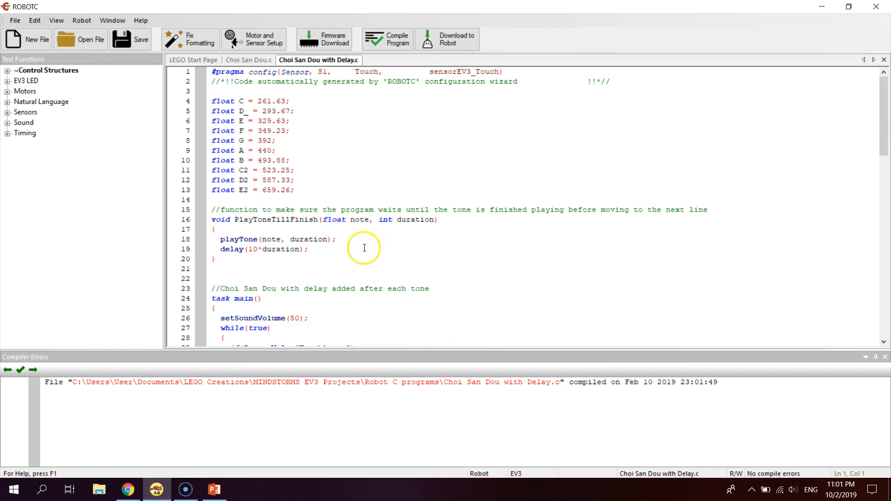
click(220, 240)
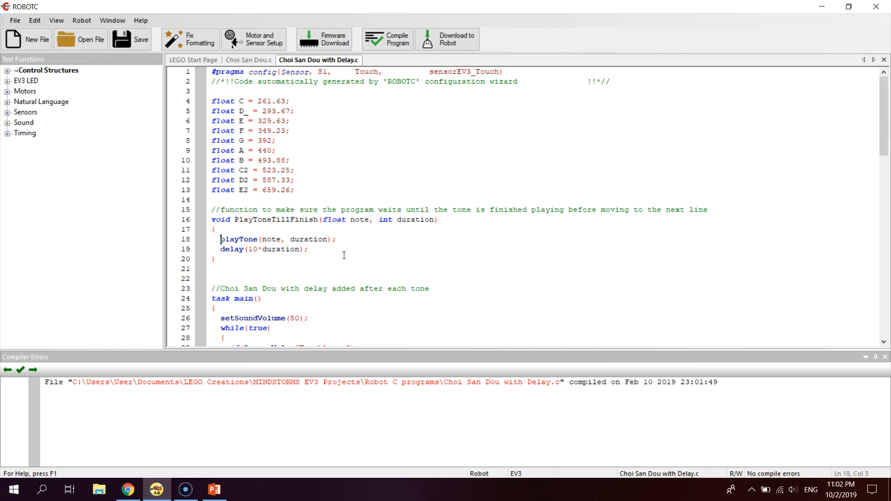
scroll(down, 3)
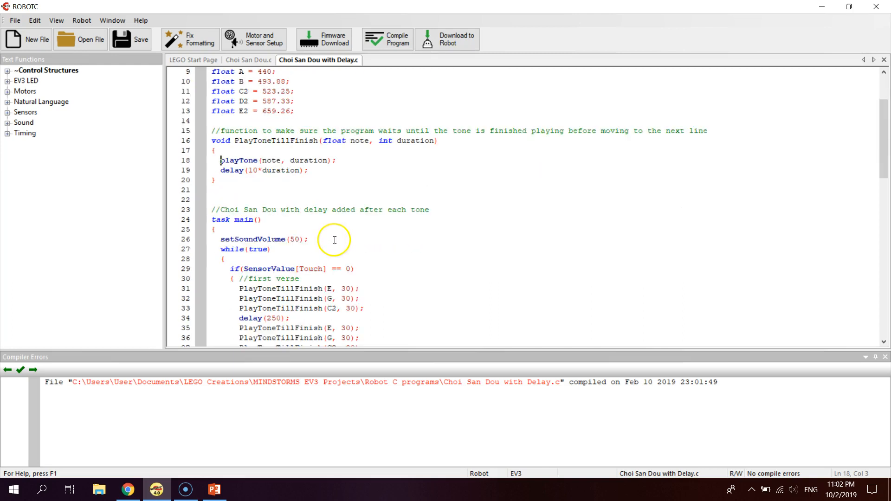
scroll(up, 3)
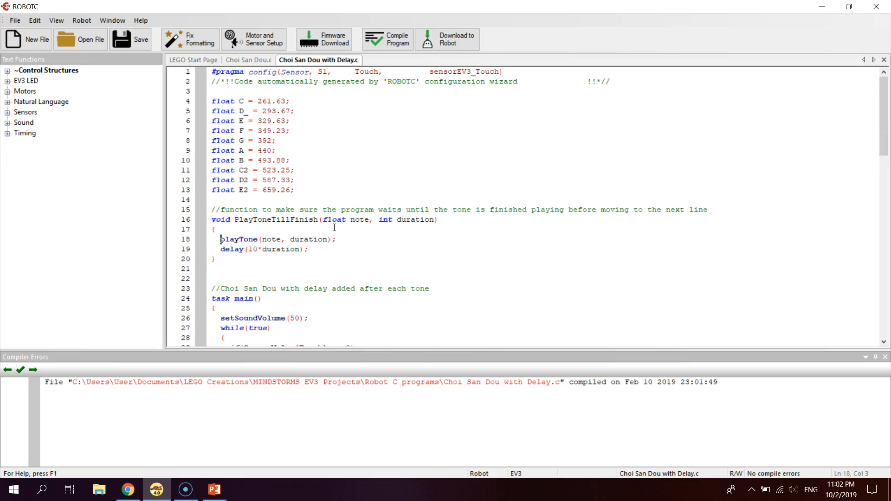
mouse_move(337, 230)
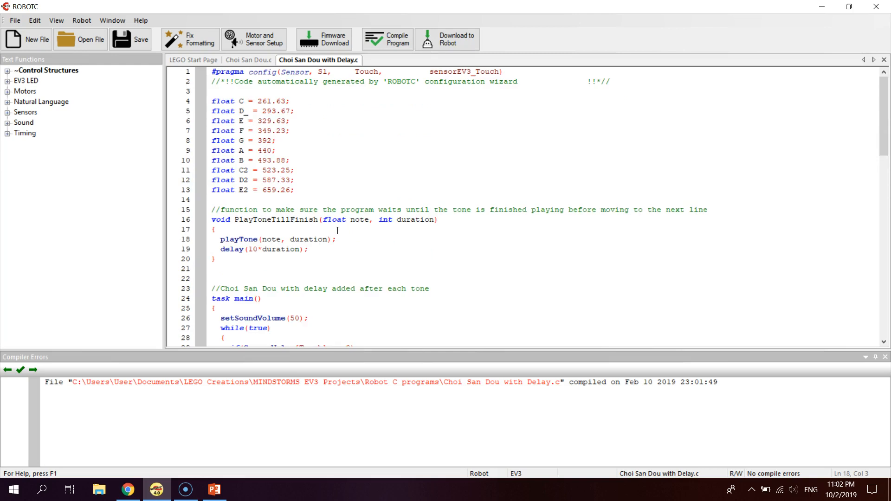
click(221, 240)
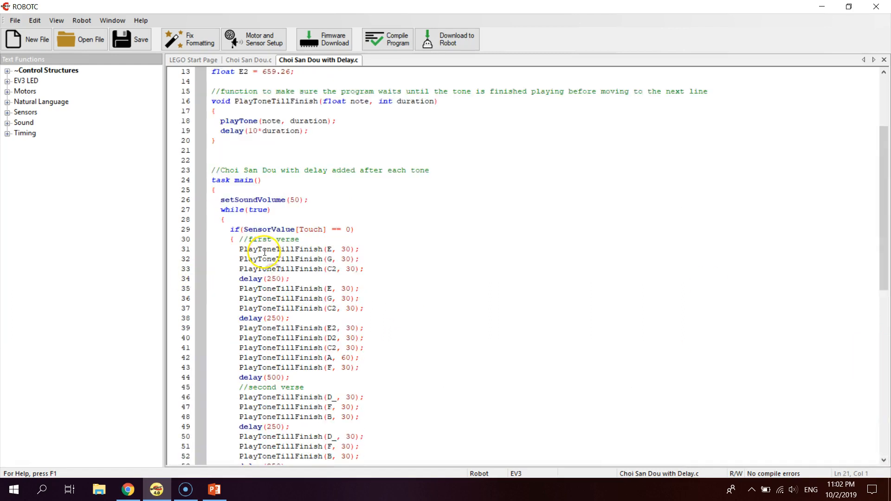
scroll(up, 3)
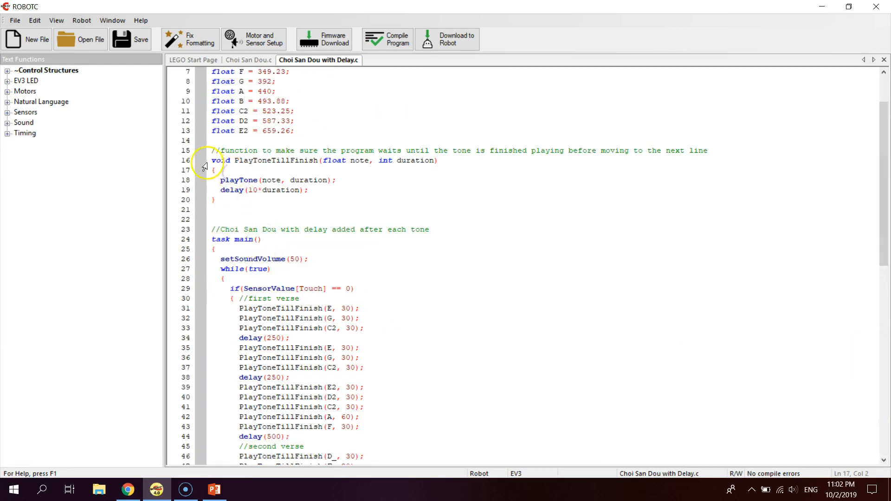
drag(212, 160, 295, 199)
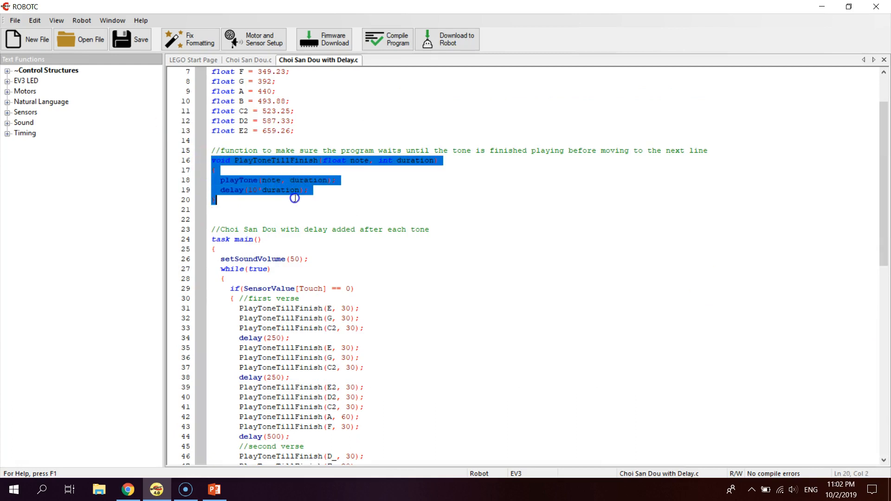
click(232, 160)
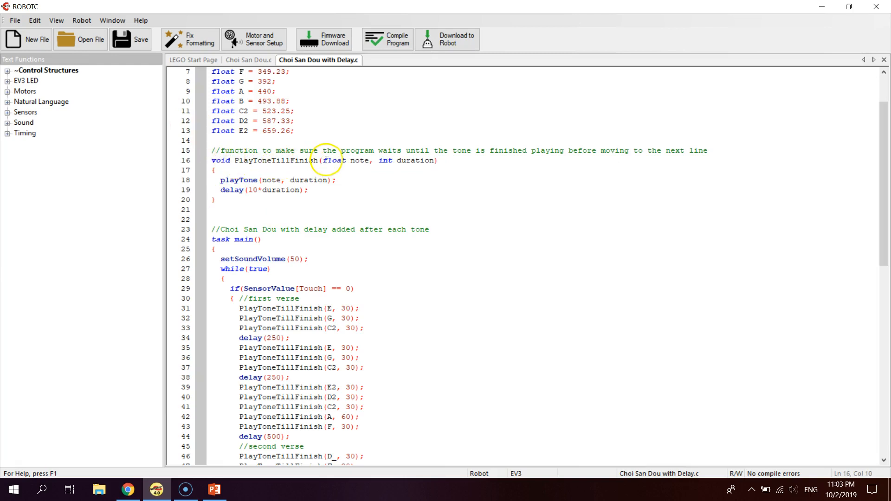
scroll(up, 3)
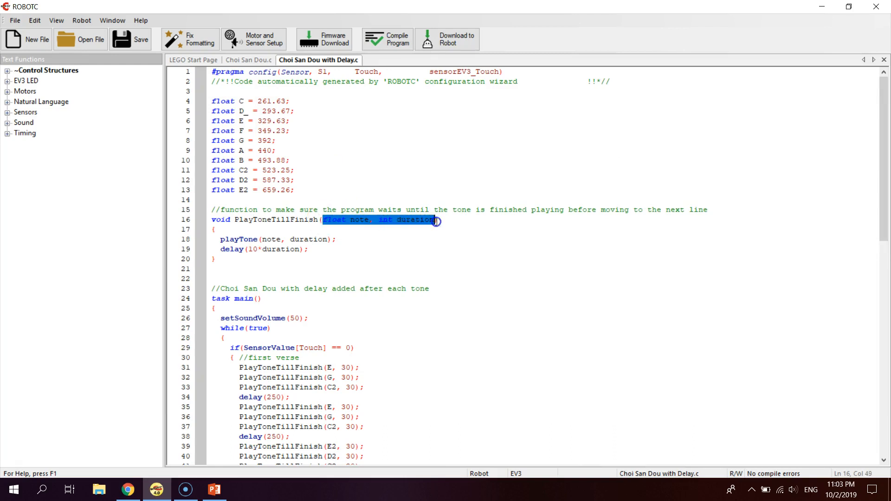
double_click(358, 220)
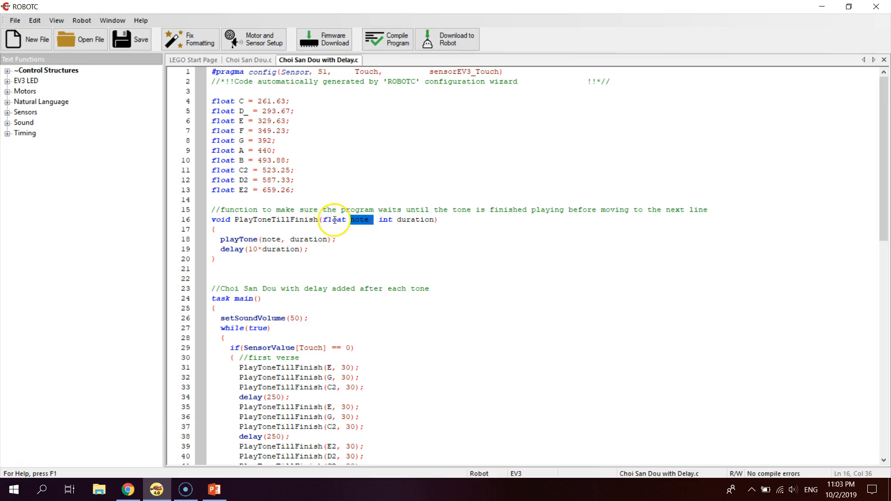
click(352, 220)
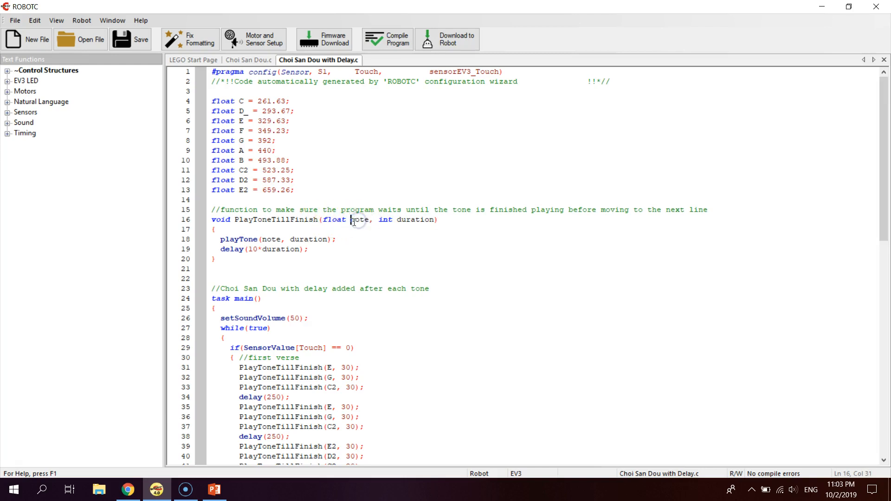
double_click(359, 220)
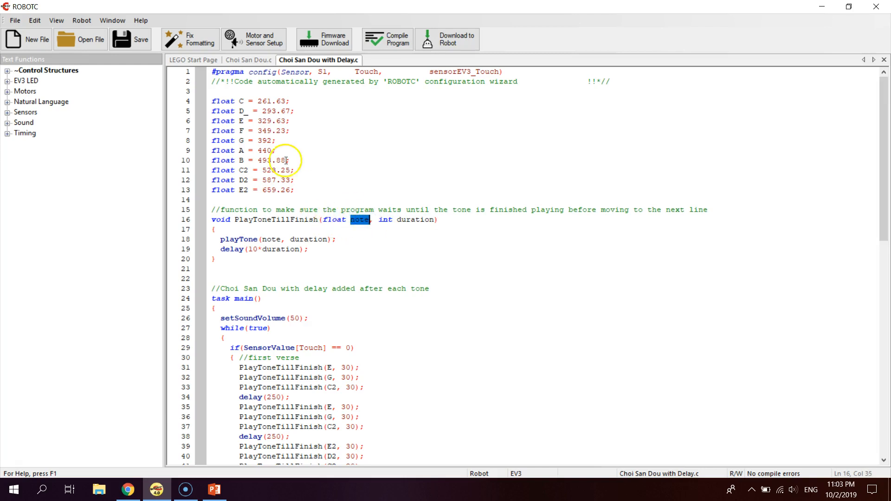
mouse_move(218, 99)
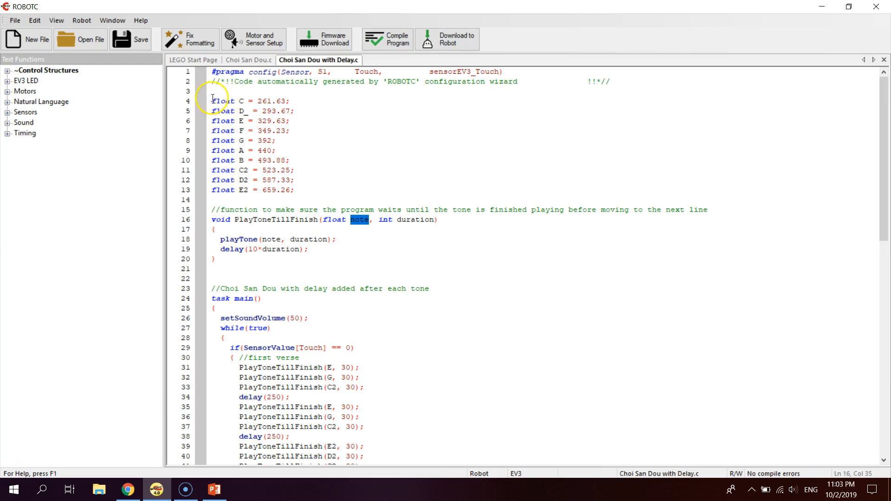
click(334, 178)
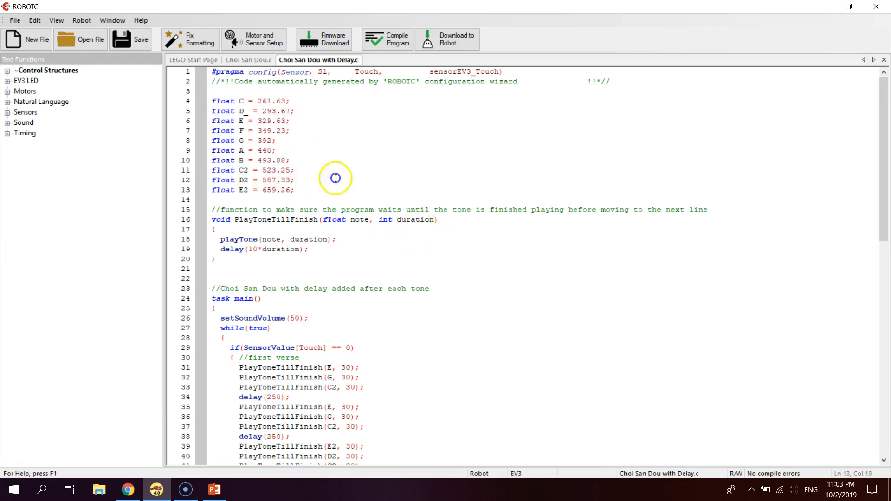
click(398, 222)
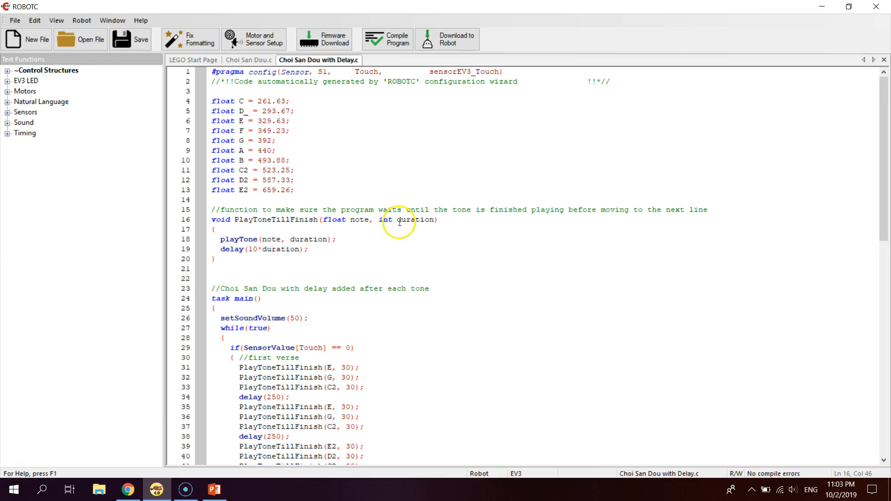
click(310, 249)
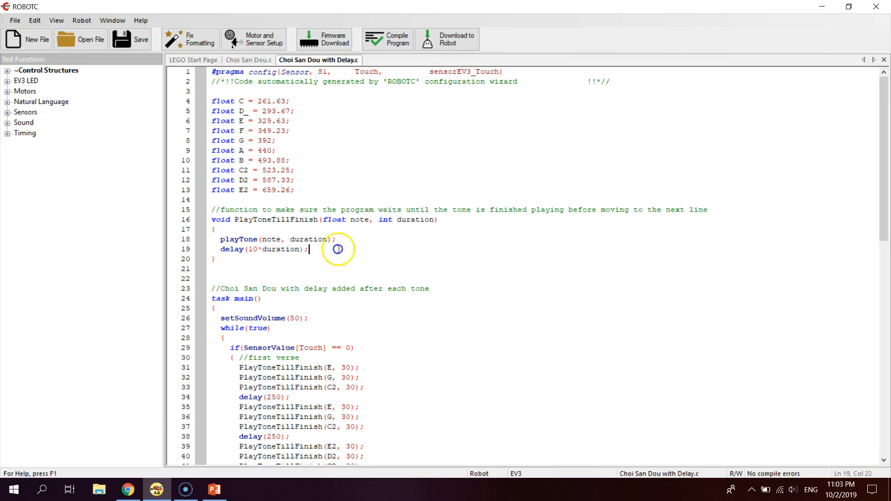
double_click(310, 238)
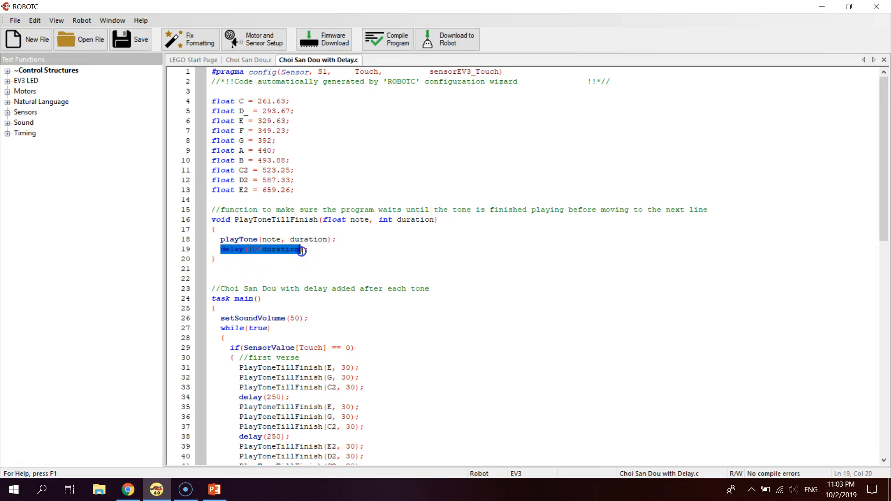
click(258, 250)
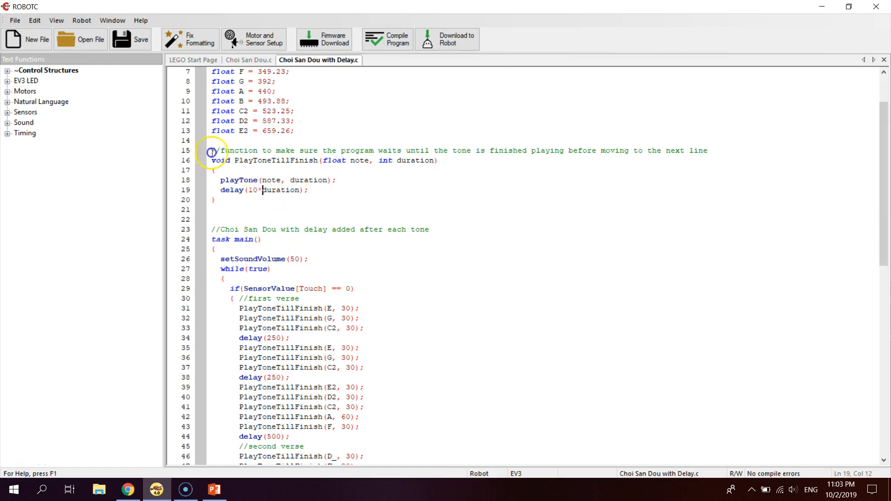
double_click(250, 190)
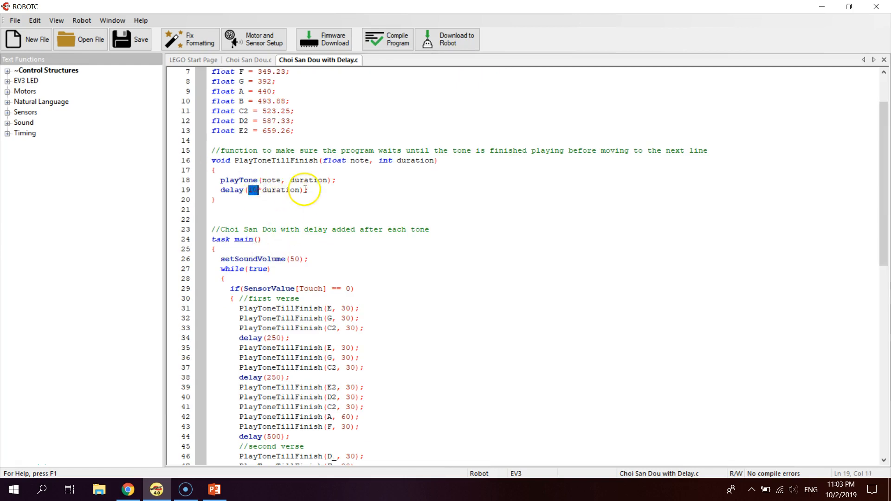
scroll(down, 3)
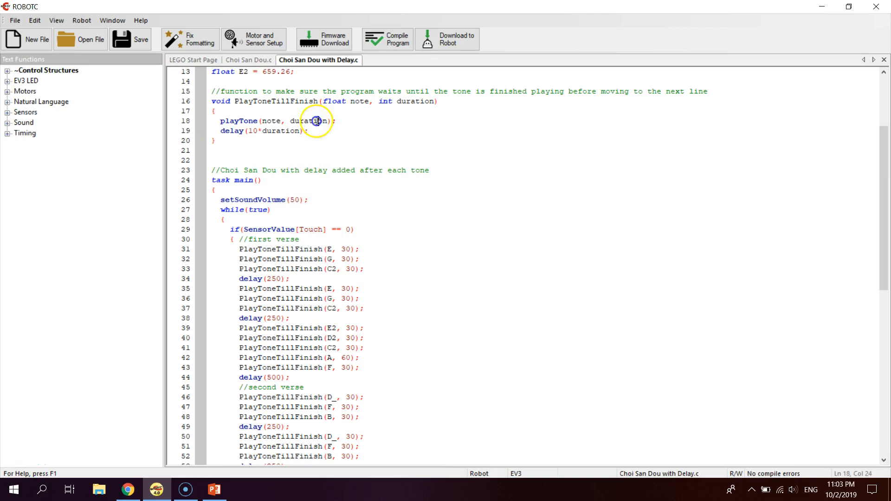
double_click(311, 121)
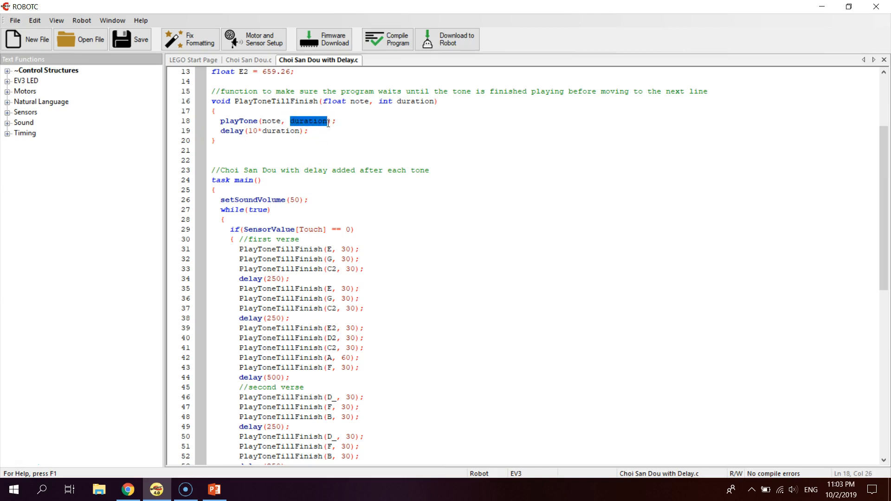
click(291, 131)
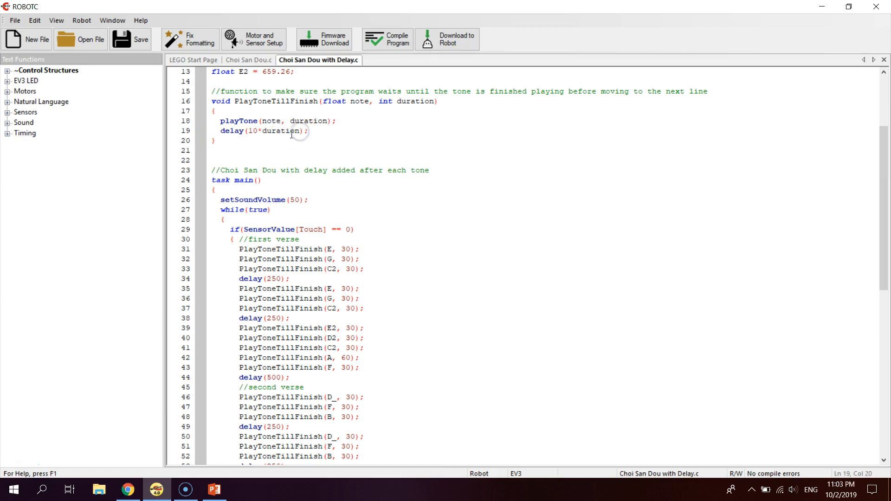
double_click(276, 131)
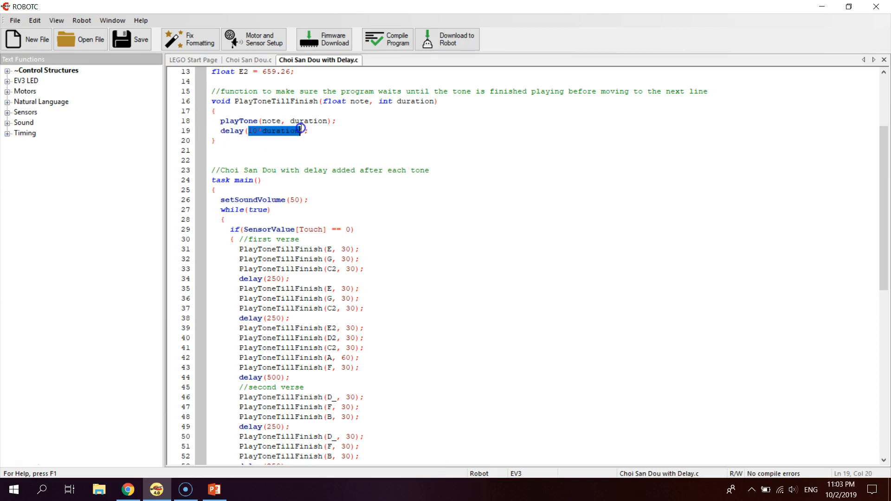
mouse_move(308, 119)
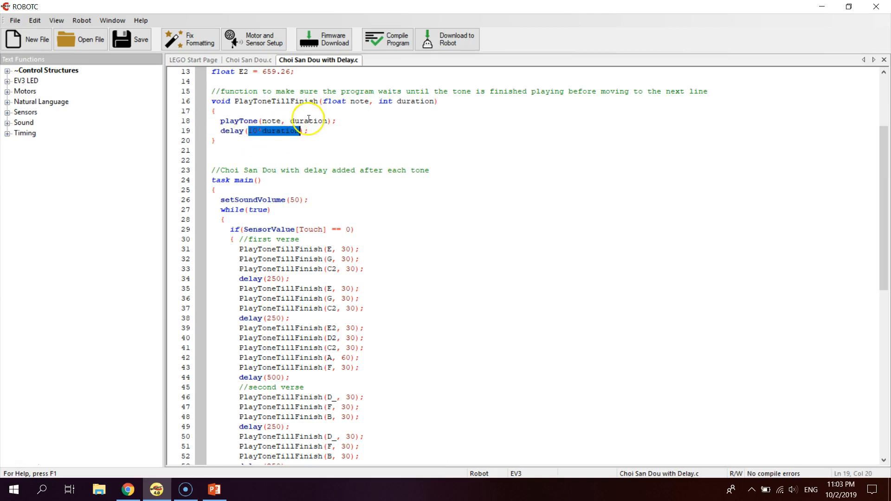
click(264, 131)
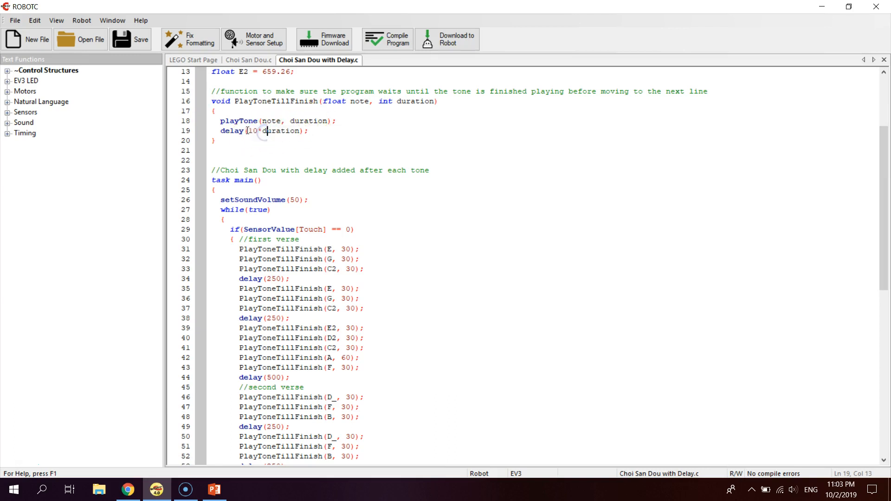
click(216, 191)
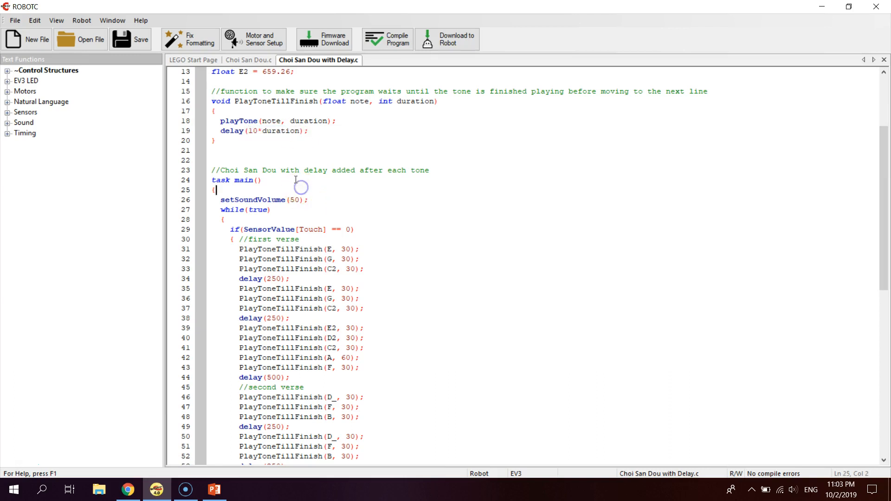
Walk through the task main verses, then download Choi San Dou with Delay.c to the EV3.
scroll(down, 3)
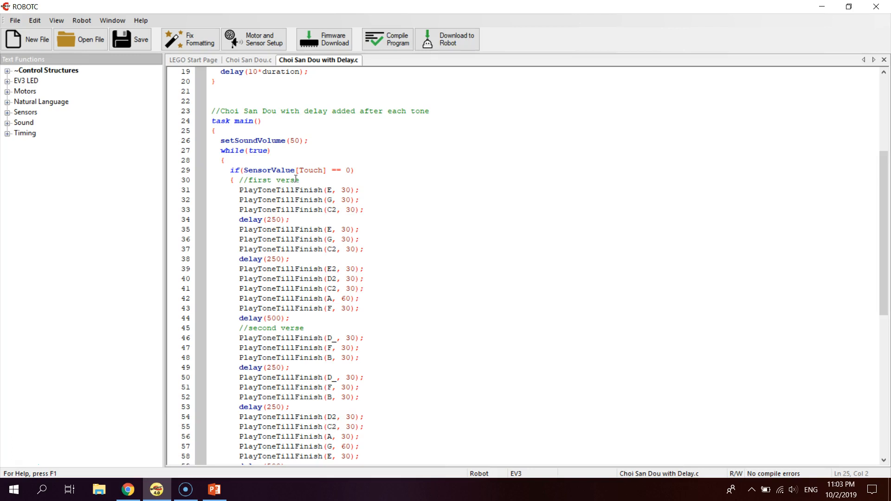
scroll(down, 3)
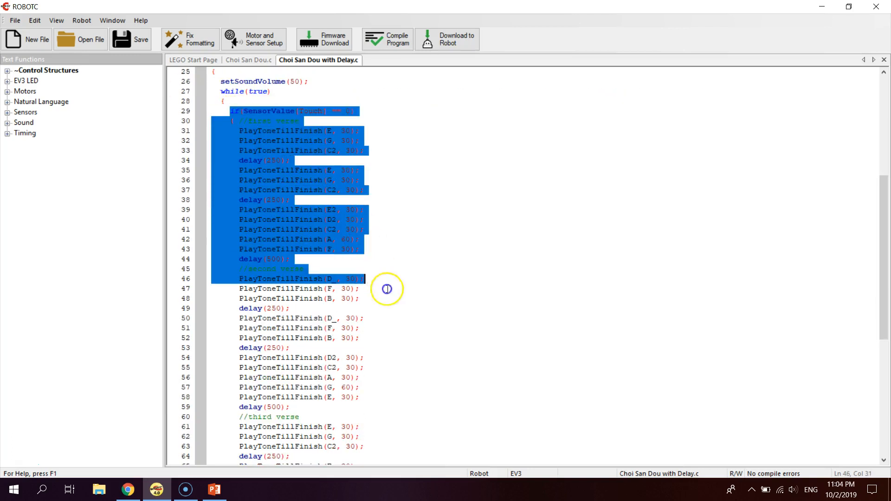
scroll(down, 3)
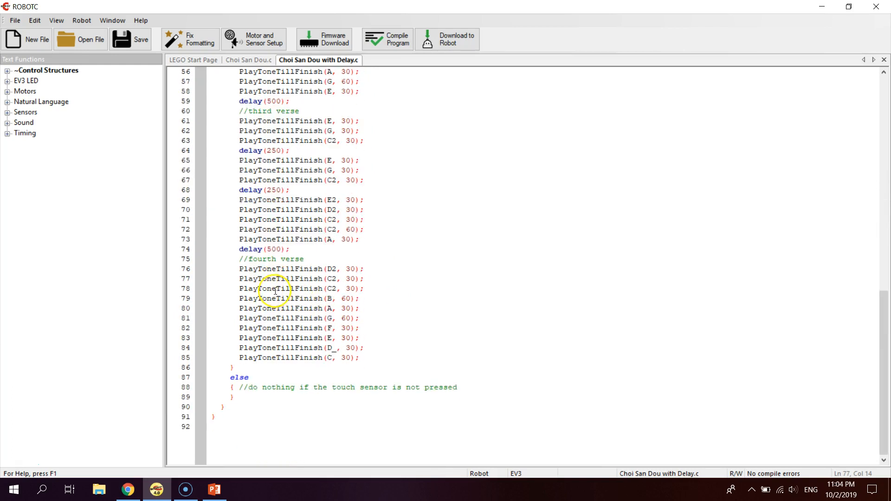
mouse_move(312, 258)
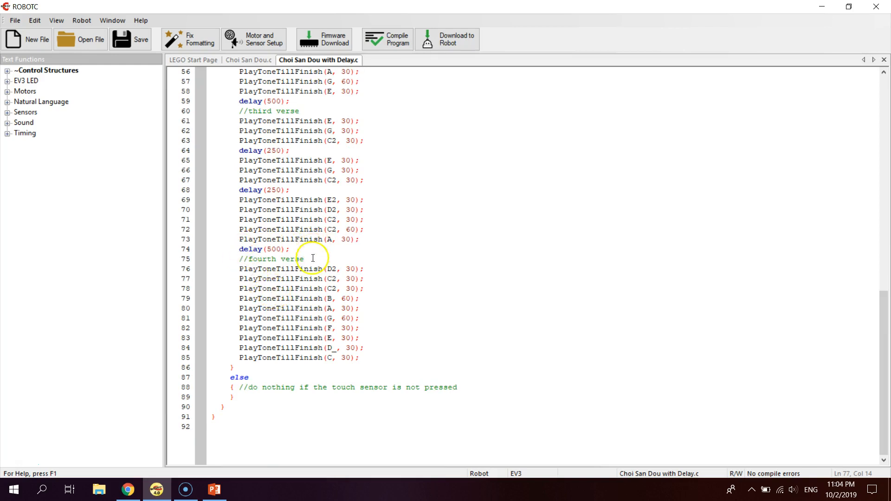
scroll(up, 3)
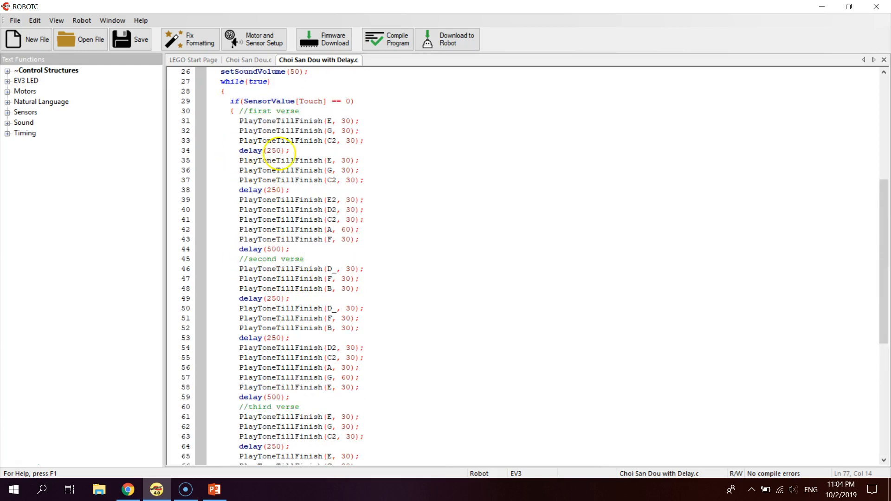
scroll(down, 3)
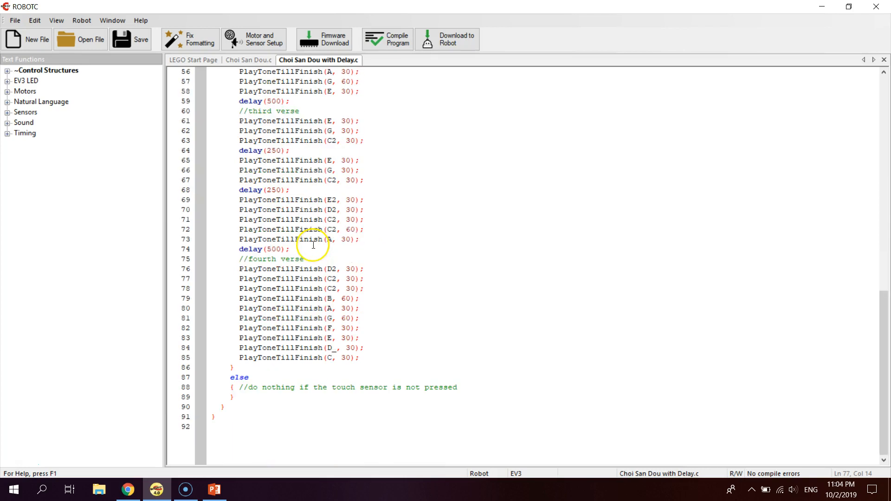
click(387, 38)
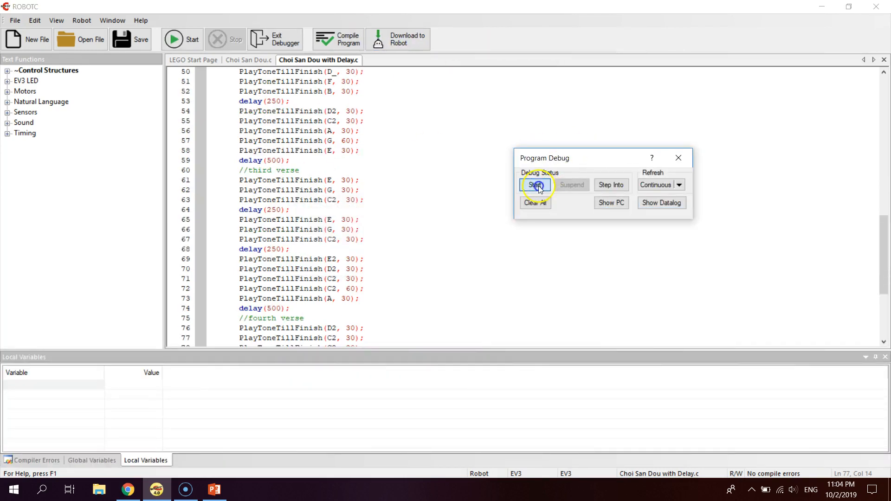
Run the downloaded Choi San Dou program on the EV3 robot from Program Debug.
click(534, 184)
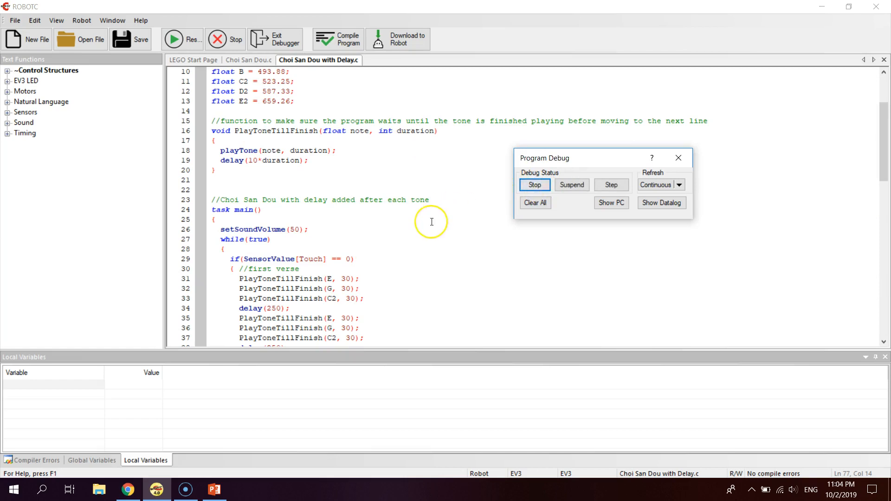
mouse_move(431, 222)
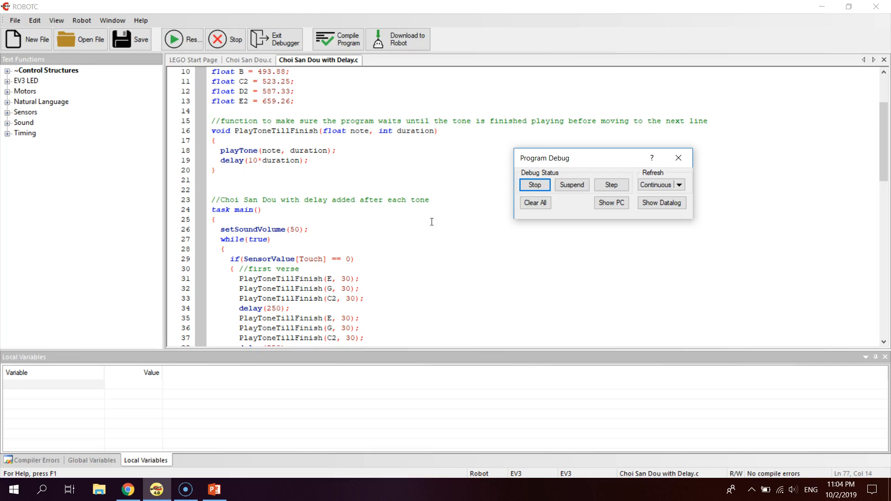
click(533, 185)
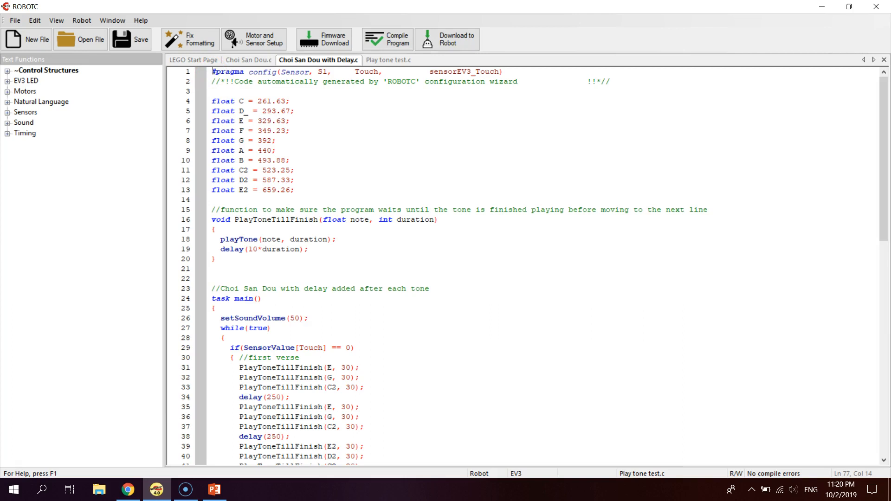
scroll(down, 3)
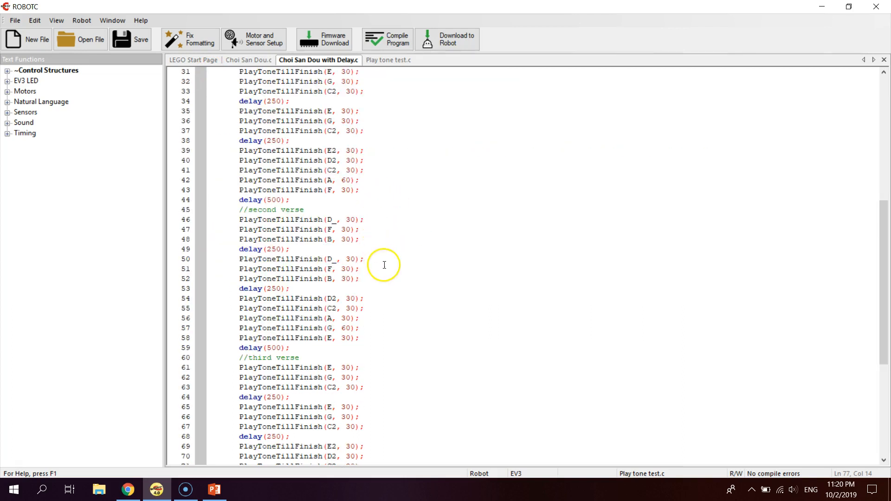
scroll(up, 3)
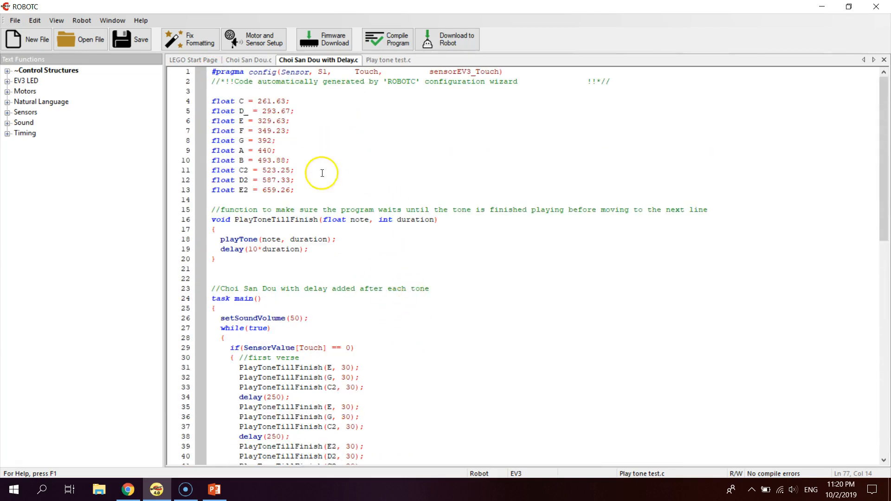
click(214, 72)
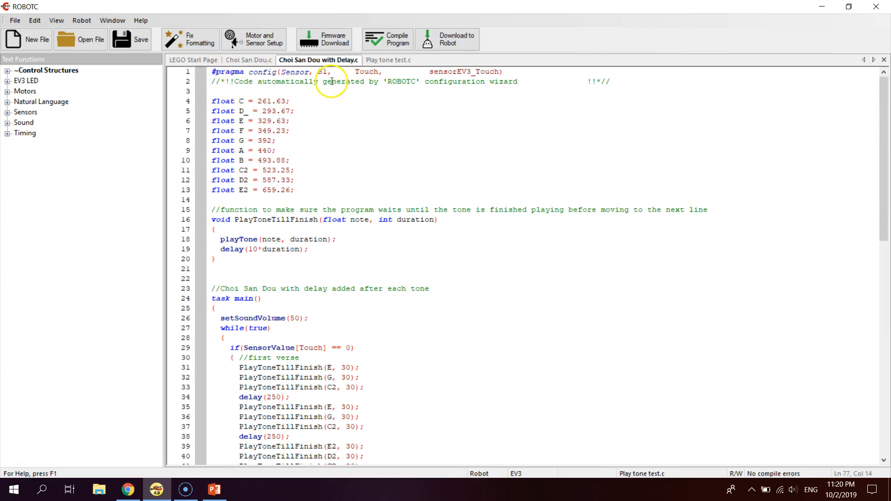
mouse_move(412, 85)
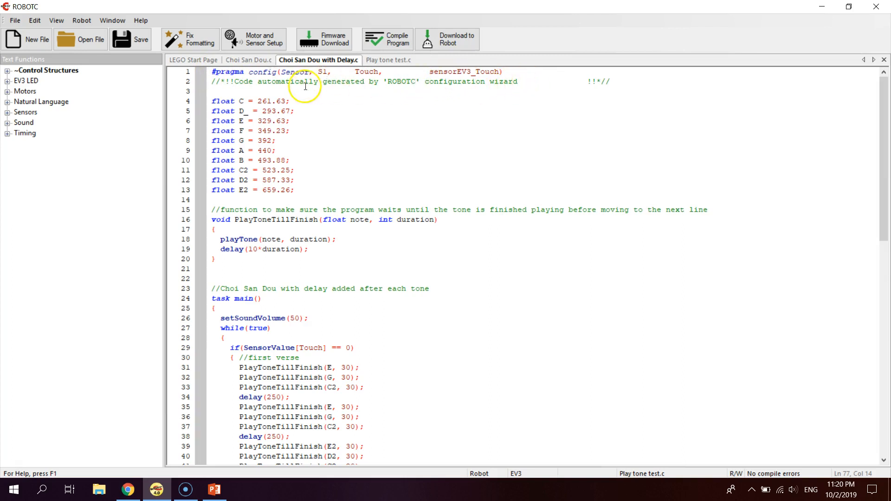
mouse_move(253, 39)
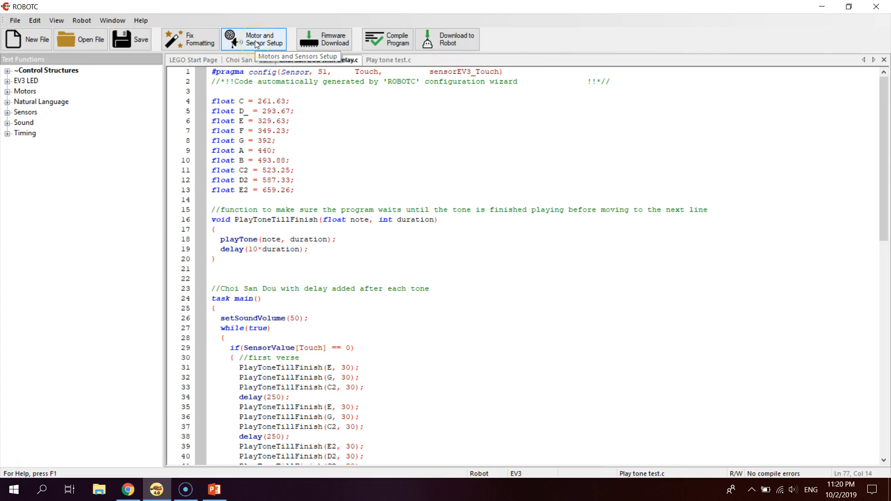
Confirm sensor port S1 as a Touch (EV3) sensor in Motors and Sensors Setup.
click(253, 39)
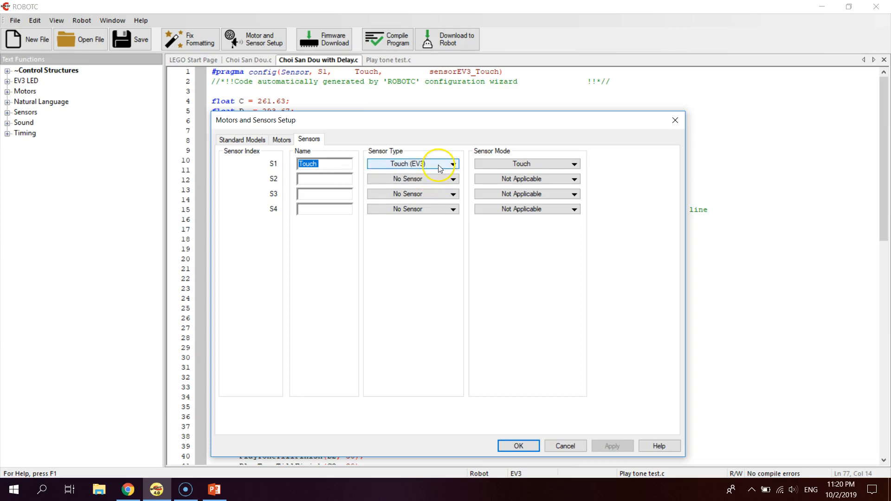
click(452, 164)
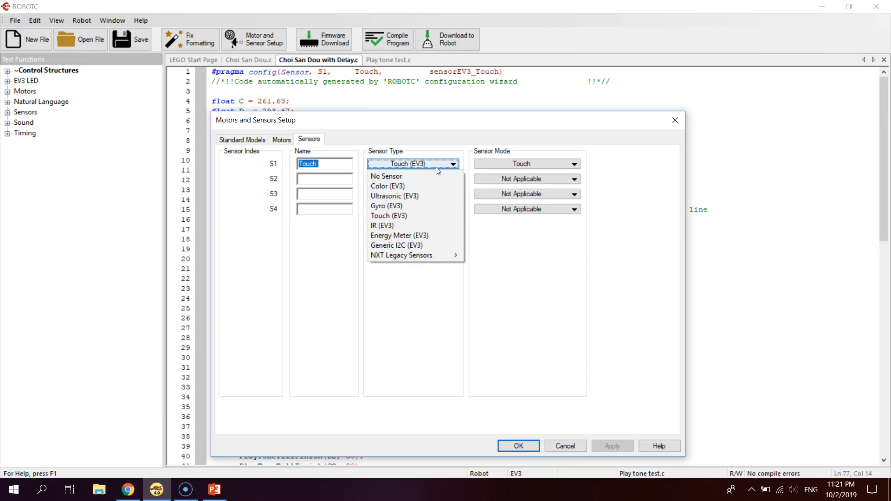
mouse_move(435, 225)
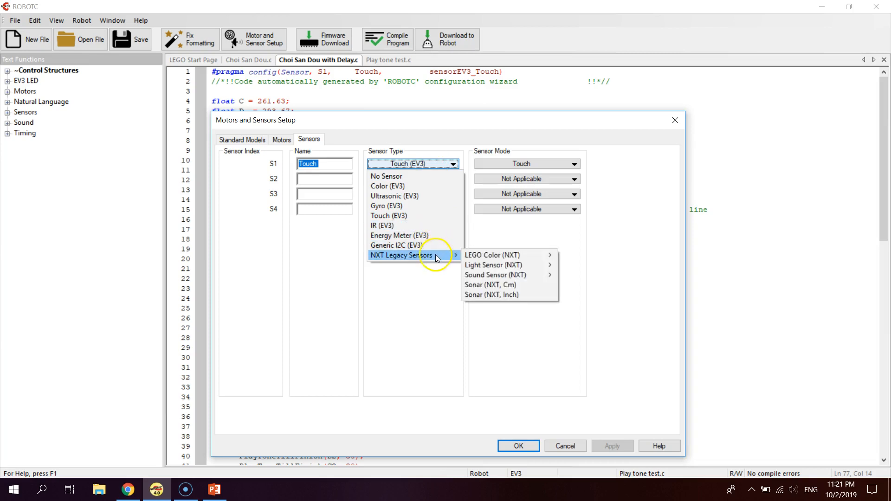
mouse_move(429, 220)
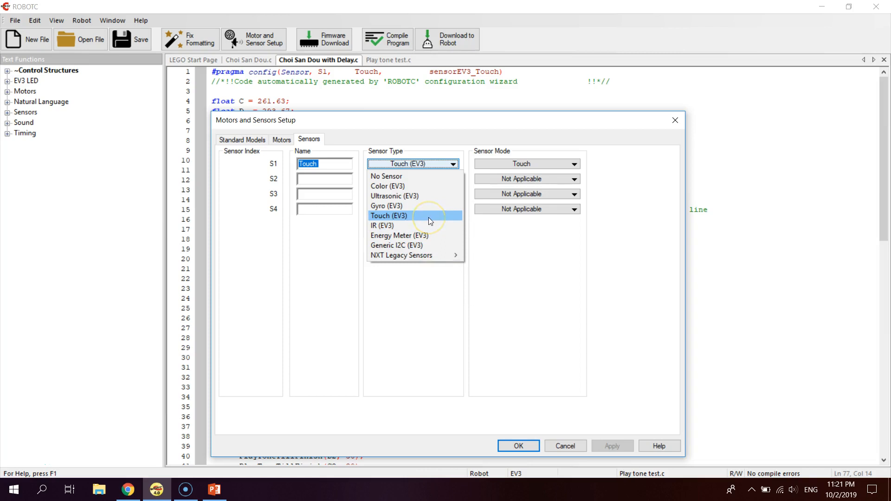
click(389, 216)
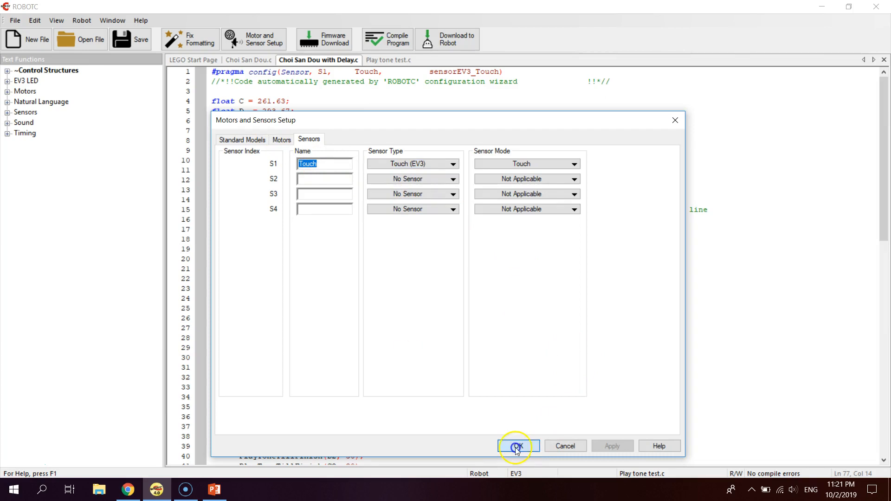
click(516, 445)
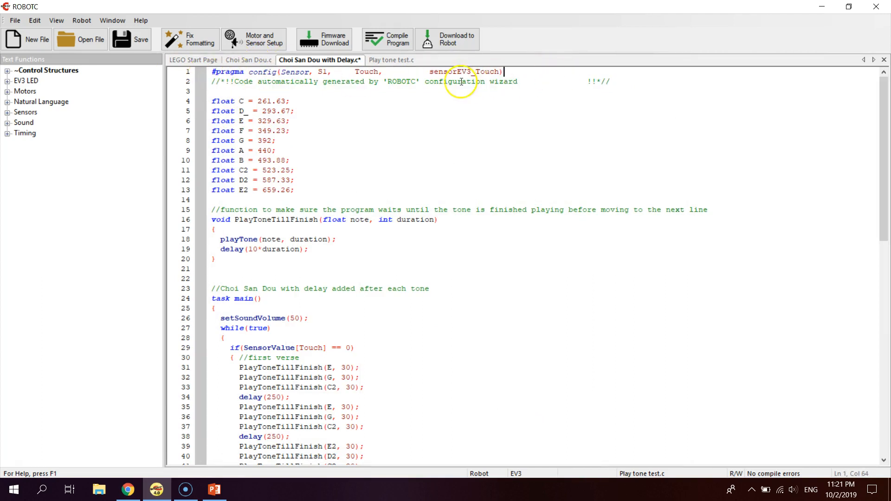
click(275, 140)
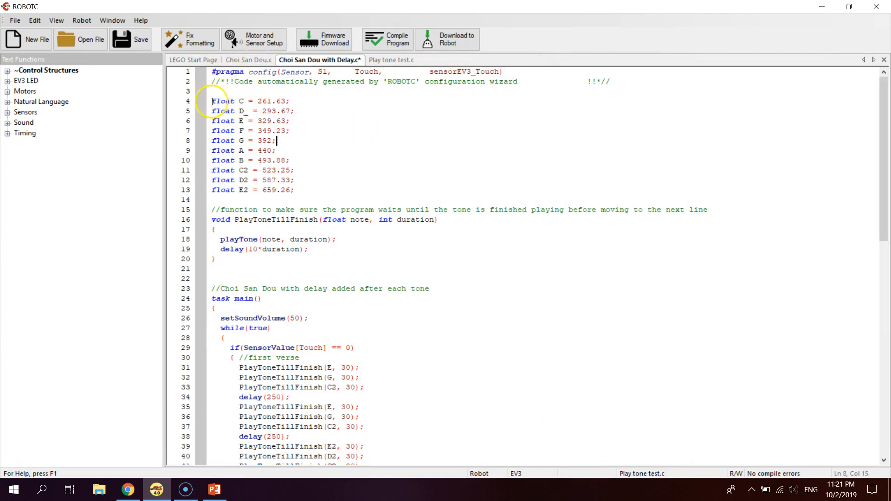
drag(213, 101, 291, 190)
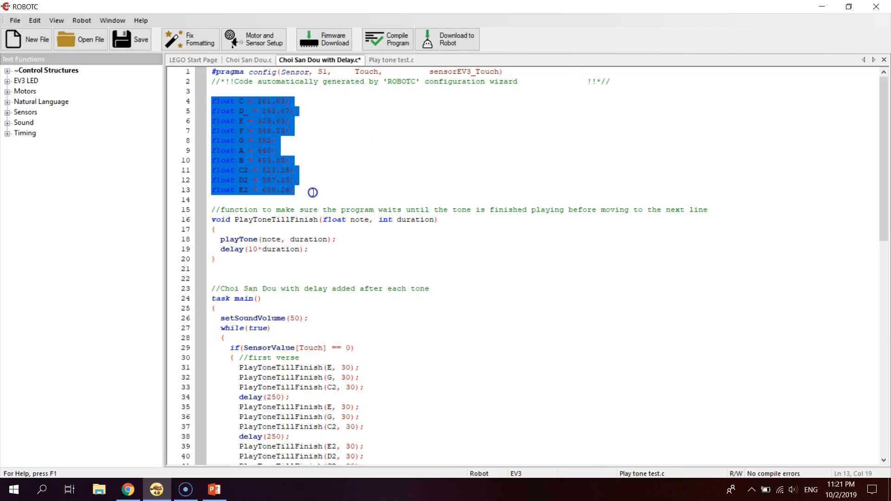
click(218, 101)
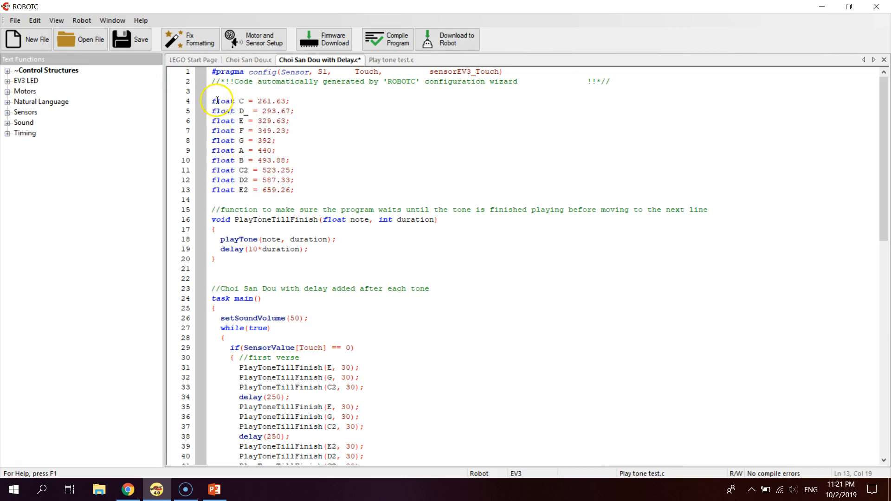
drag(214, 101, 304, 190)
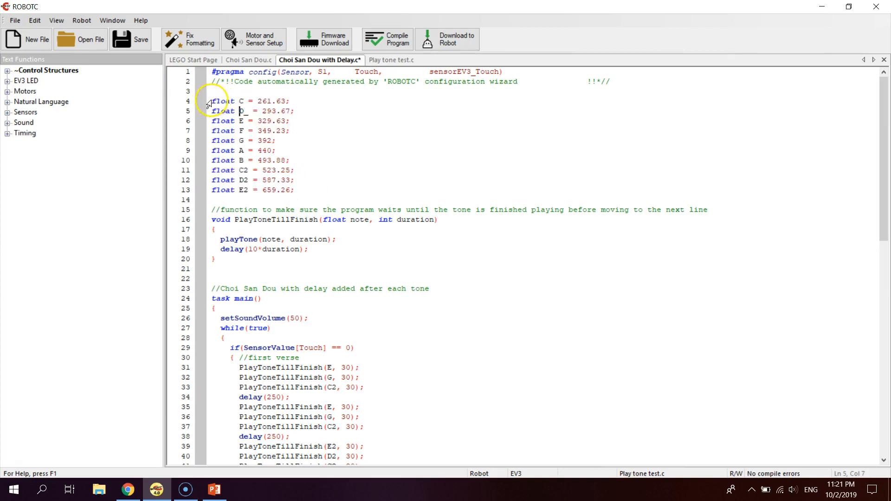
drag(213, 101, 293, 160)
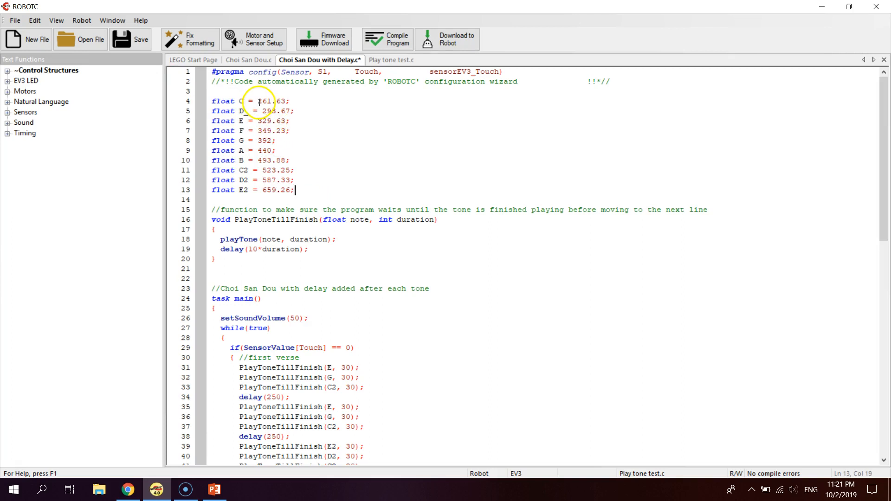
click(258, 101)
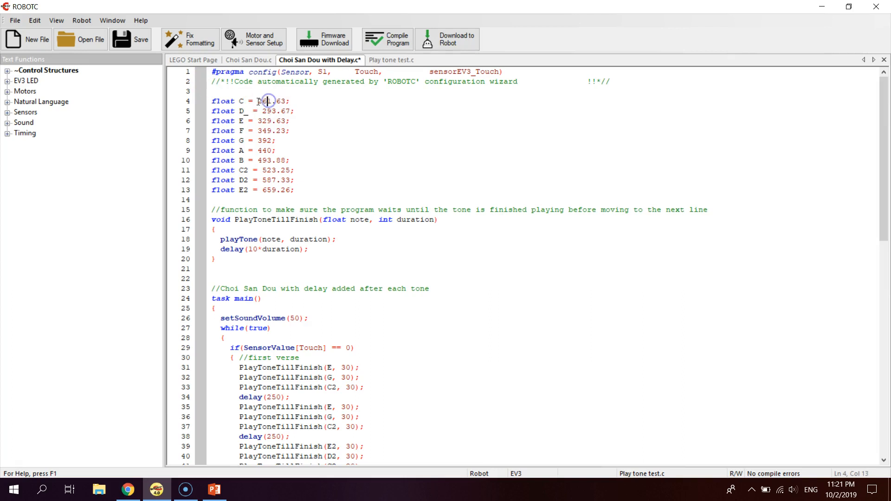
double_click(269, 102)
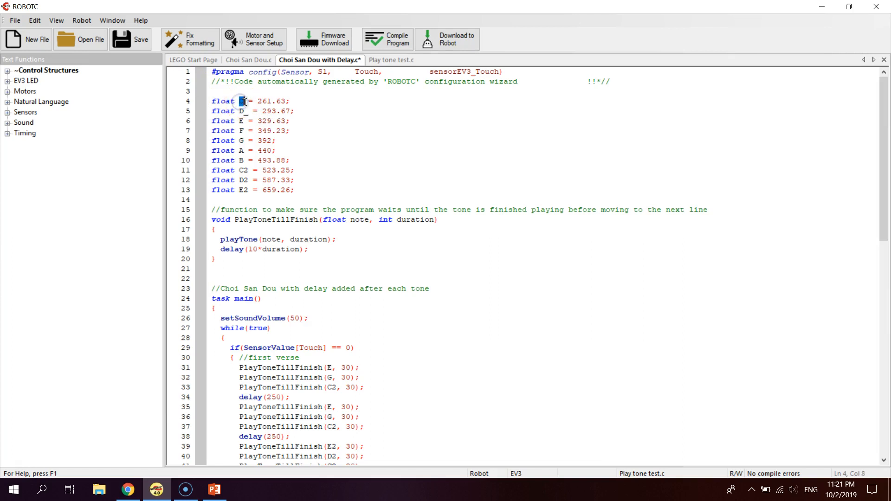
scroll(down, 3)
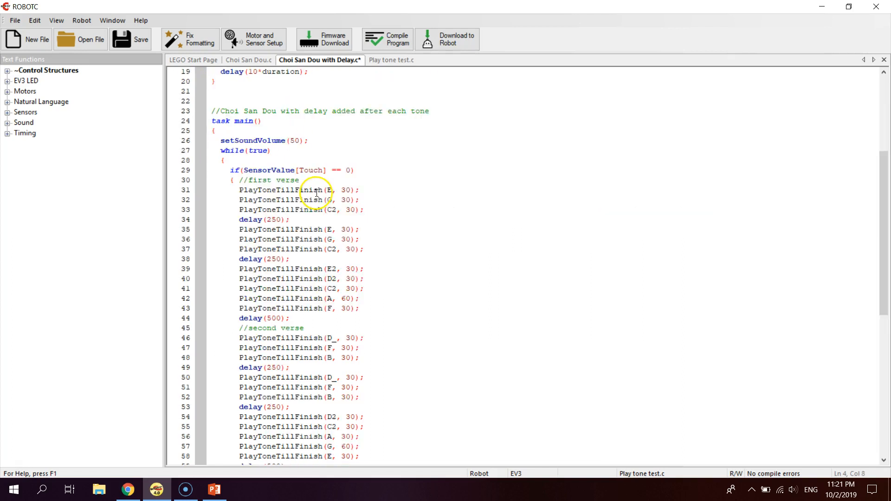
scroll(up, 3)
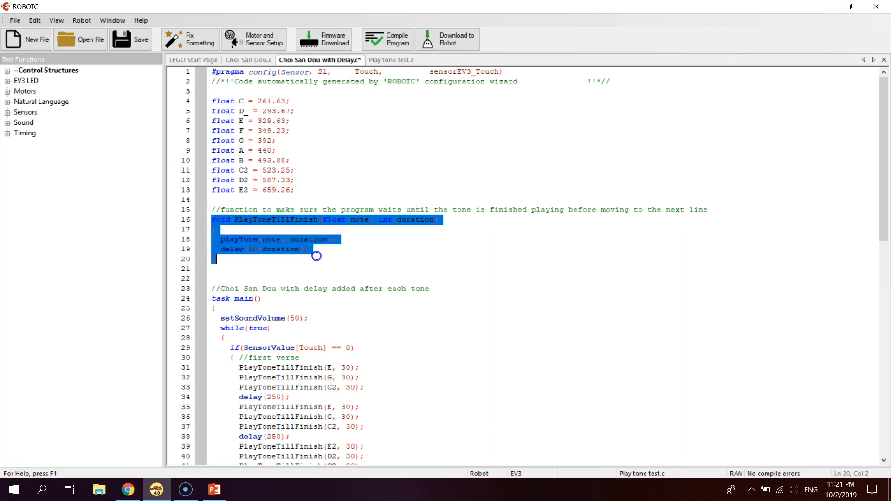
click(314, 236)
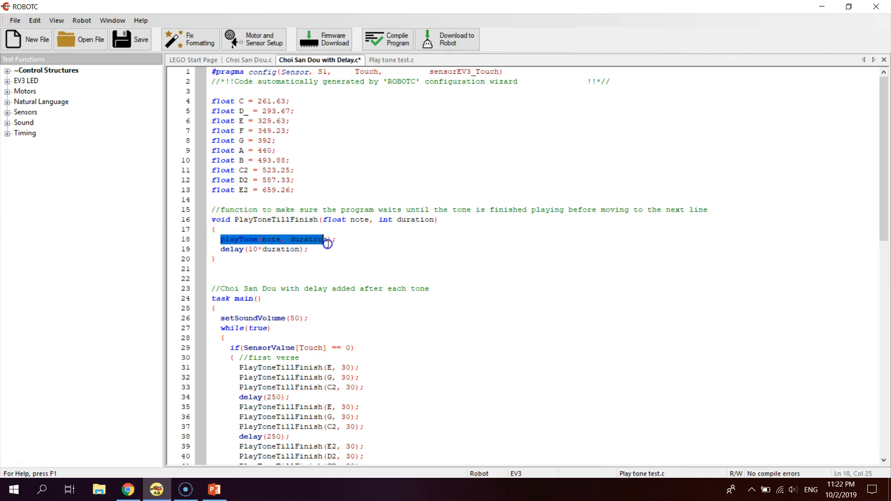
click(316, 250)
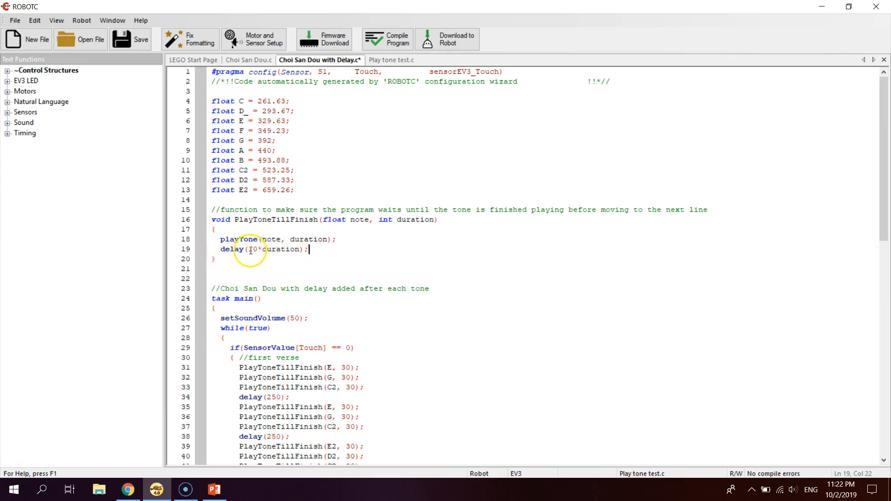
click(296, 239)
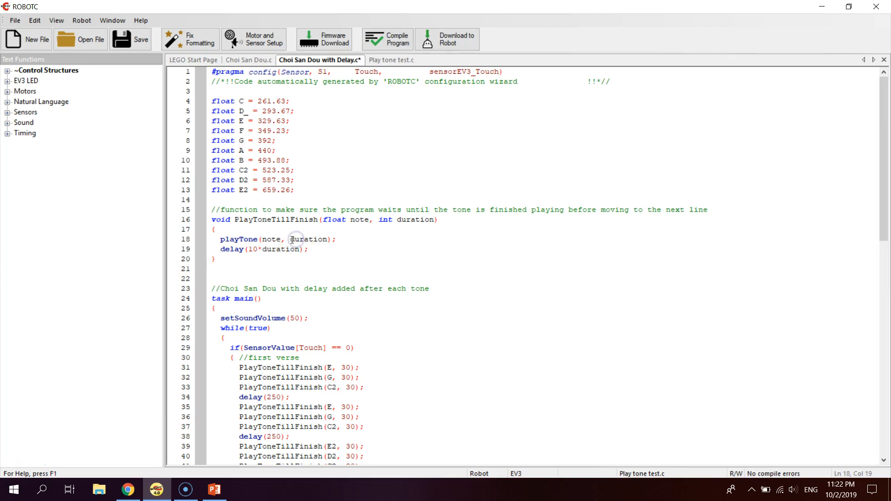
click(308, 248)
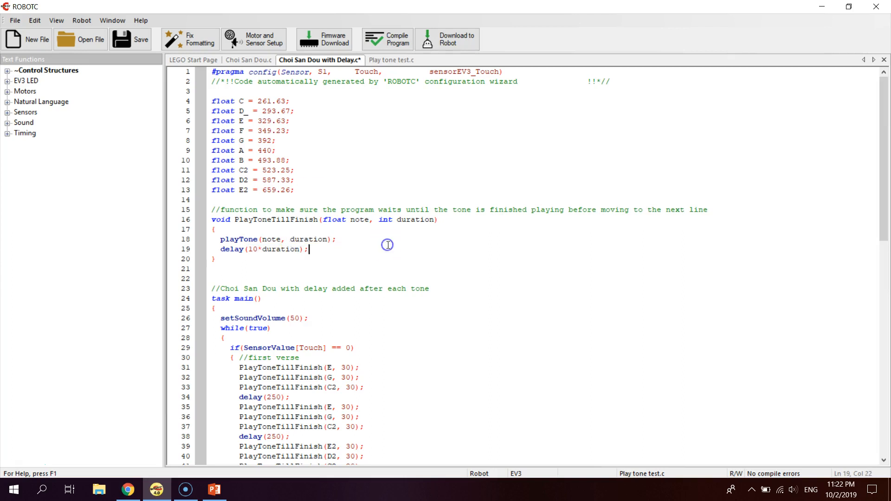
scroll(down, 3)
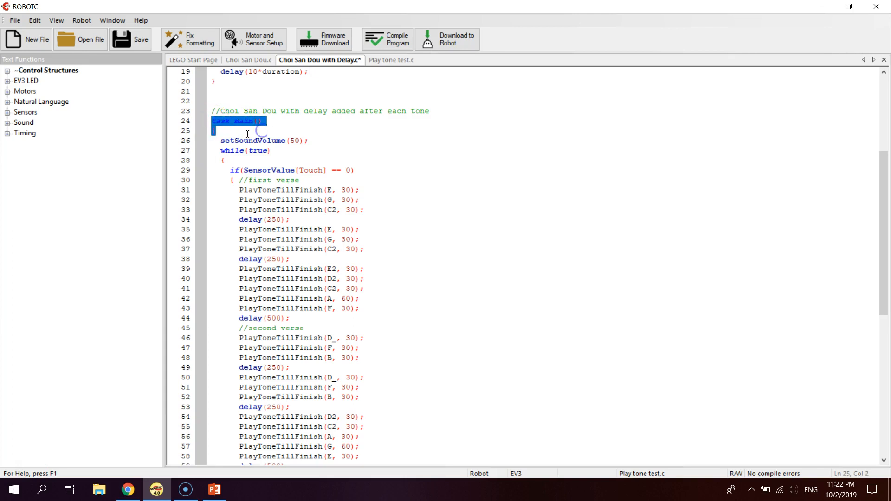
click(216, 132)
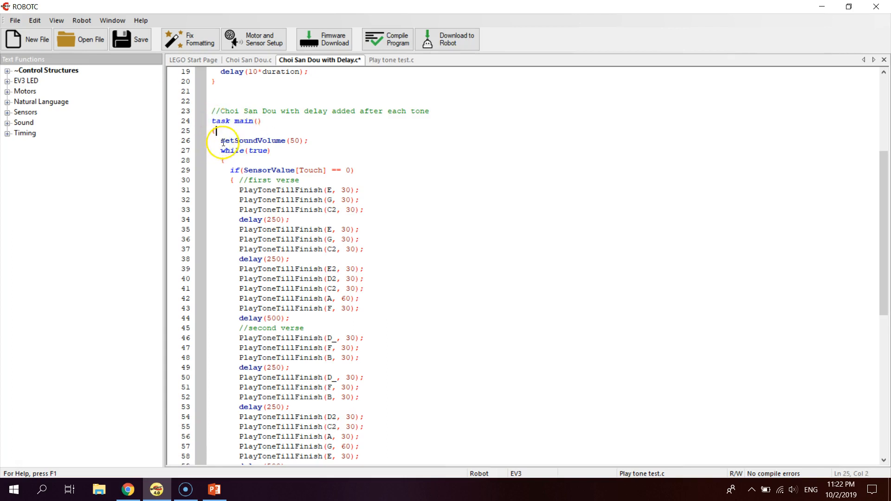
click(270, 150)
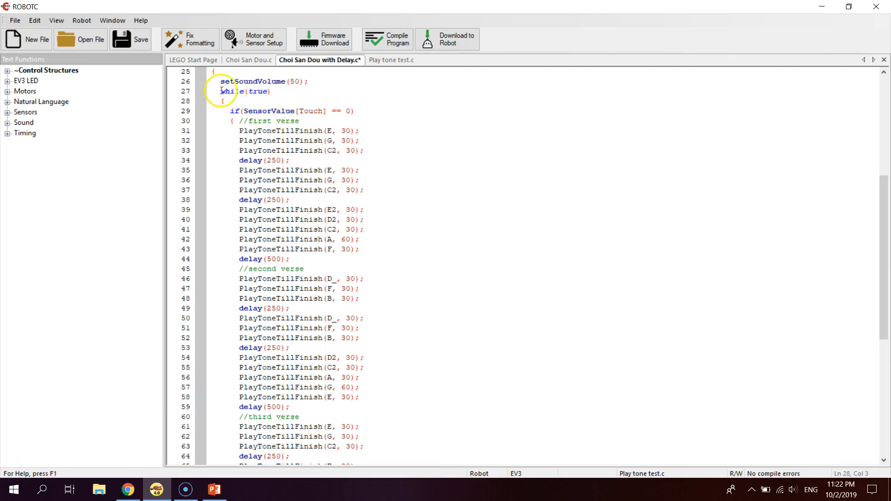
double_click(246, 92)
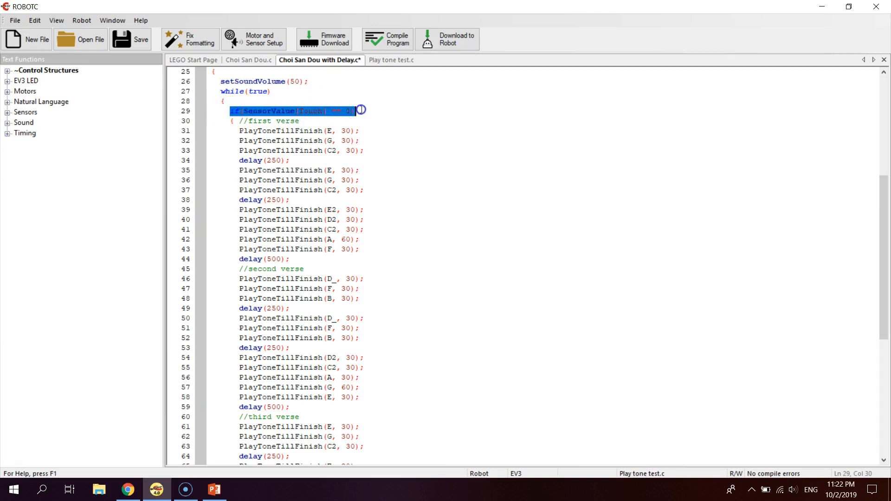
mouse_move(405, 134)
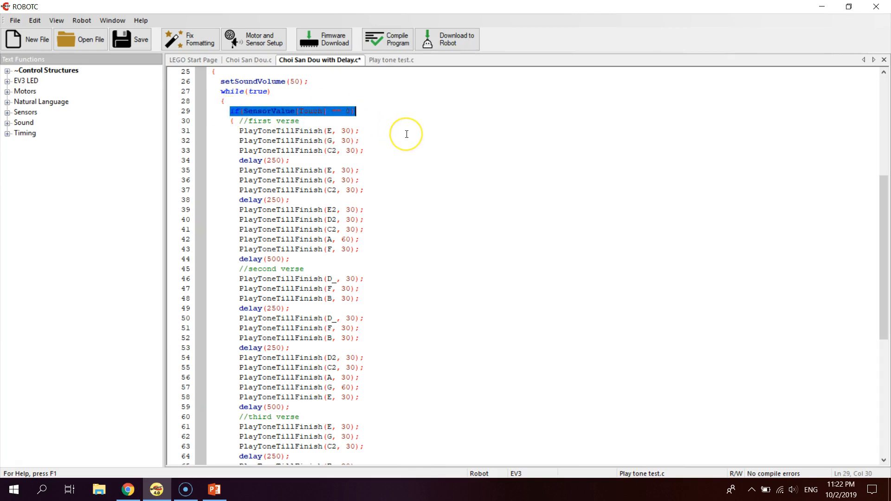
click(405, 134)
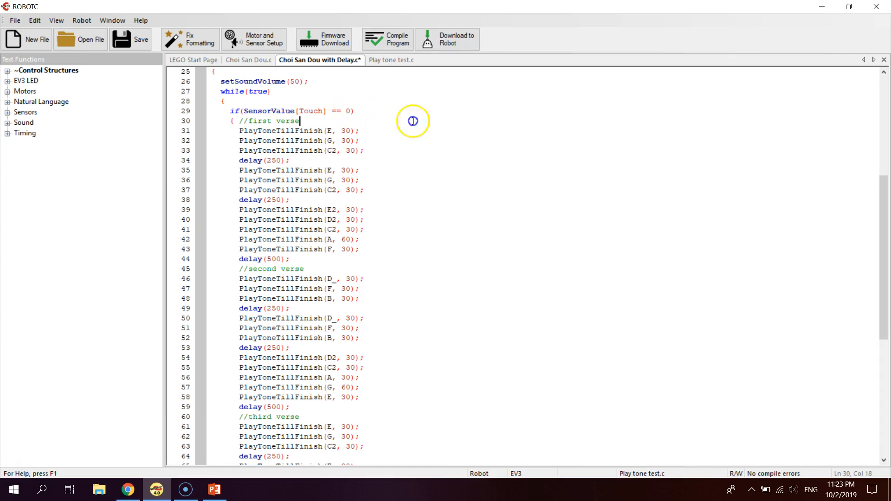
scroll(down, 3)
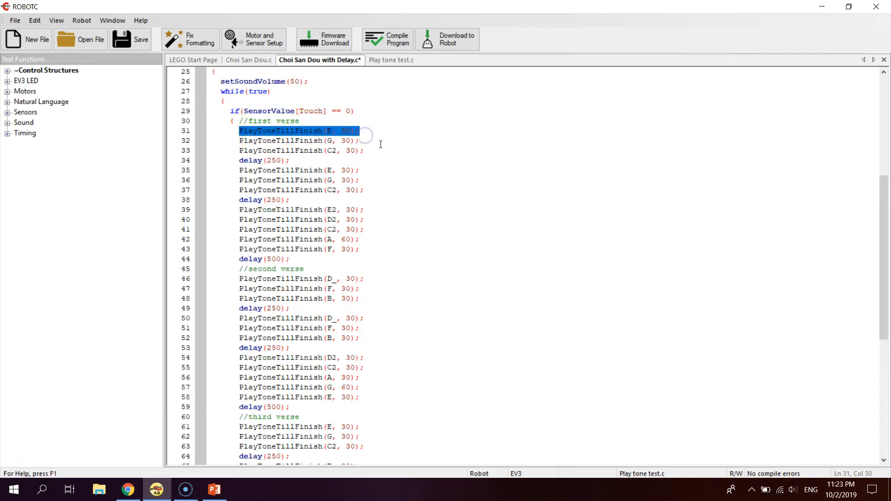
click(239, 141)
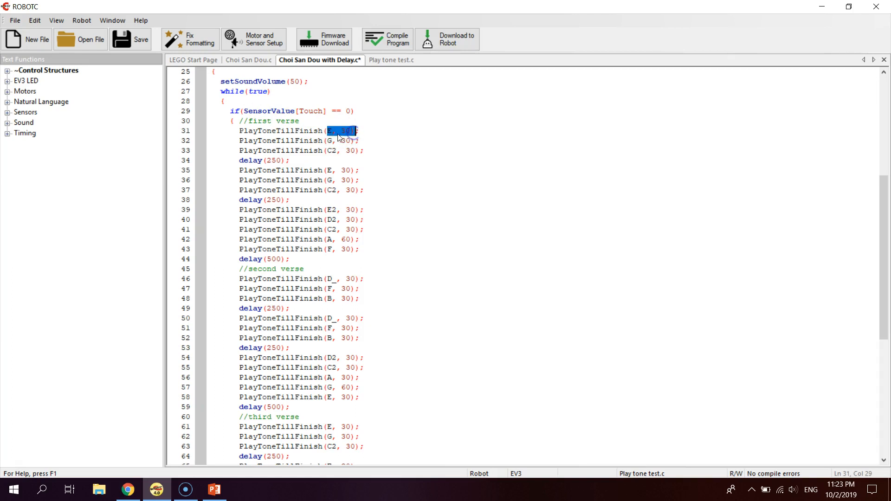
click(329, 131)
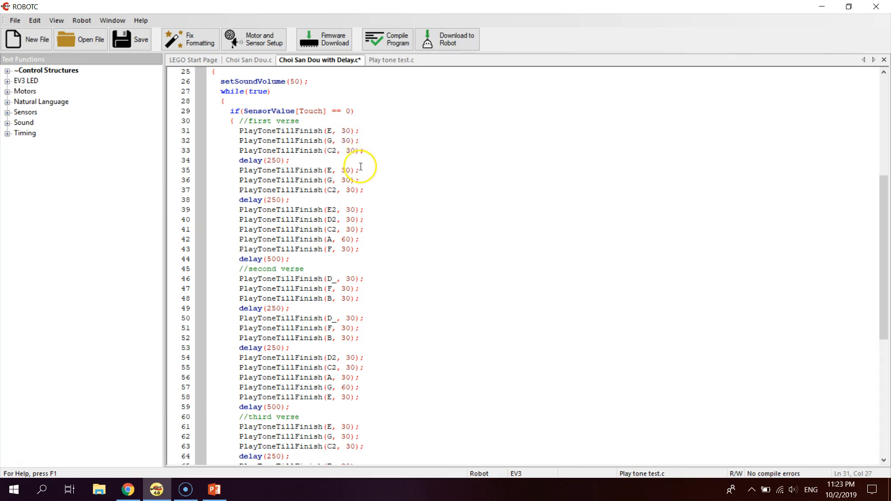
Review the empty else branch at the end of the song code, then switch to PowerPoint.
scroll(down, 3)
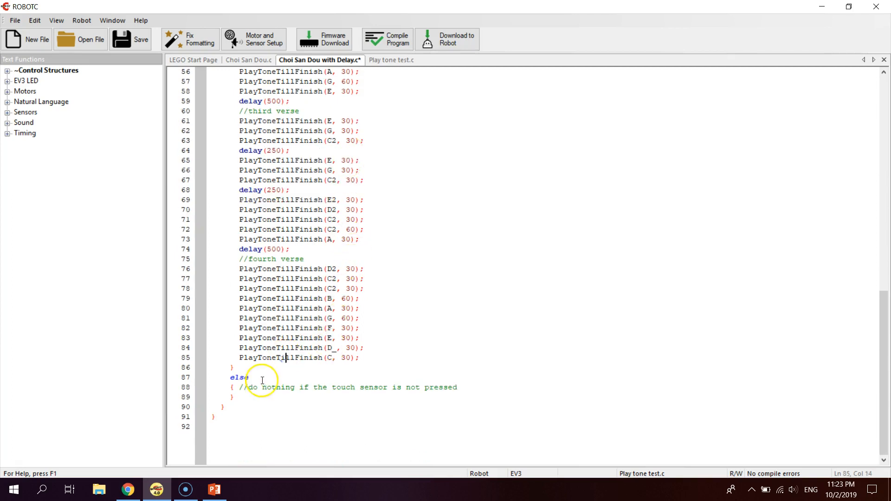
double_click(237, 377)
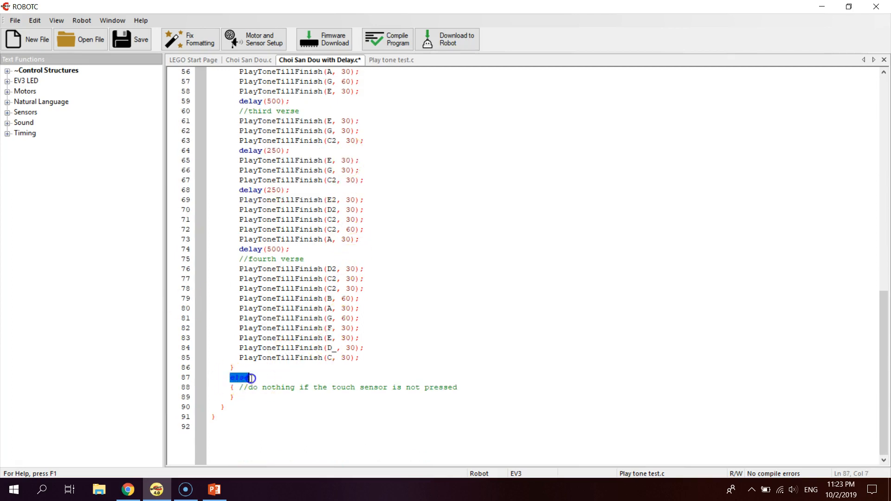
mouse_move(262, 381)
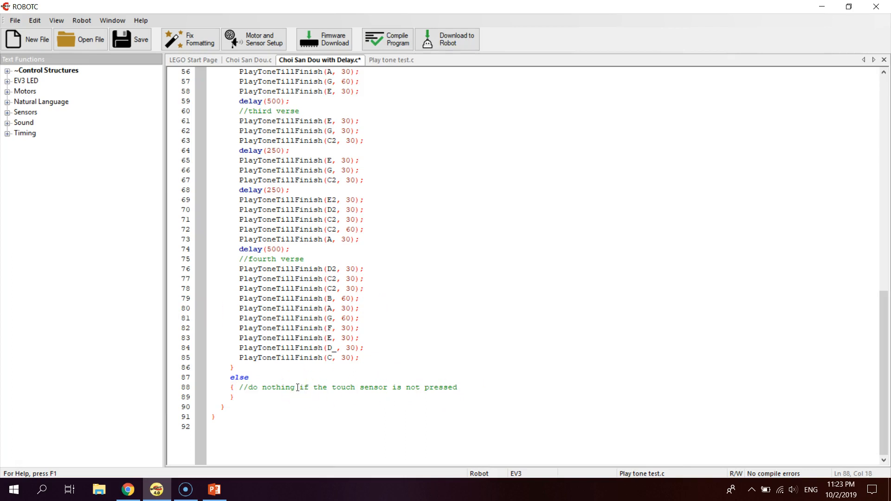
mouse_move(486, 397)
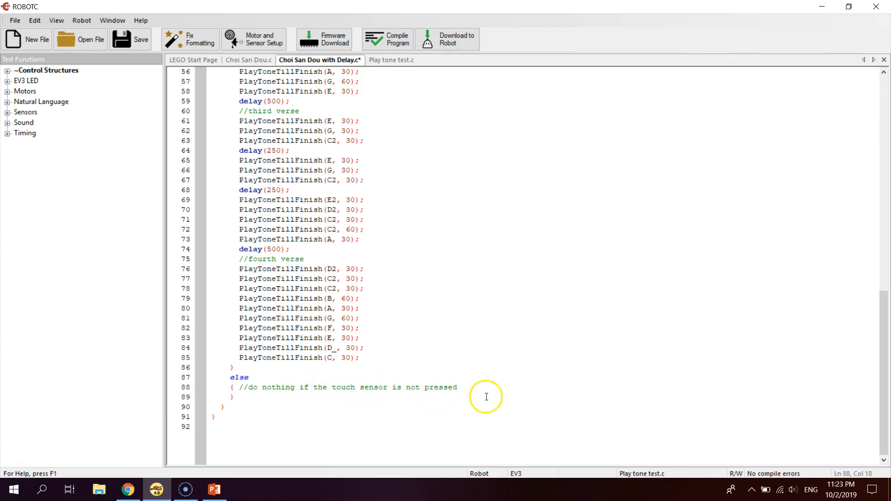
scroll(up, 3)
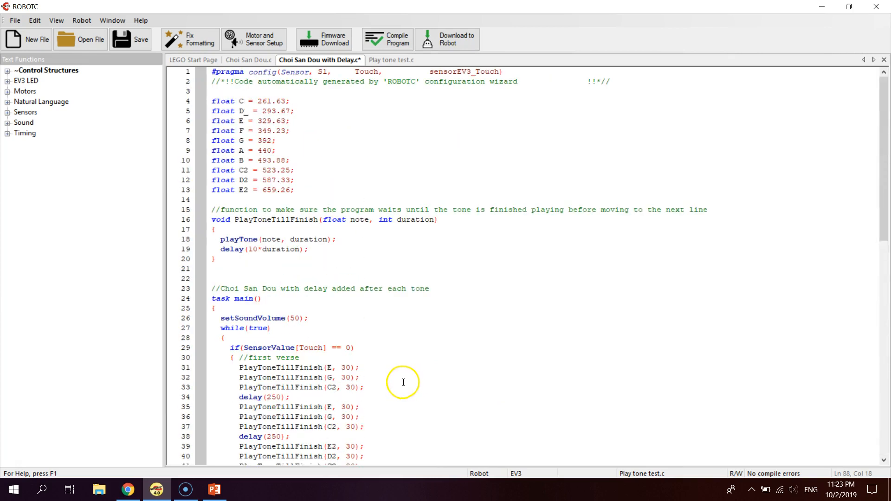
scroll(down, 3)
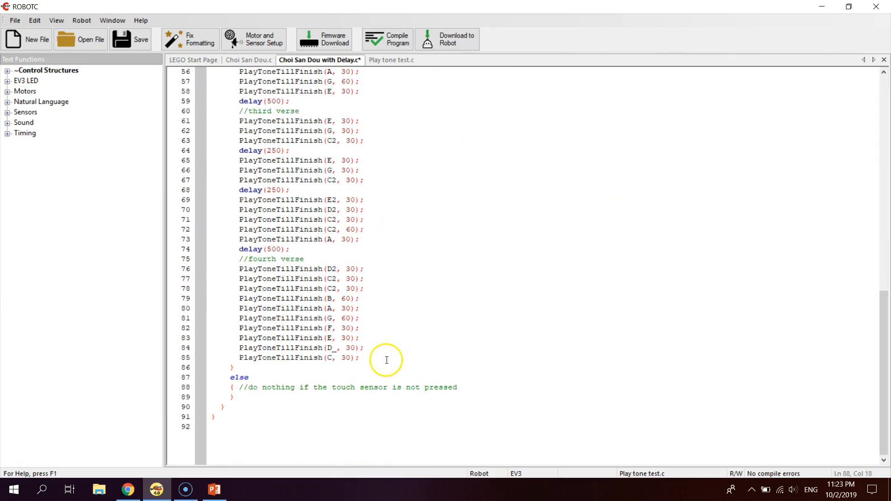
mouse_move(296, 383)
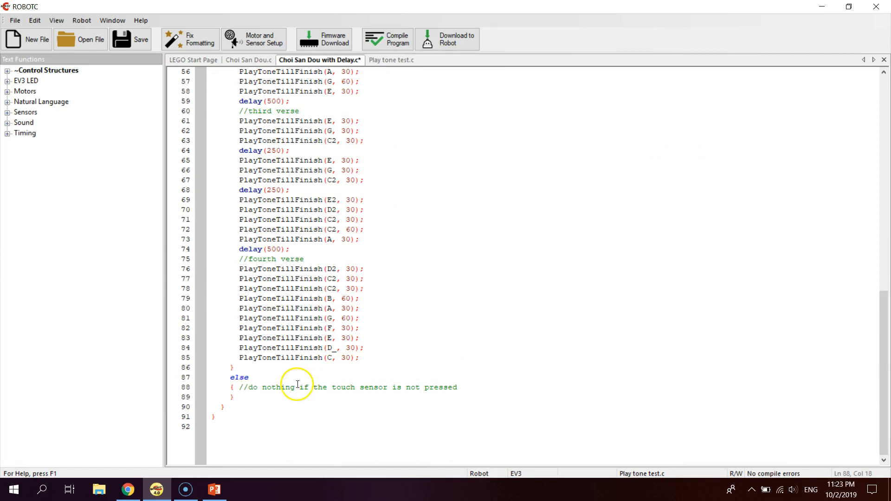
scroll(up, 3)
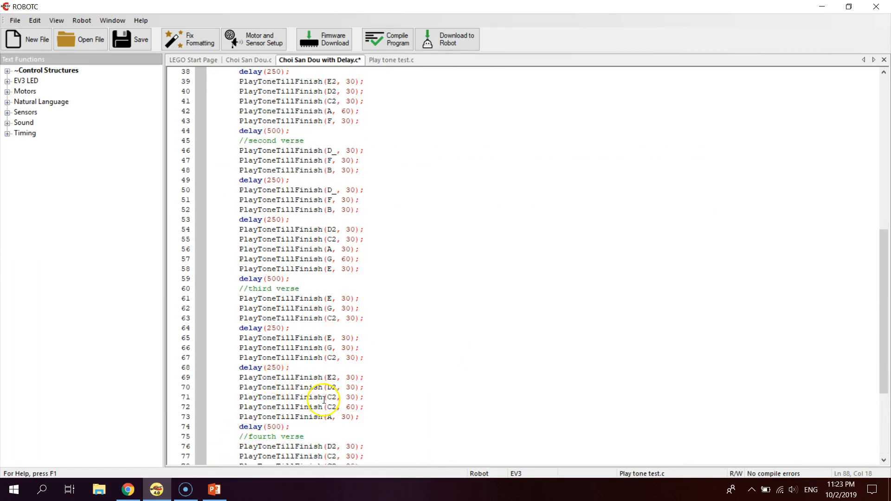
click(215, 489)
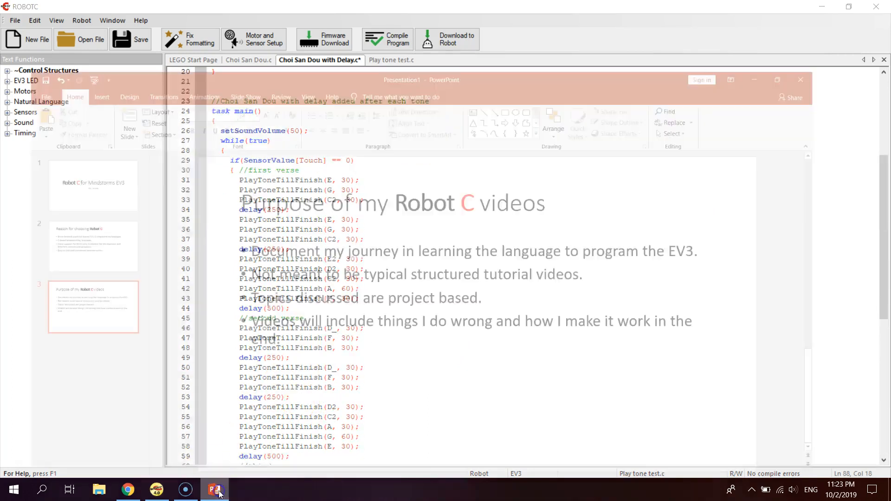
Title slide 4 'Playtone'.
click(215, 489)
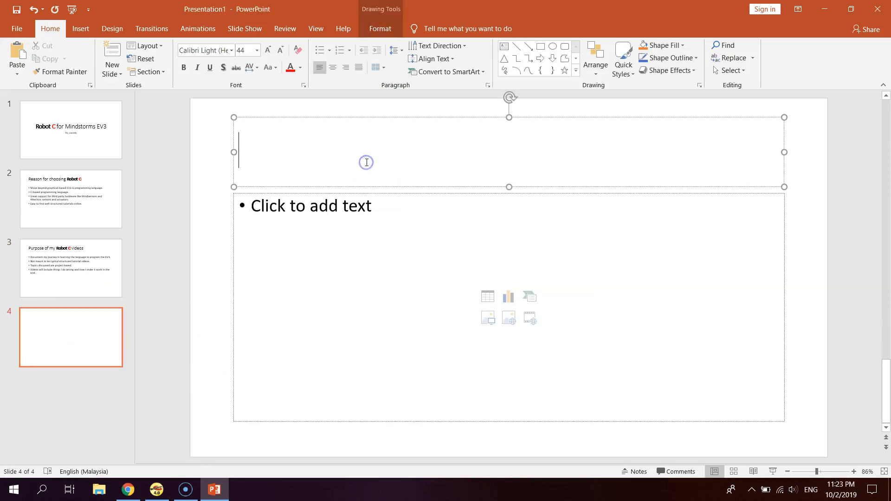
text(Pl)
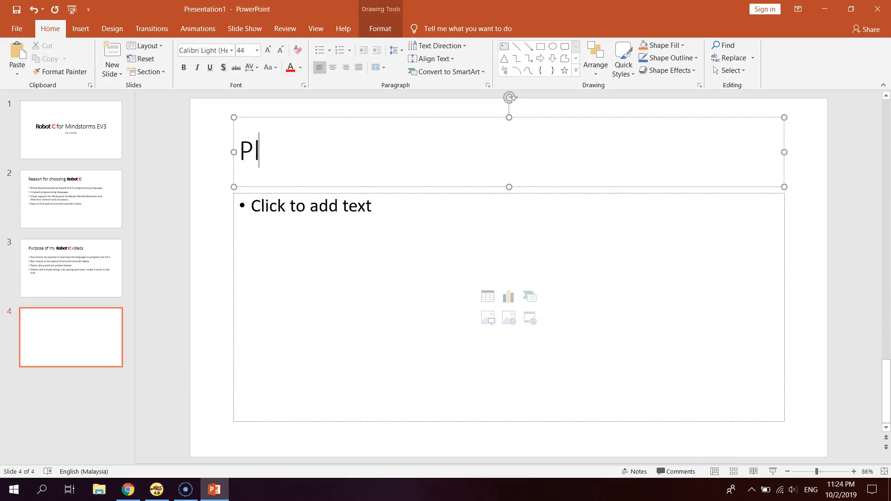
text(aytone)
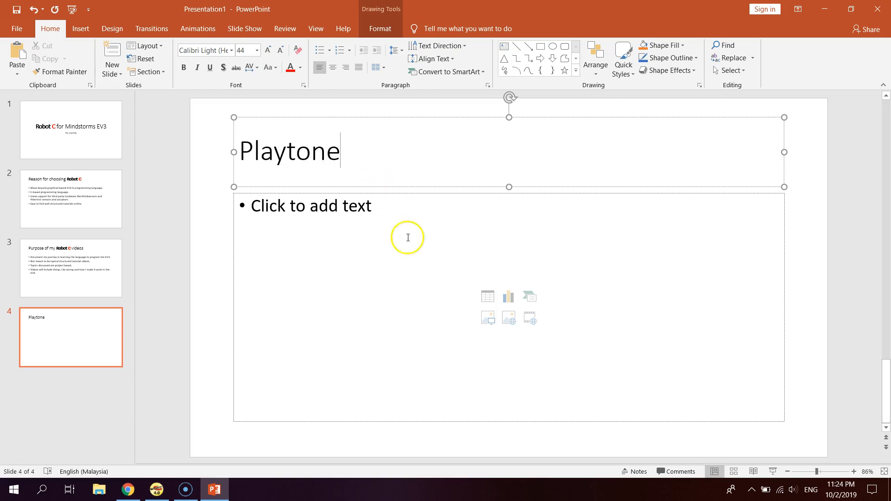
Add a bullet saying a sleep() or delay() command follows each playTone().
click(363, 210)
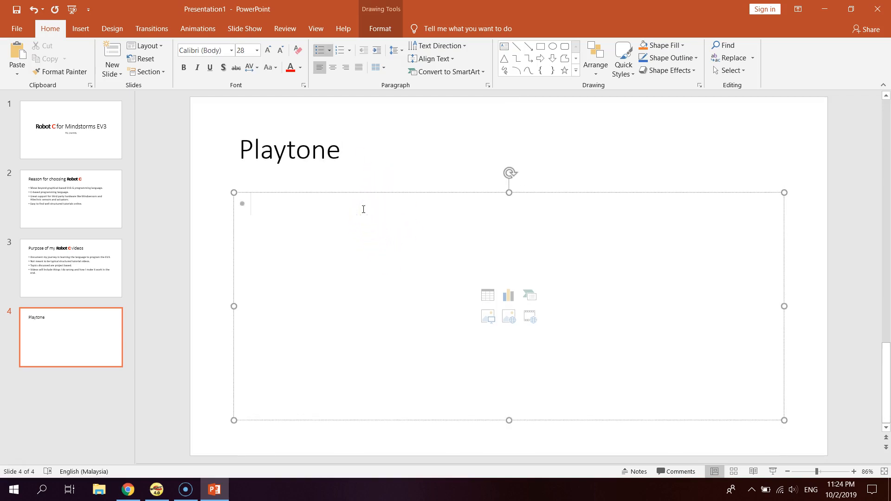
text(you)
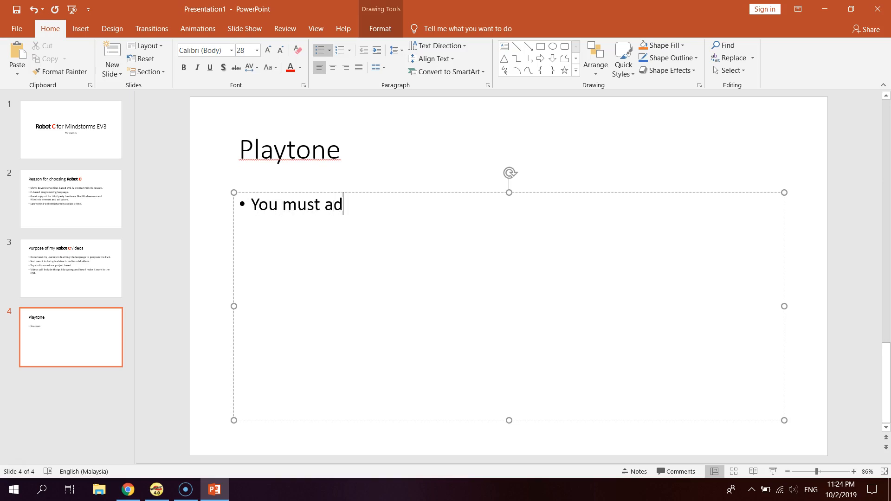
text(d a)
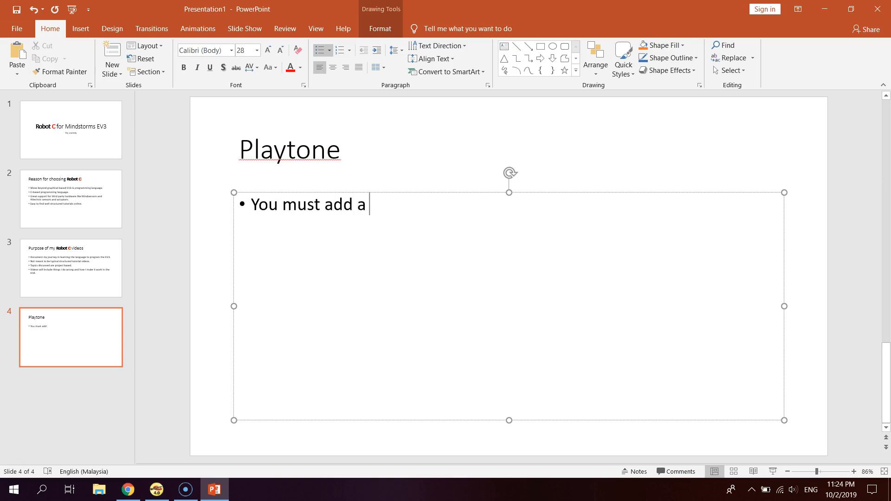
text(sl)
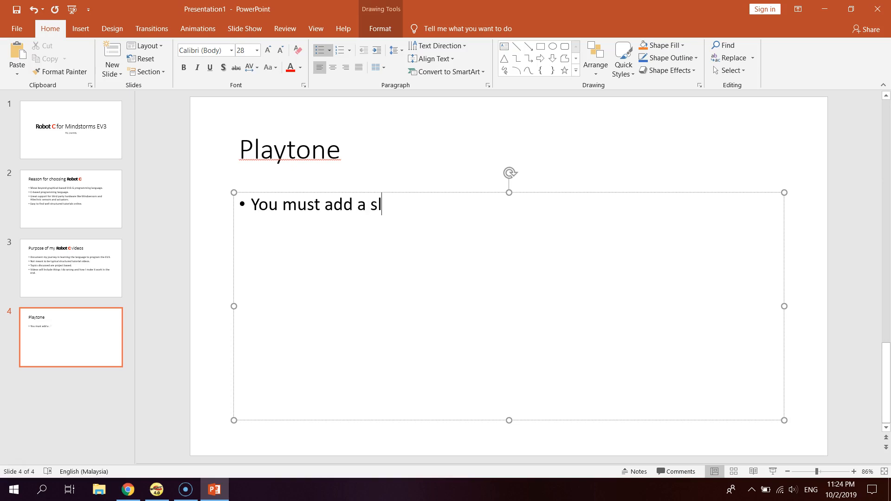
text(eep() or a)
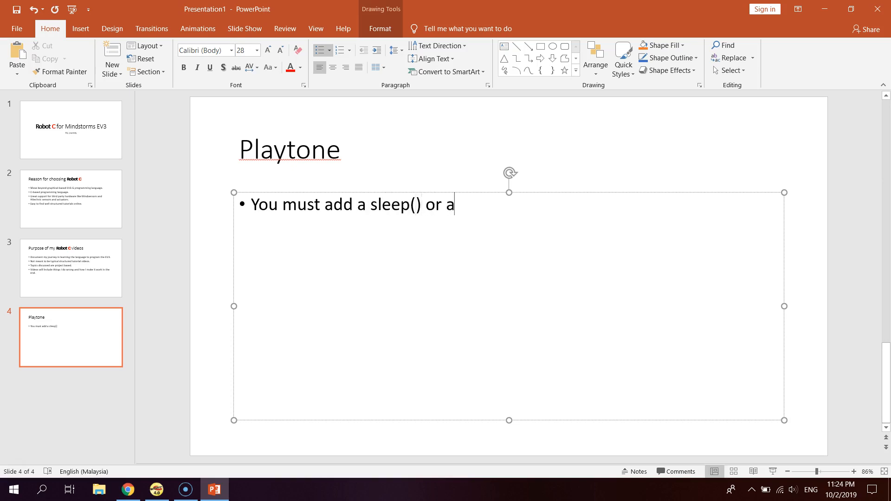
text(delay)
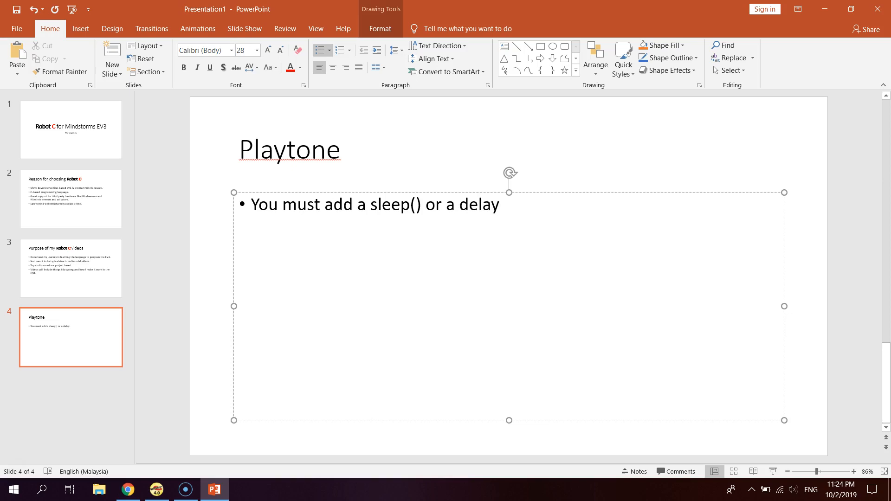
text(() comm)
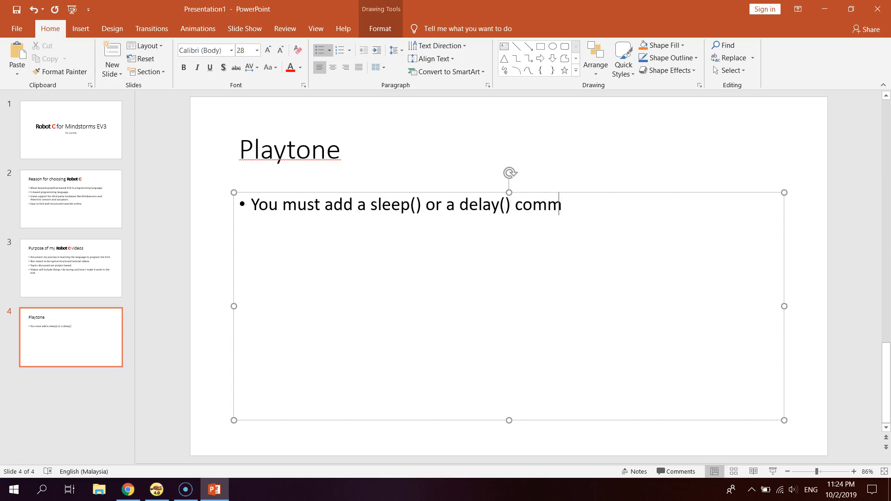
text(and after)
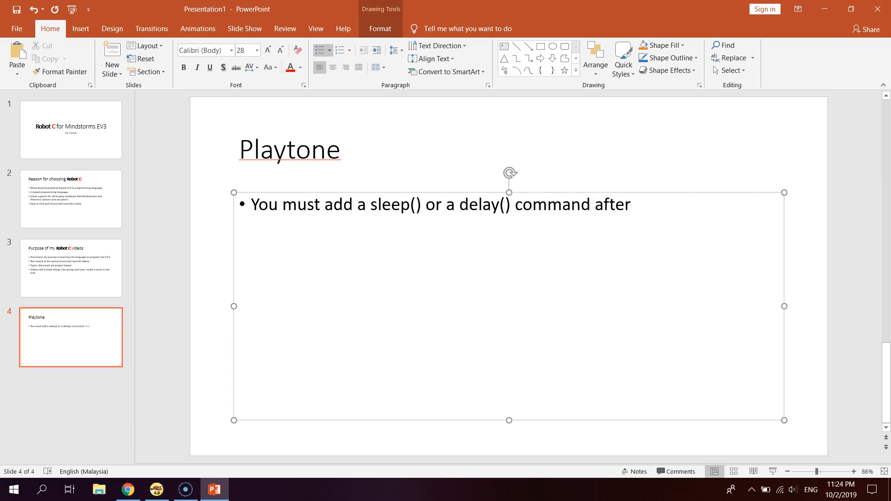
text(each)
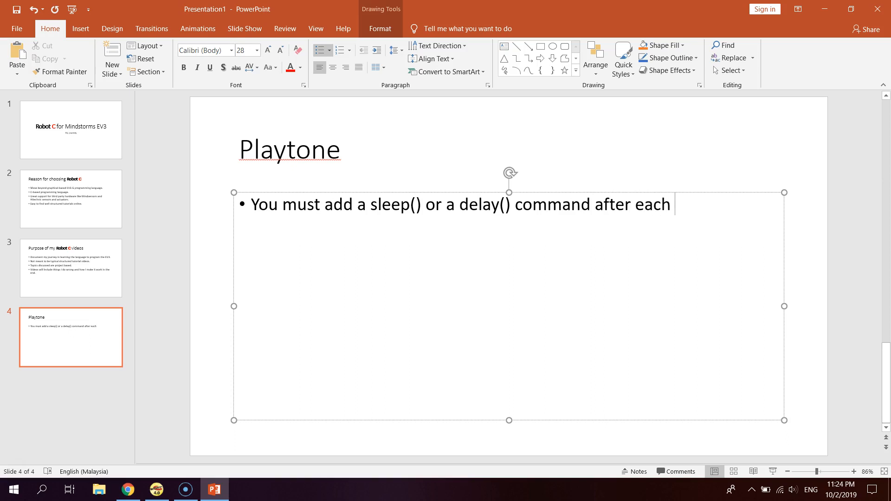
text(play)
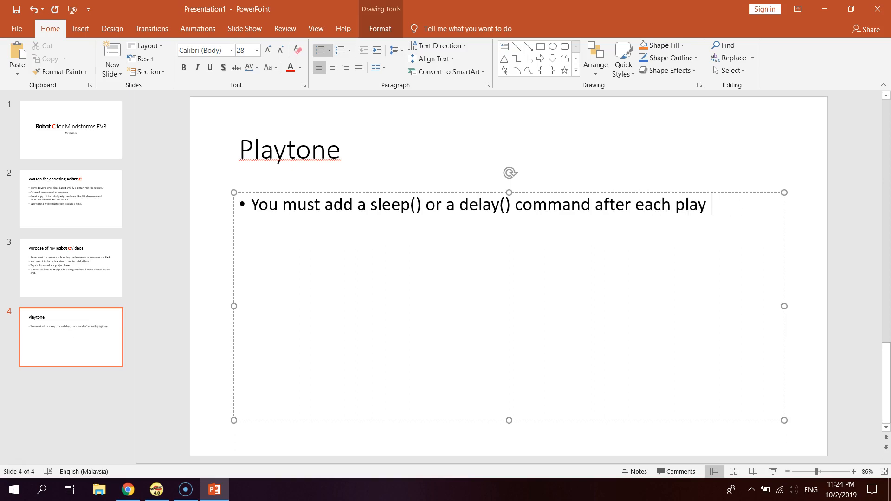
text(Tone()
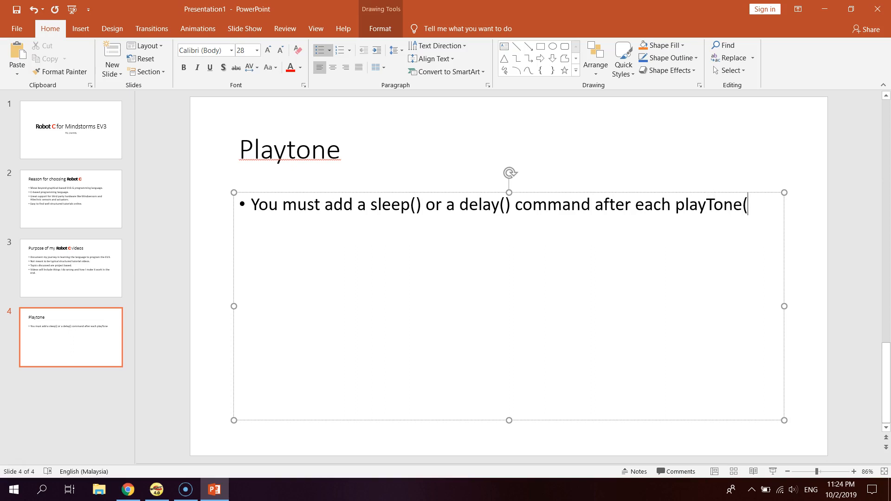
text())
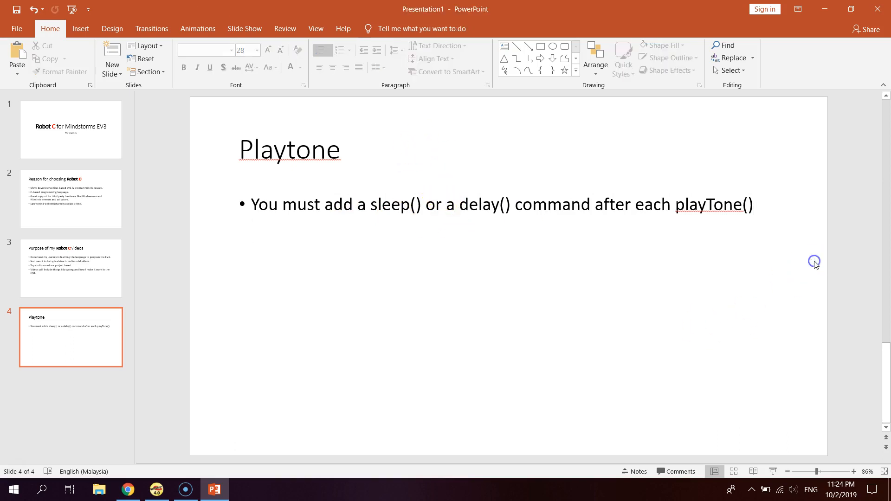
mouse_move(278, 348)
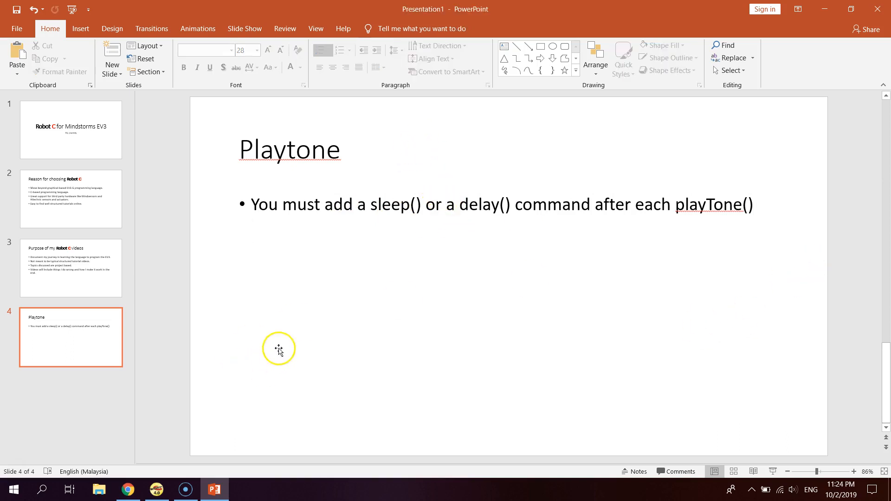
mouse_move(238, 360)
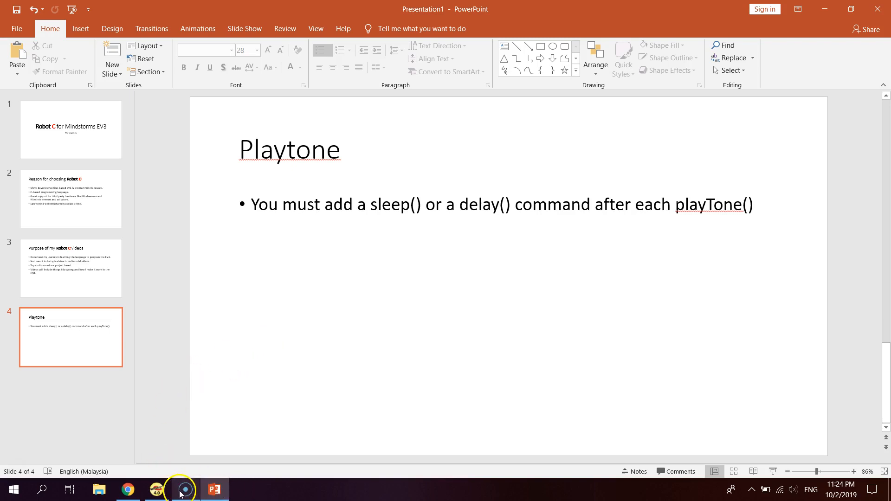
mouse_move(715, 347)
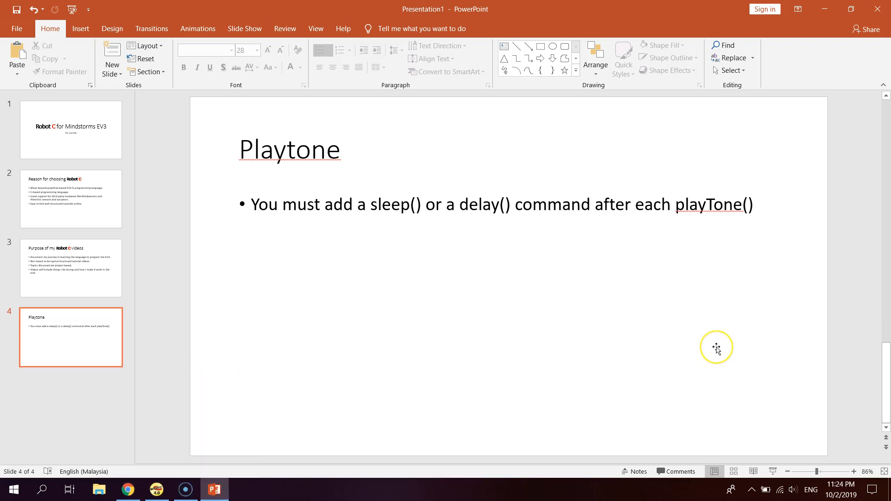
mouse_move(716, 347)
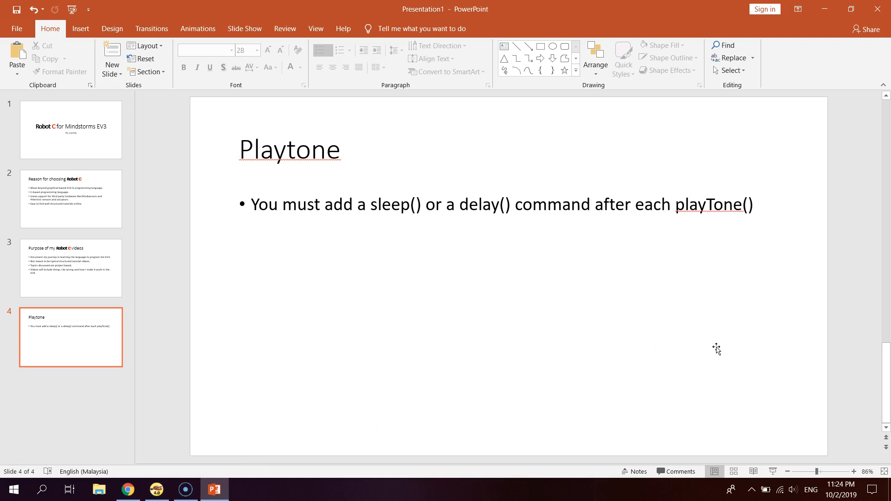